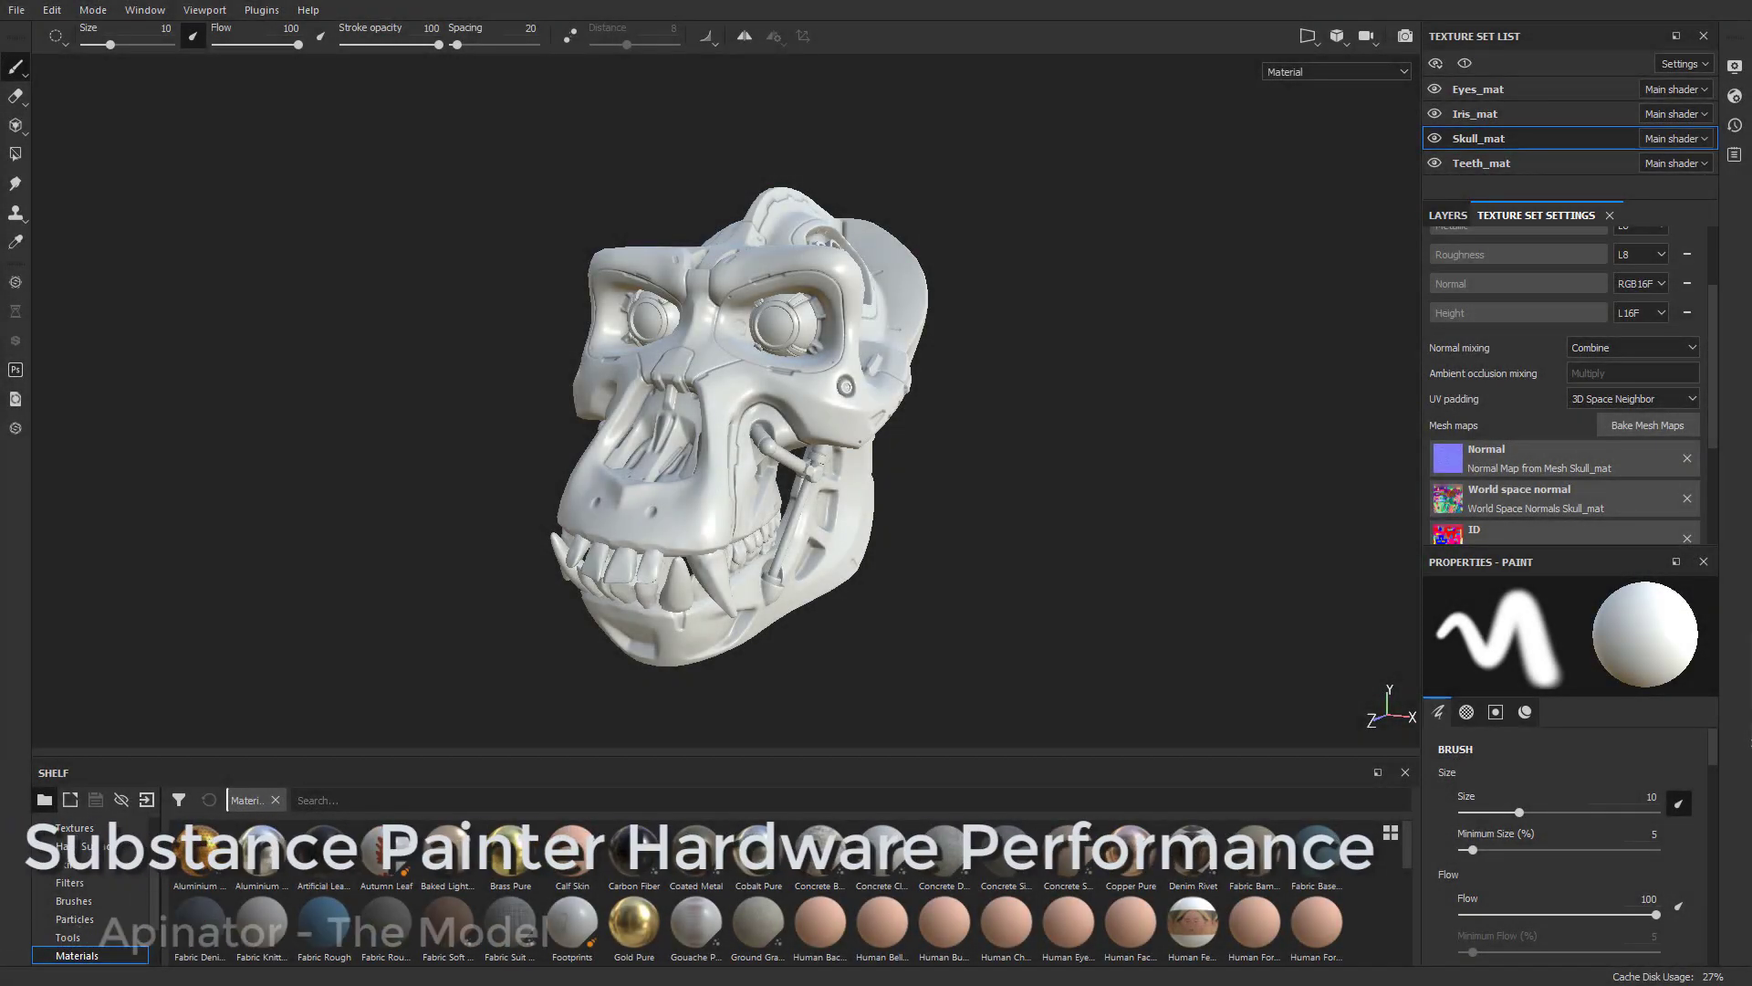
mouse_move(88, 163)
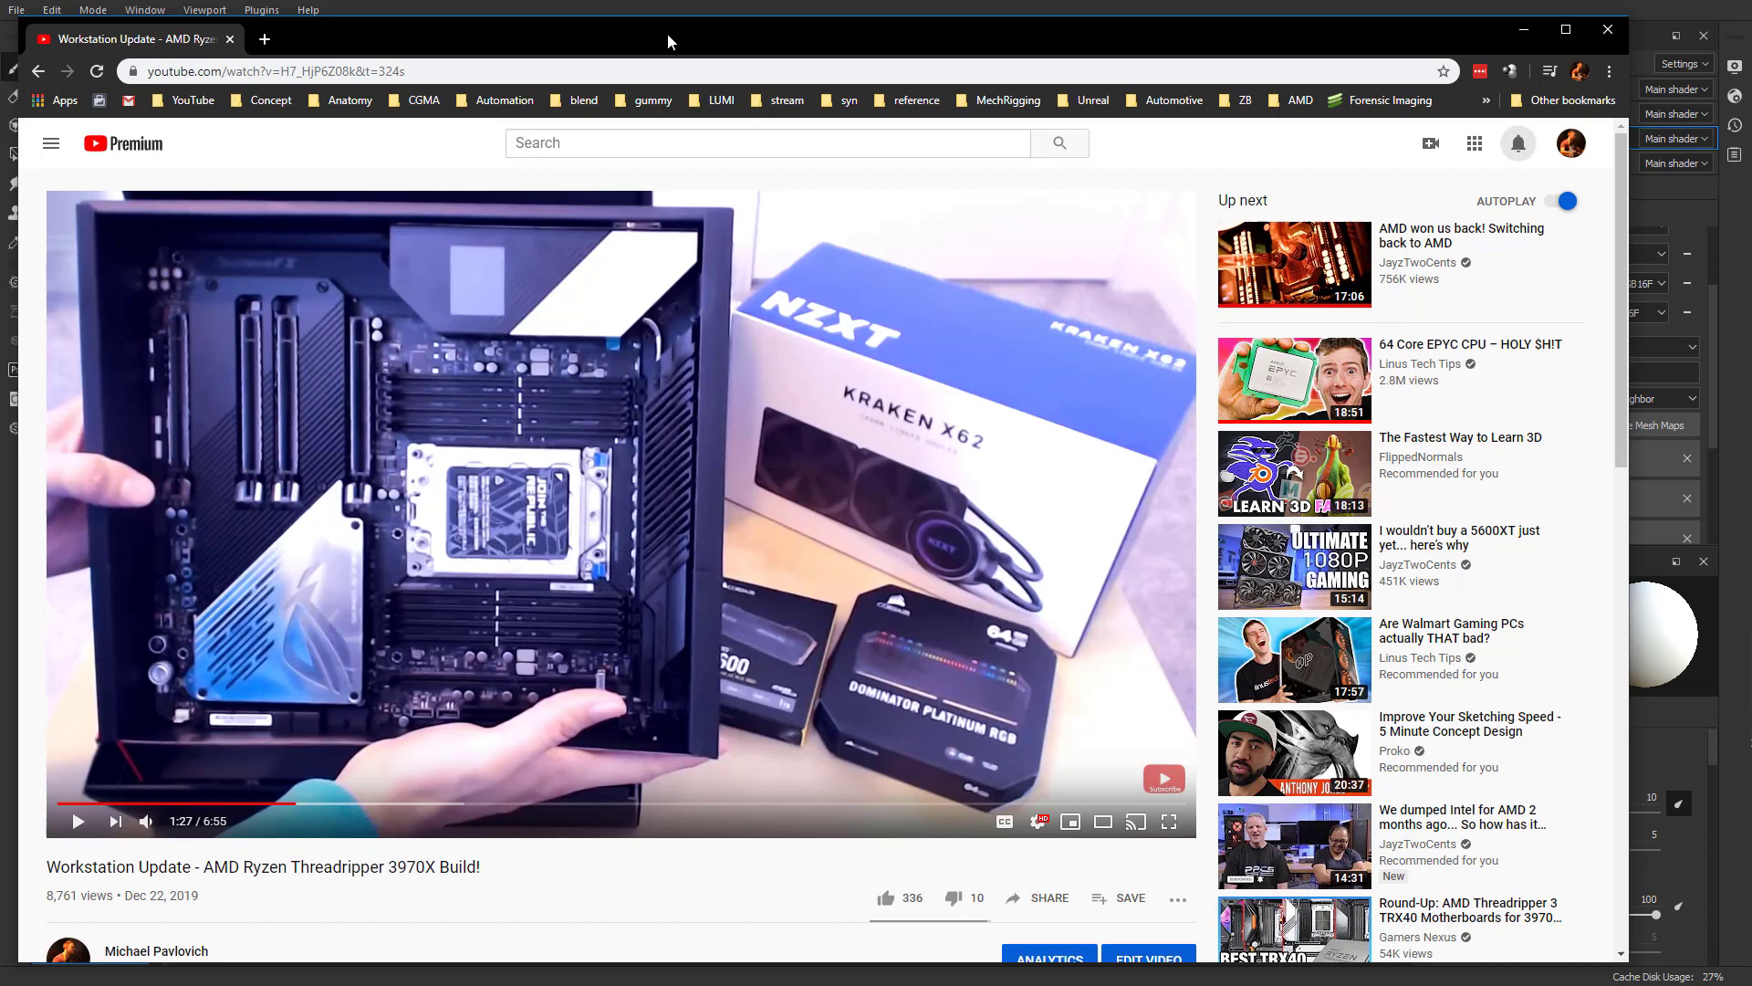
mouse_move(451, 480)
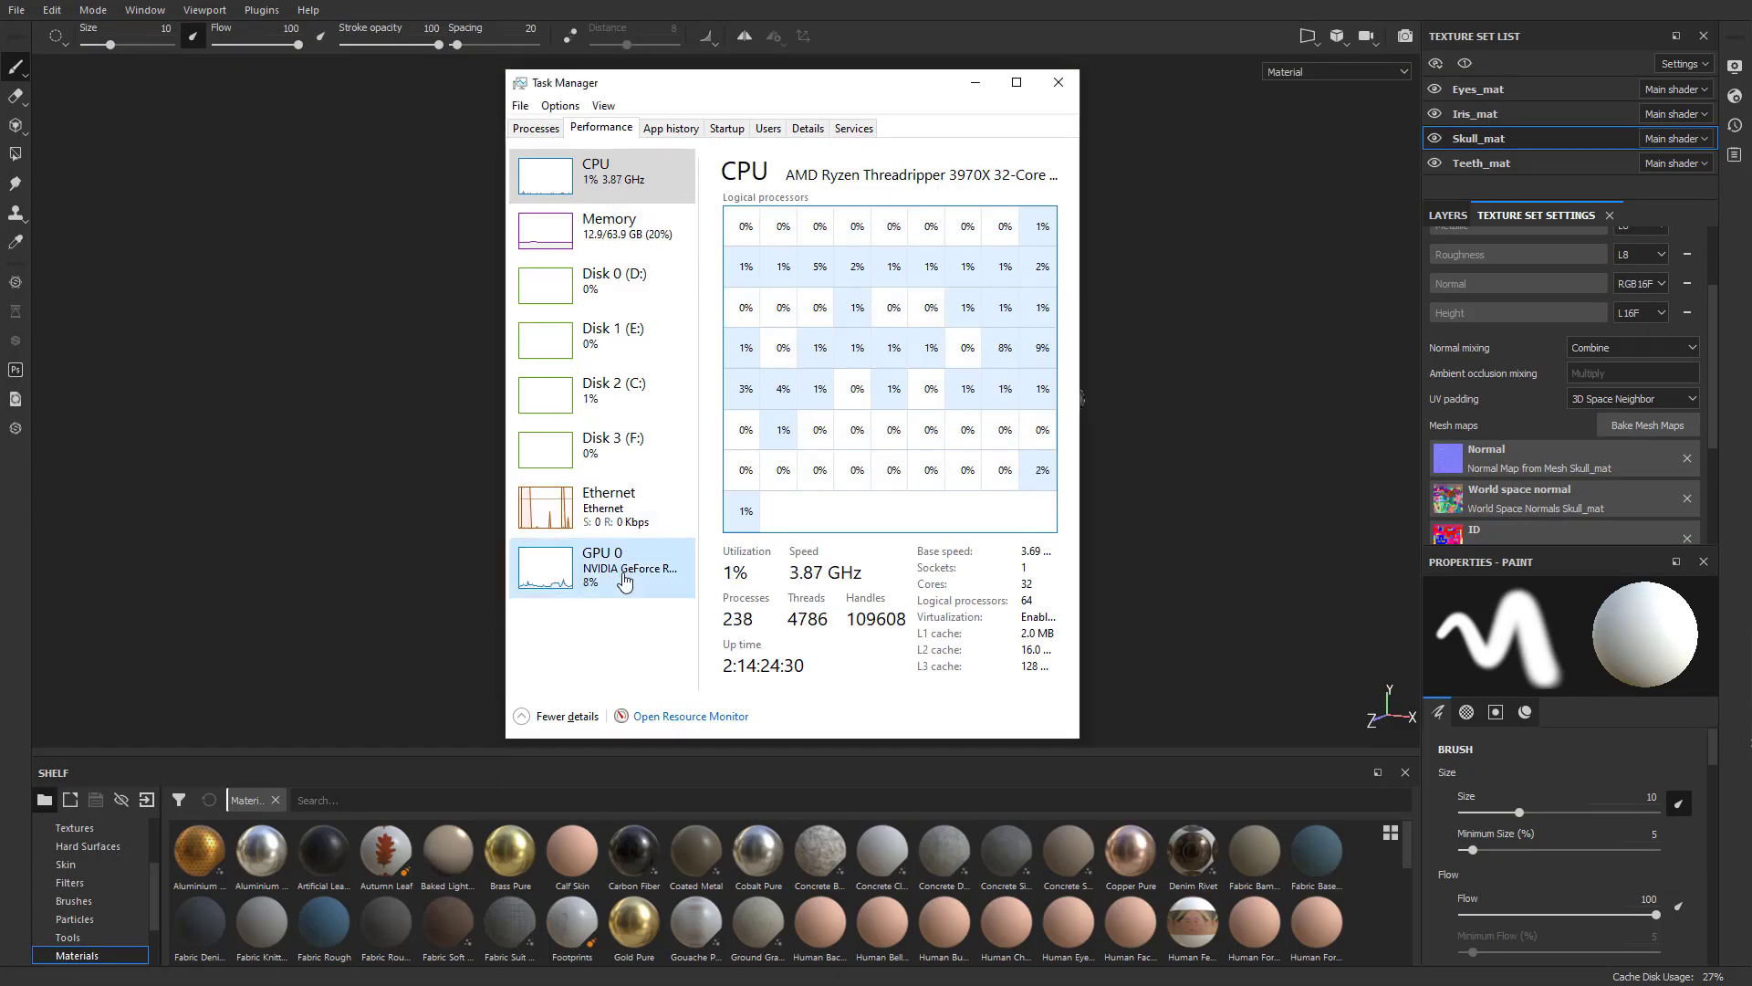
Step: Close Task Manager to return to the untextured skull in the viewport
click(600, 565)
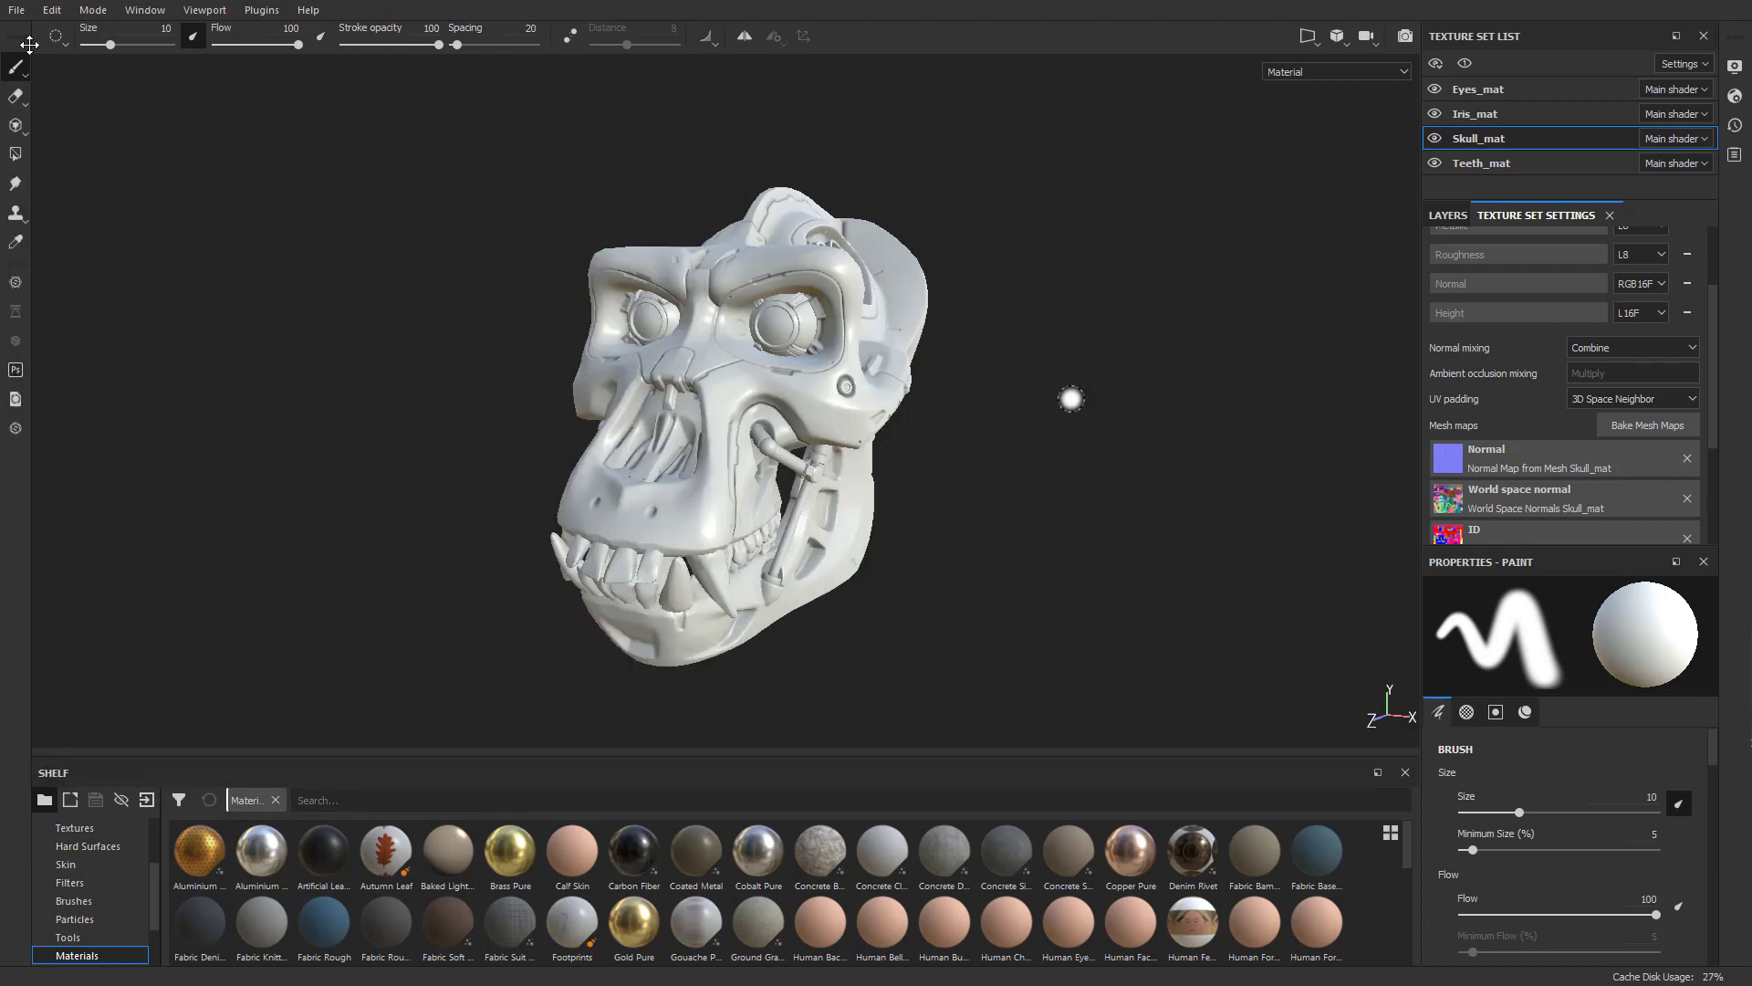
click(51, 9)
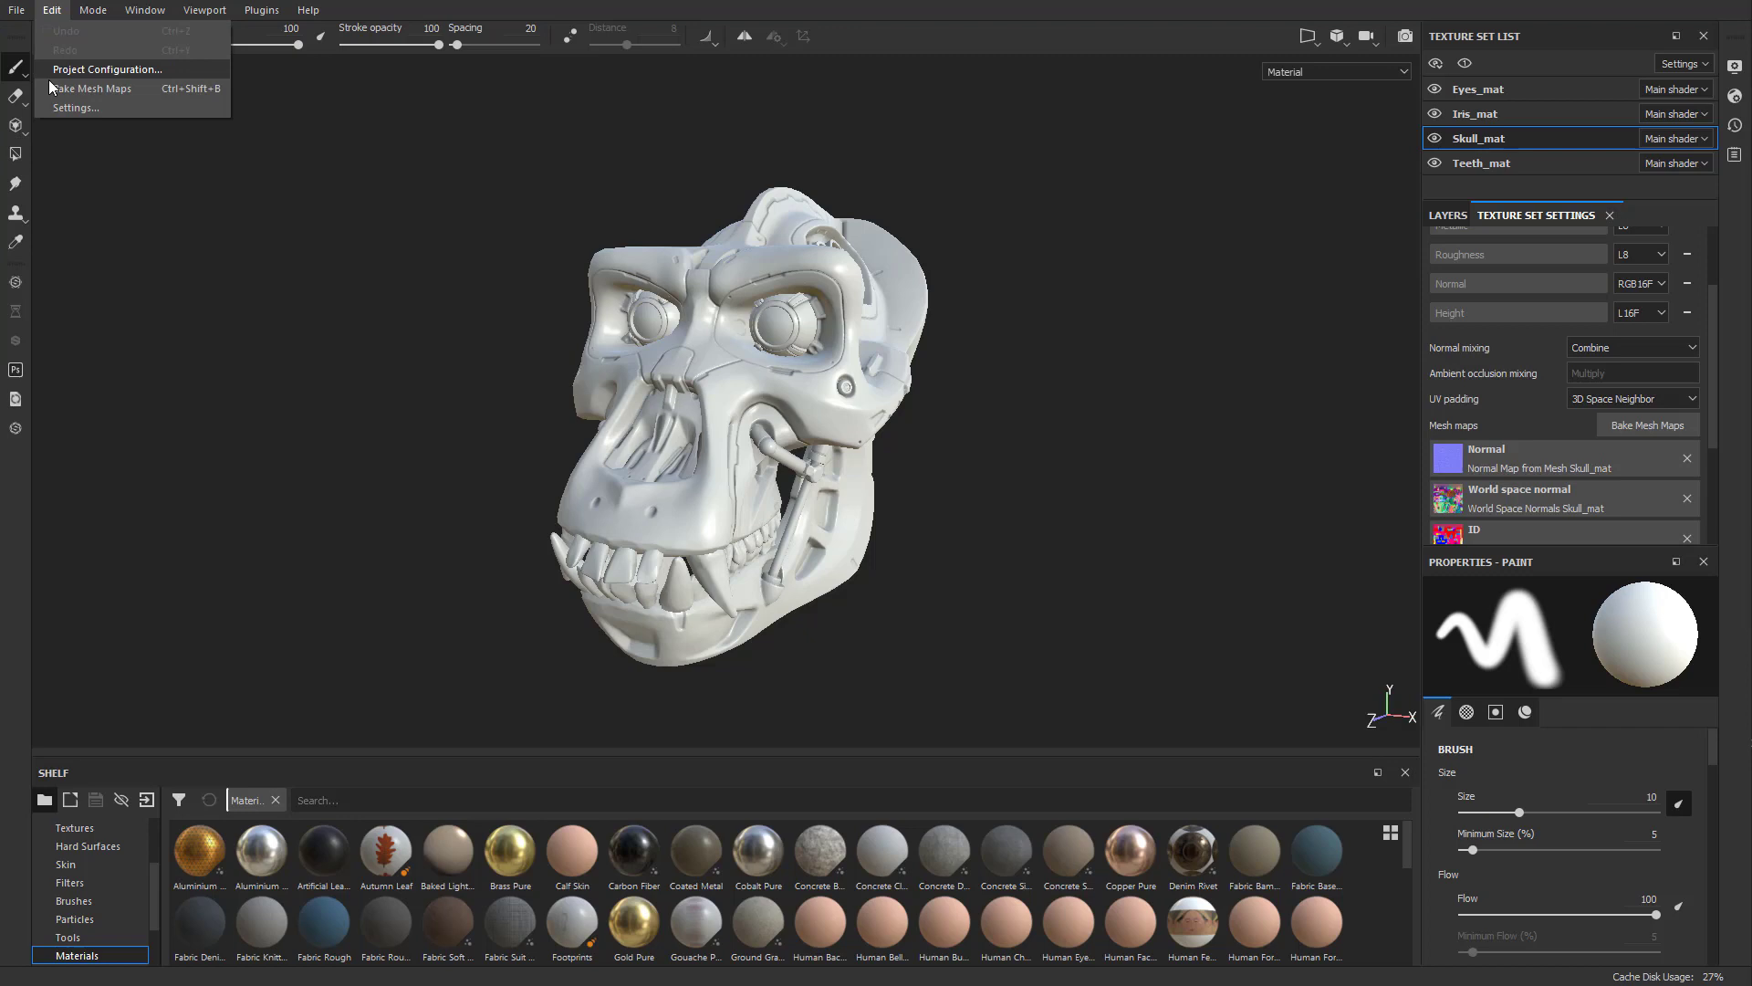
click(75, 108)
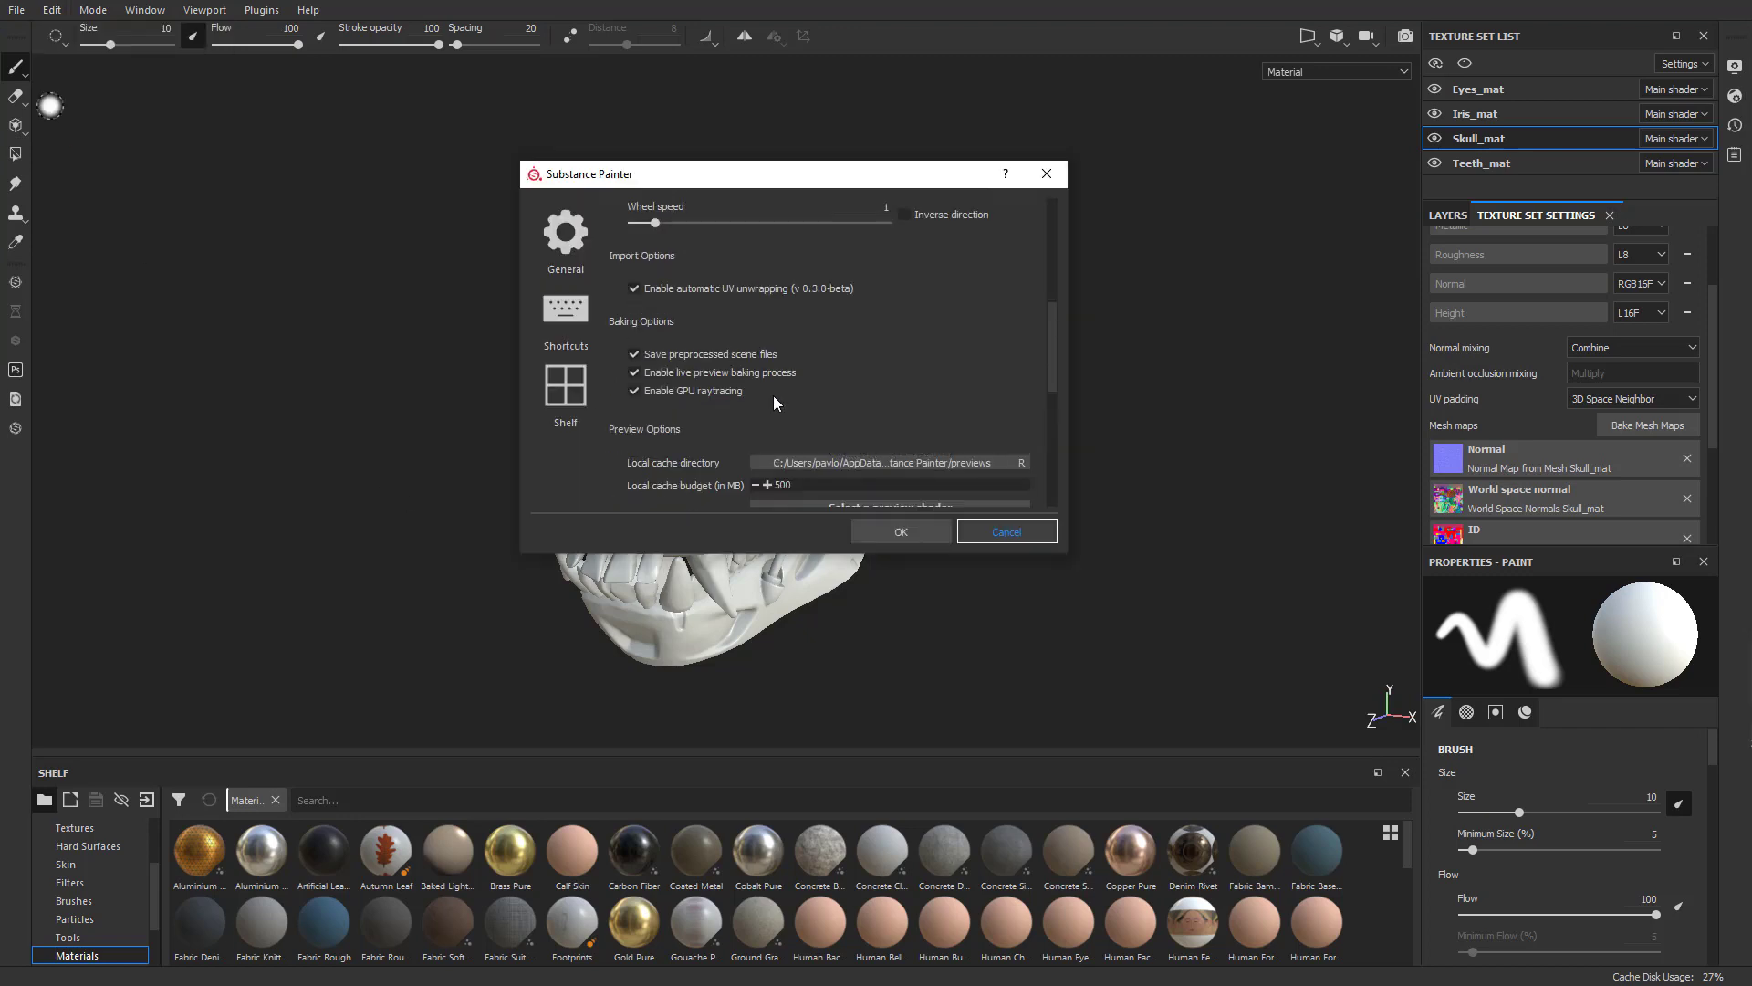
scroll(down, 3)
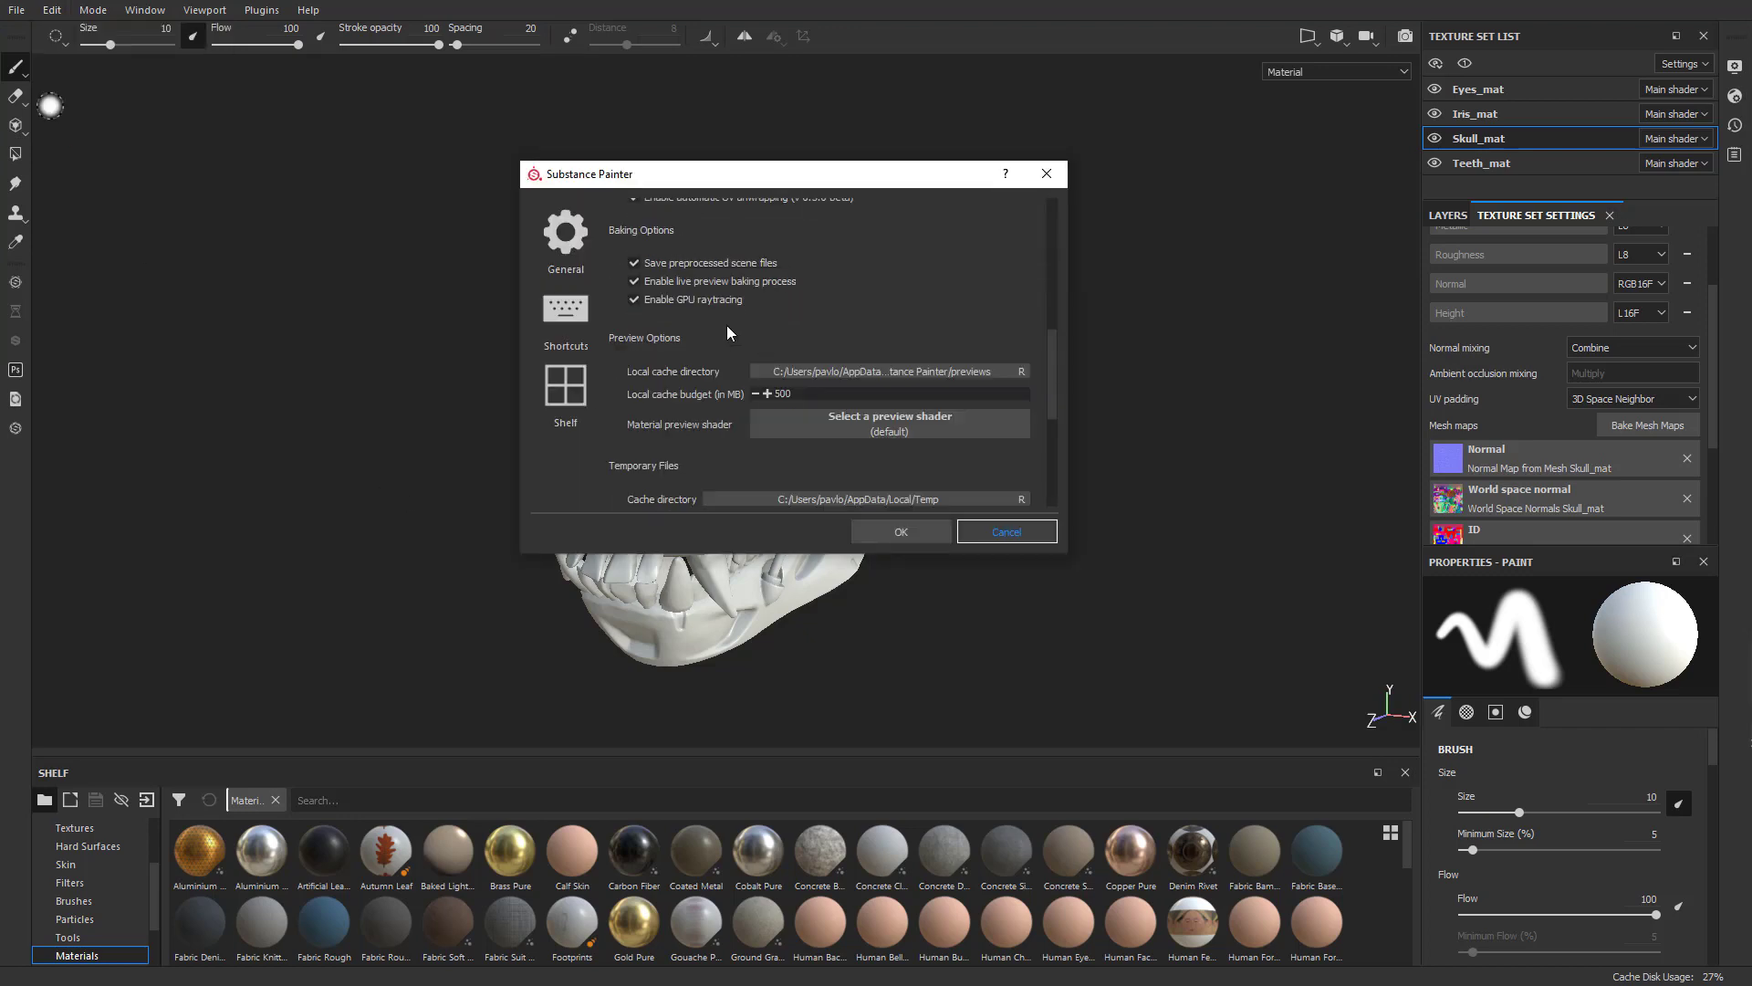
click(636, 300)
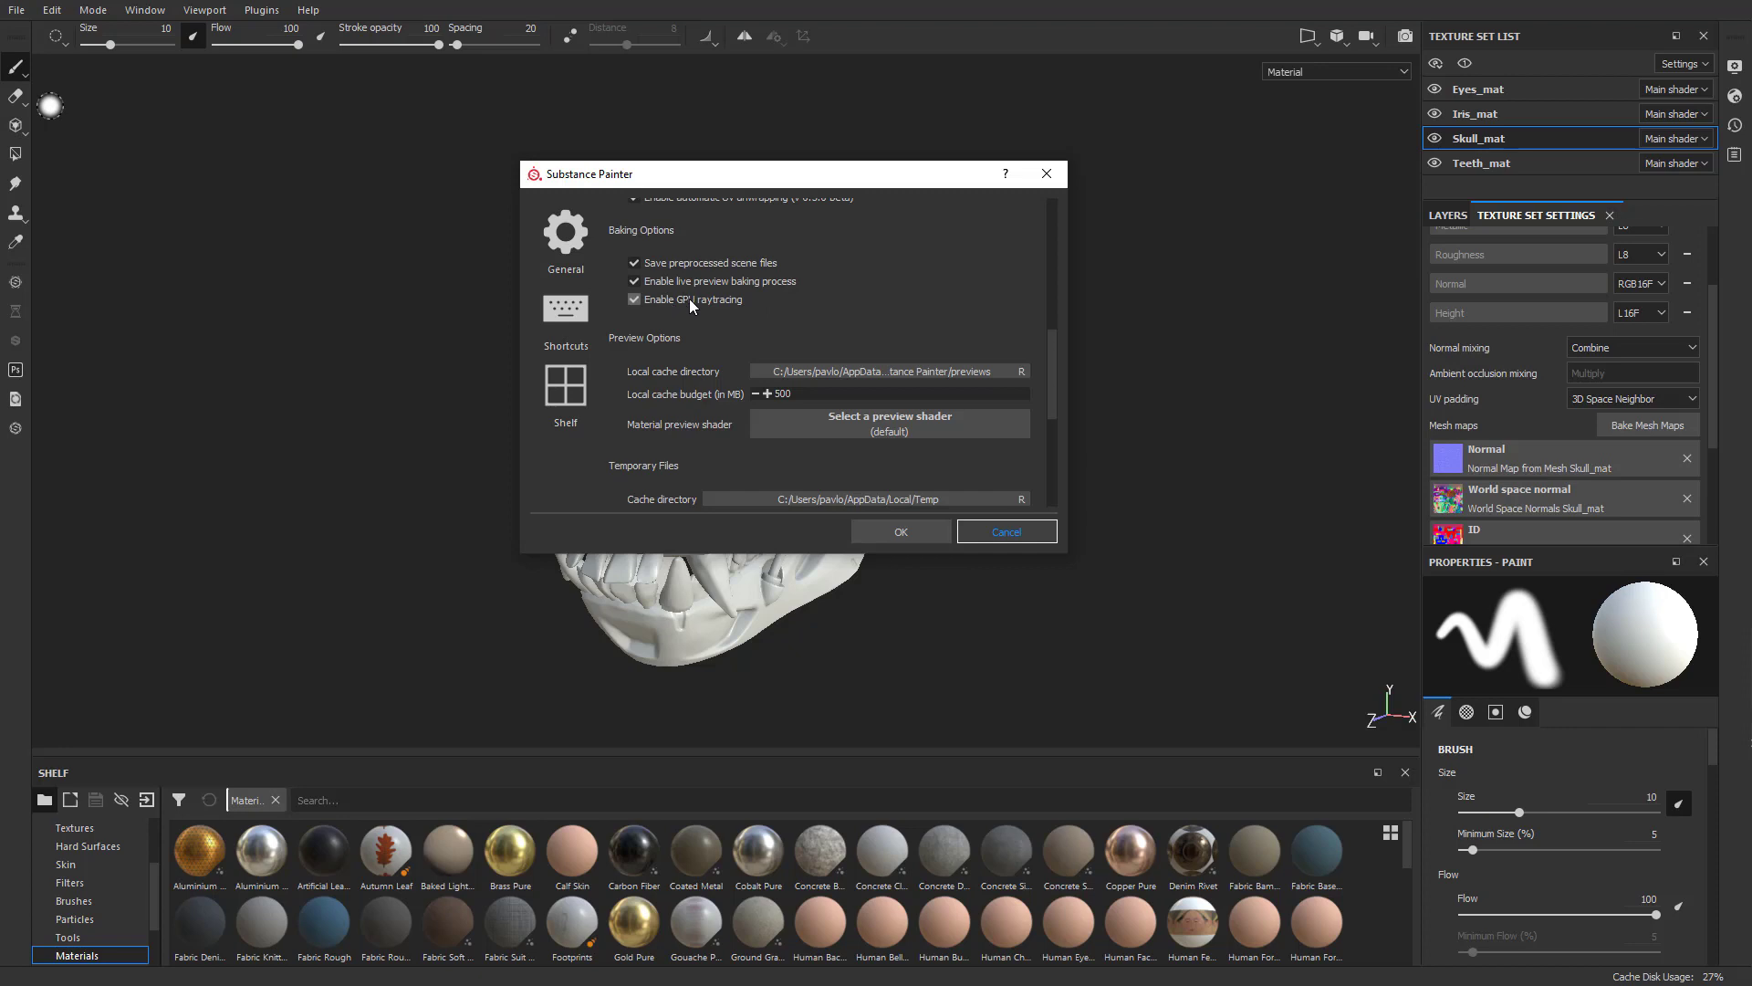
mouse_move(695, 310)
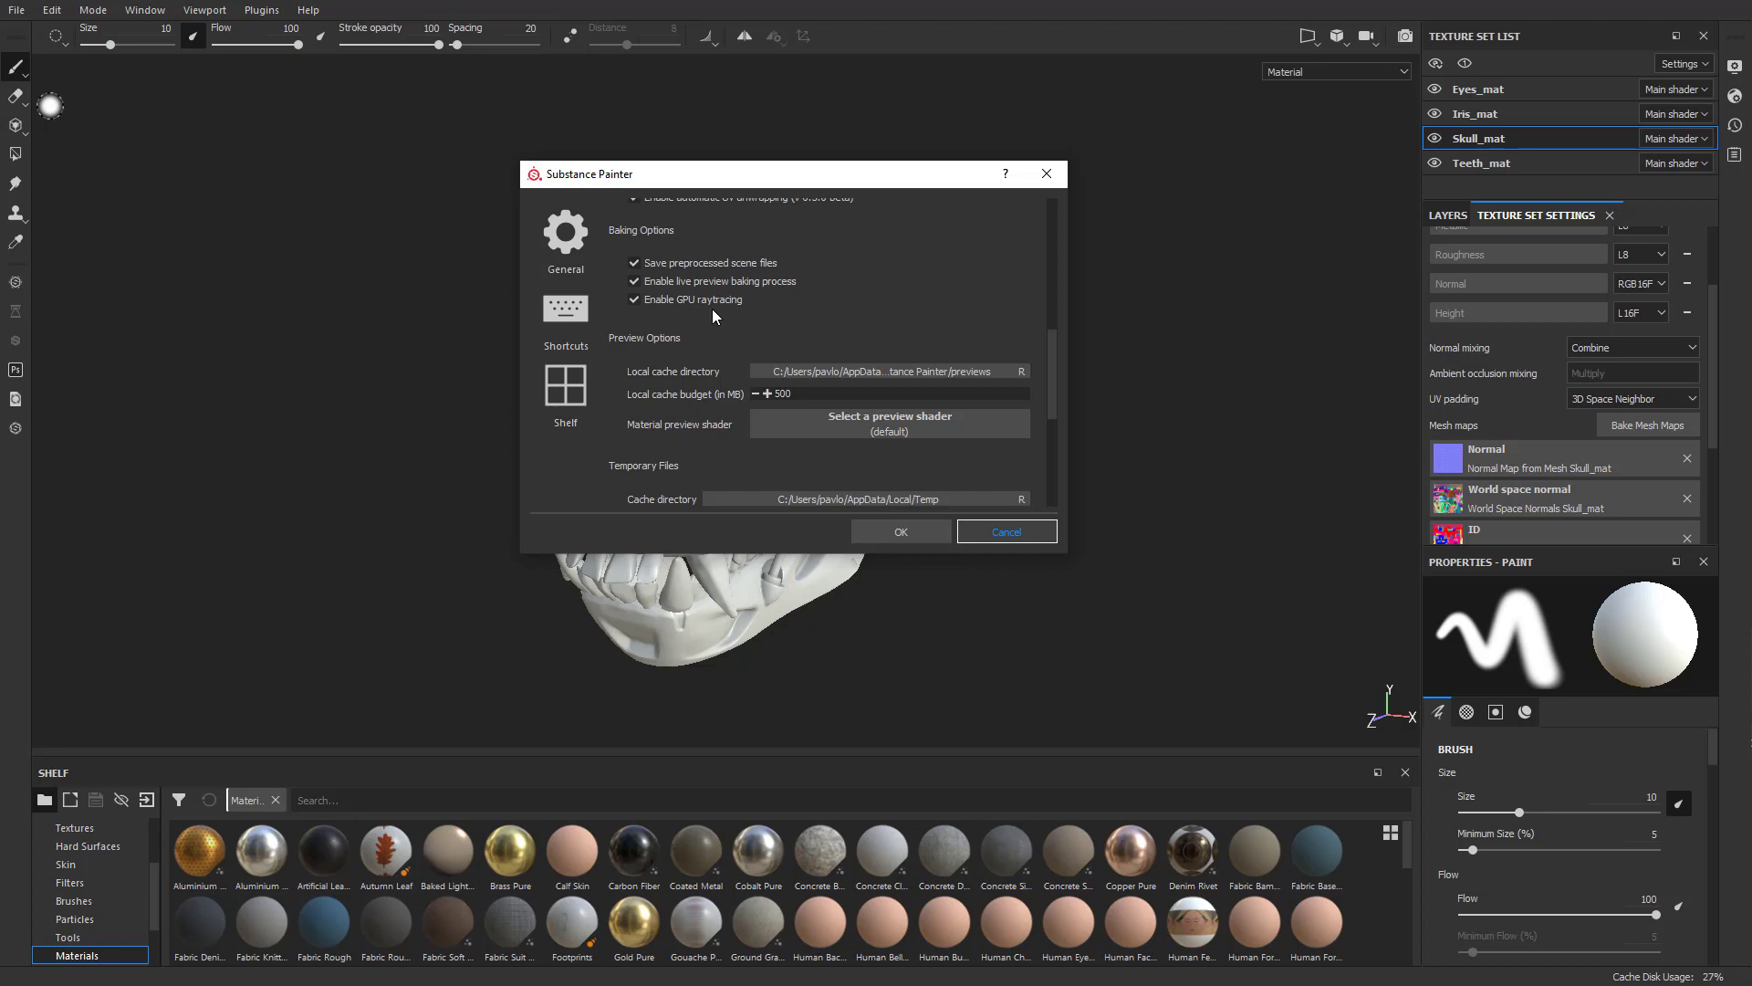
scroll(down, 3)
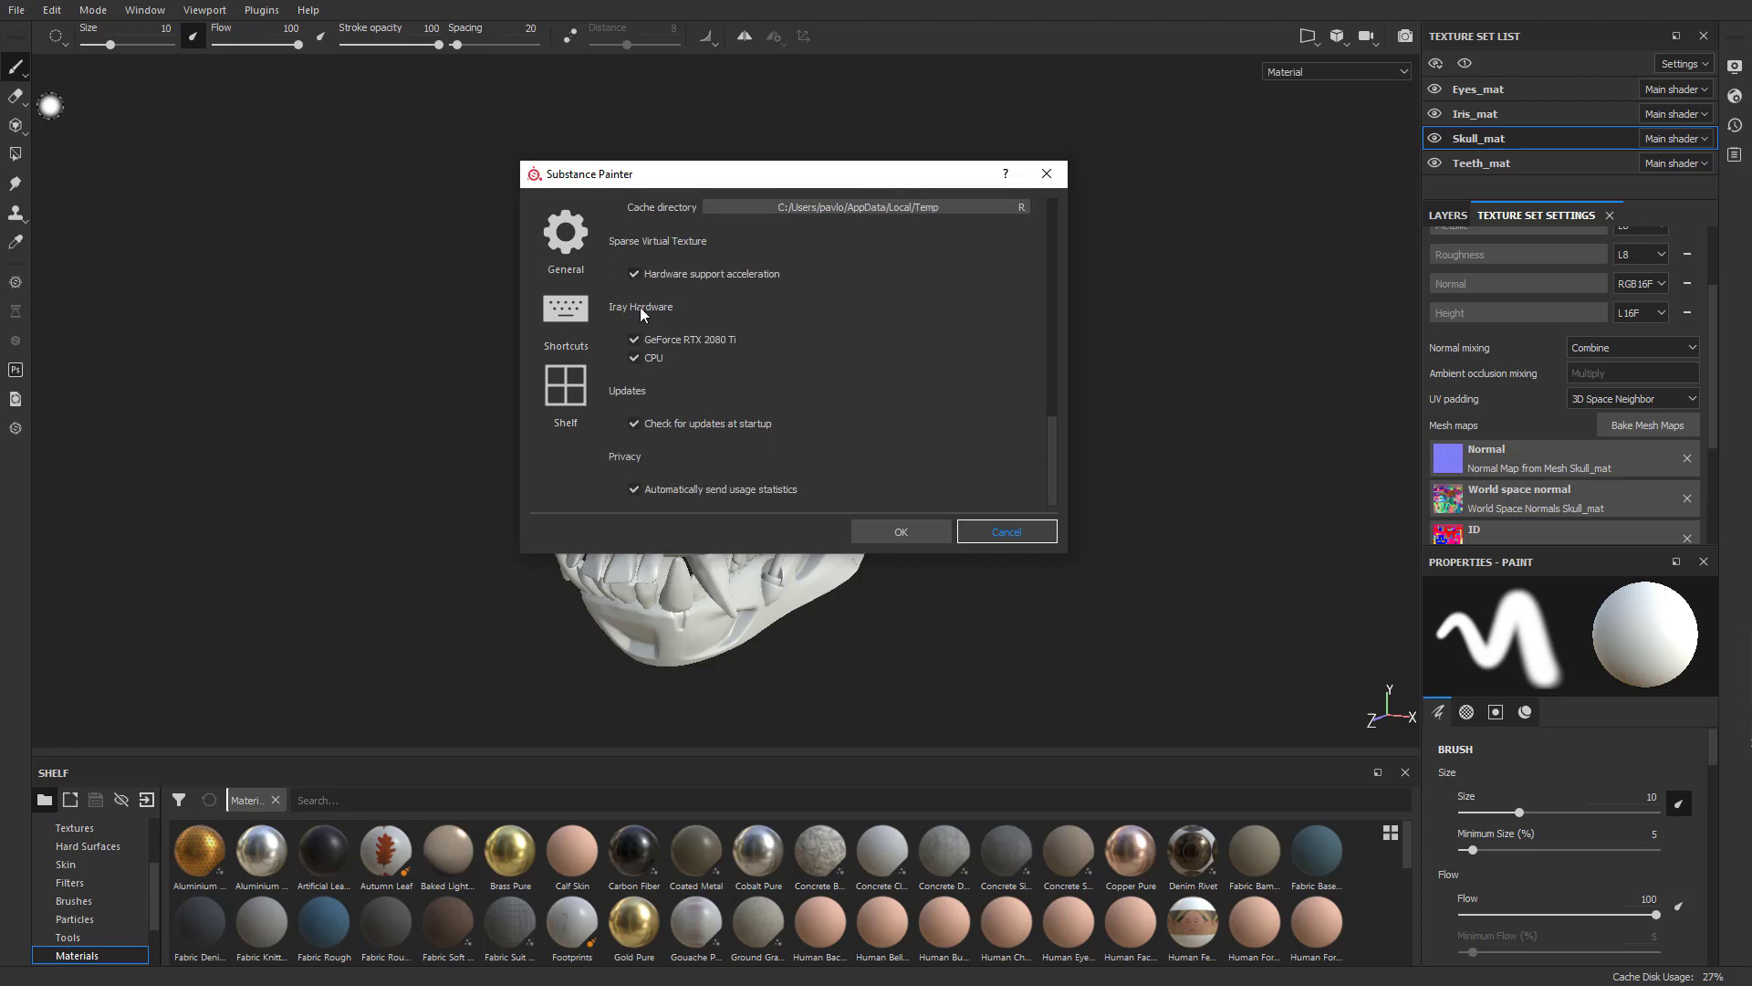
mouse_move(673, 367)
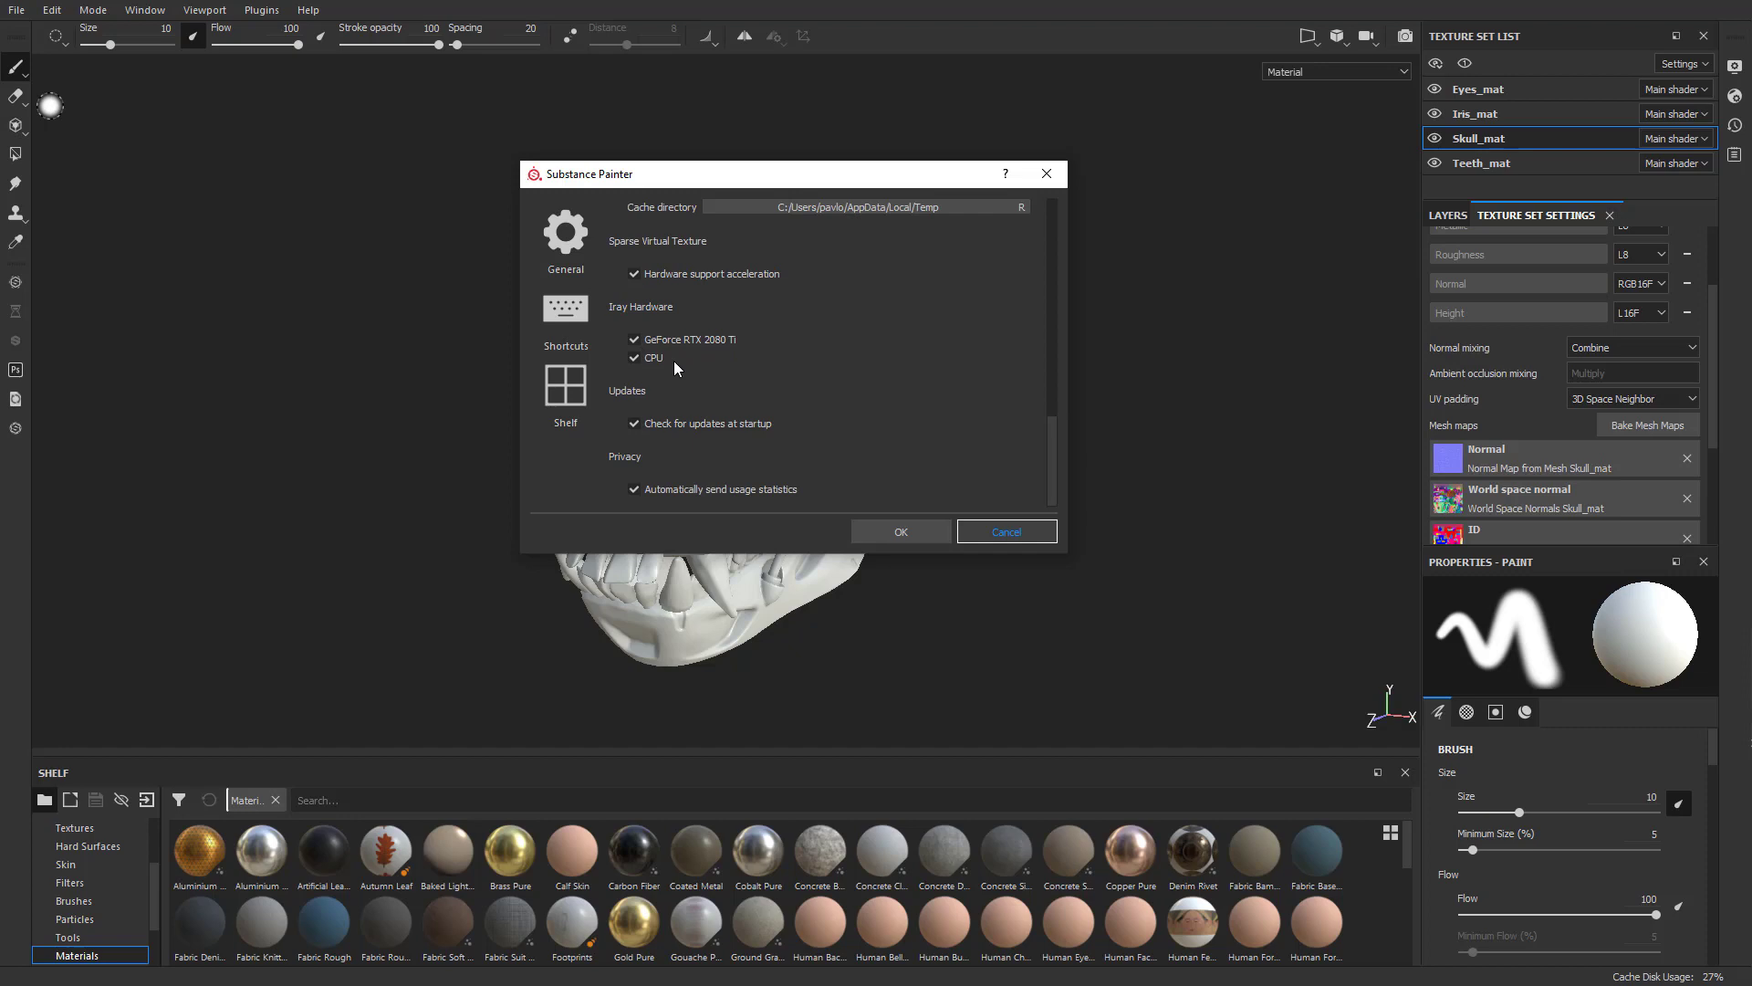
scroll(down, 3)
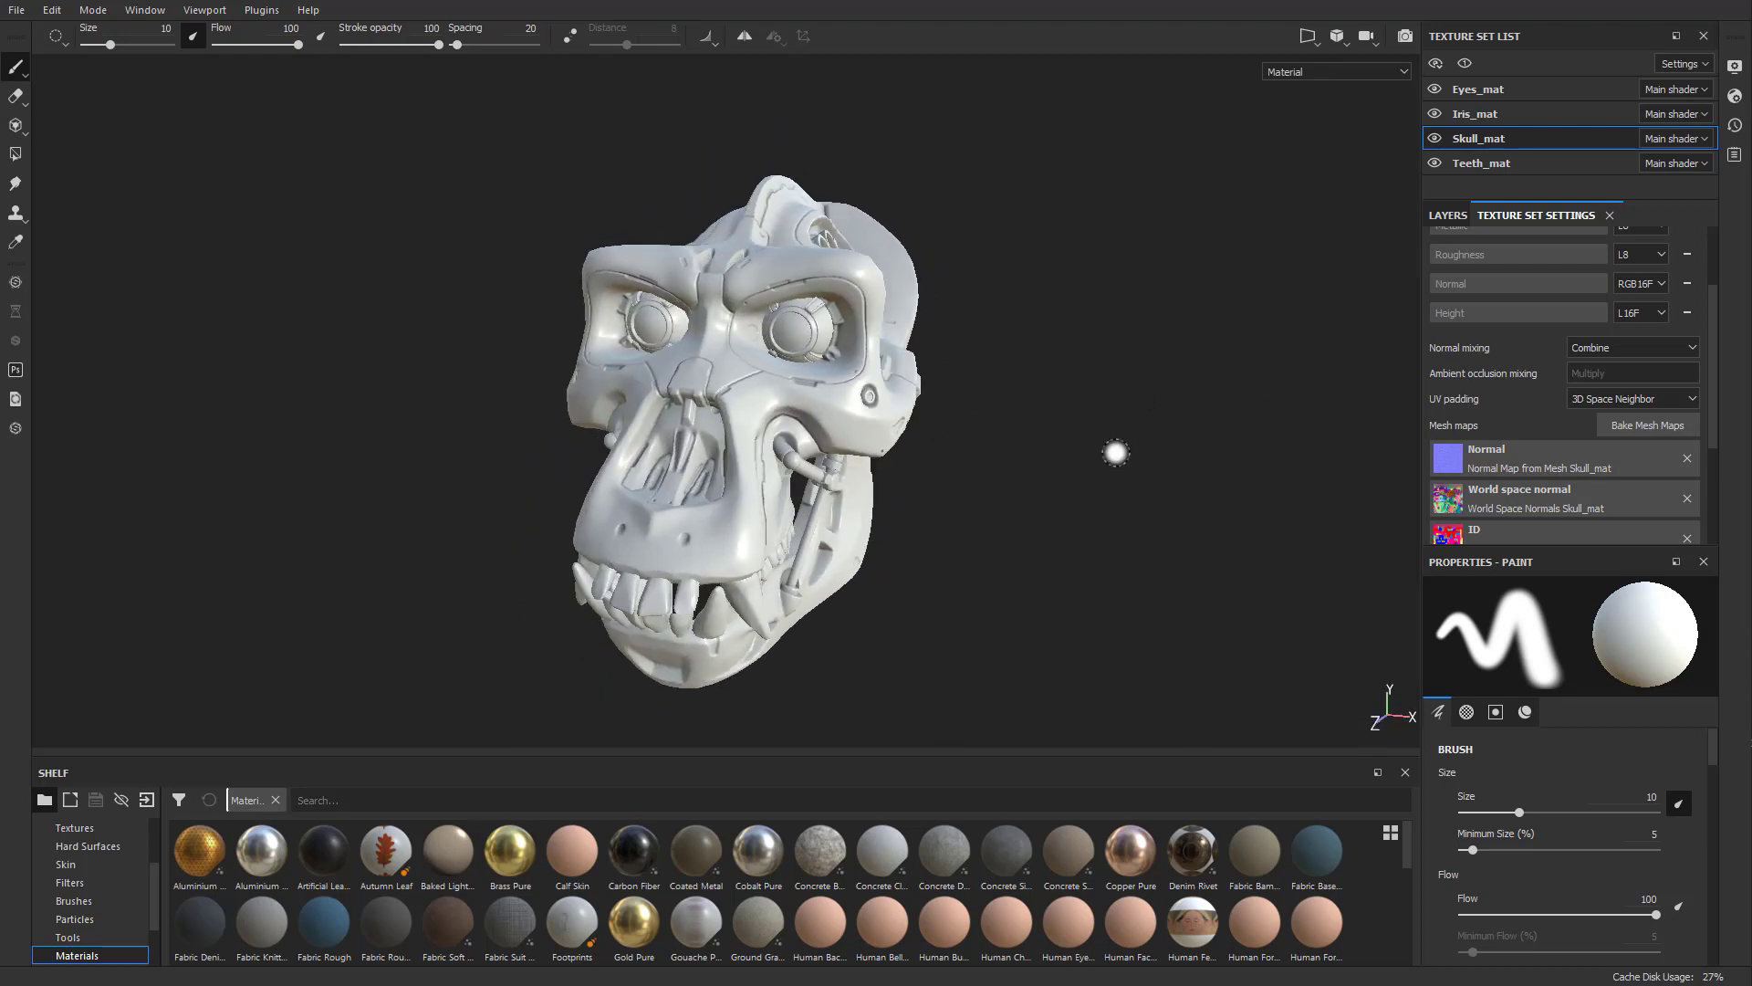
Step: Bring up Bake Mesh Maps for the skull with seven maps enabled at 4096 output size
drag(1115, 451, 1001, 435)
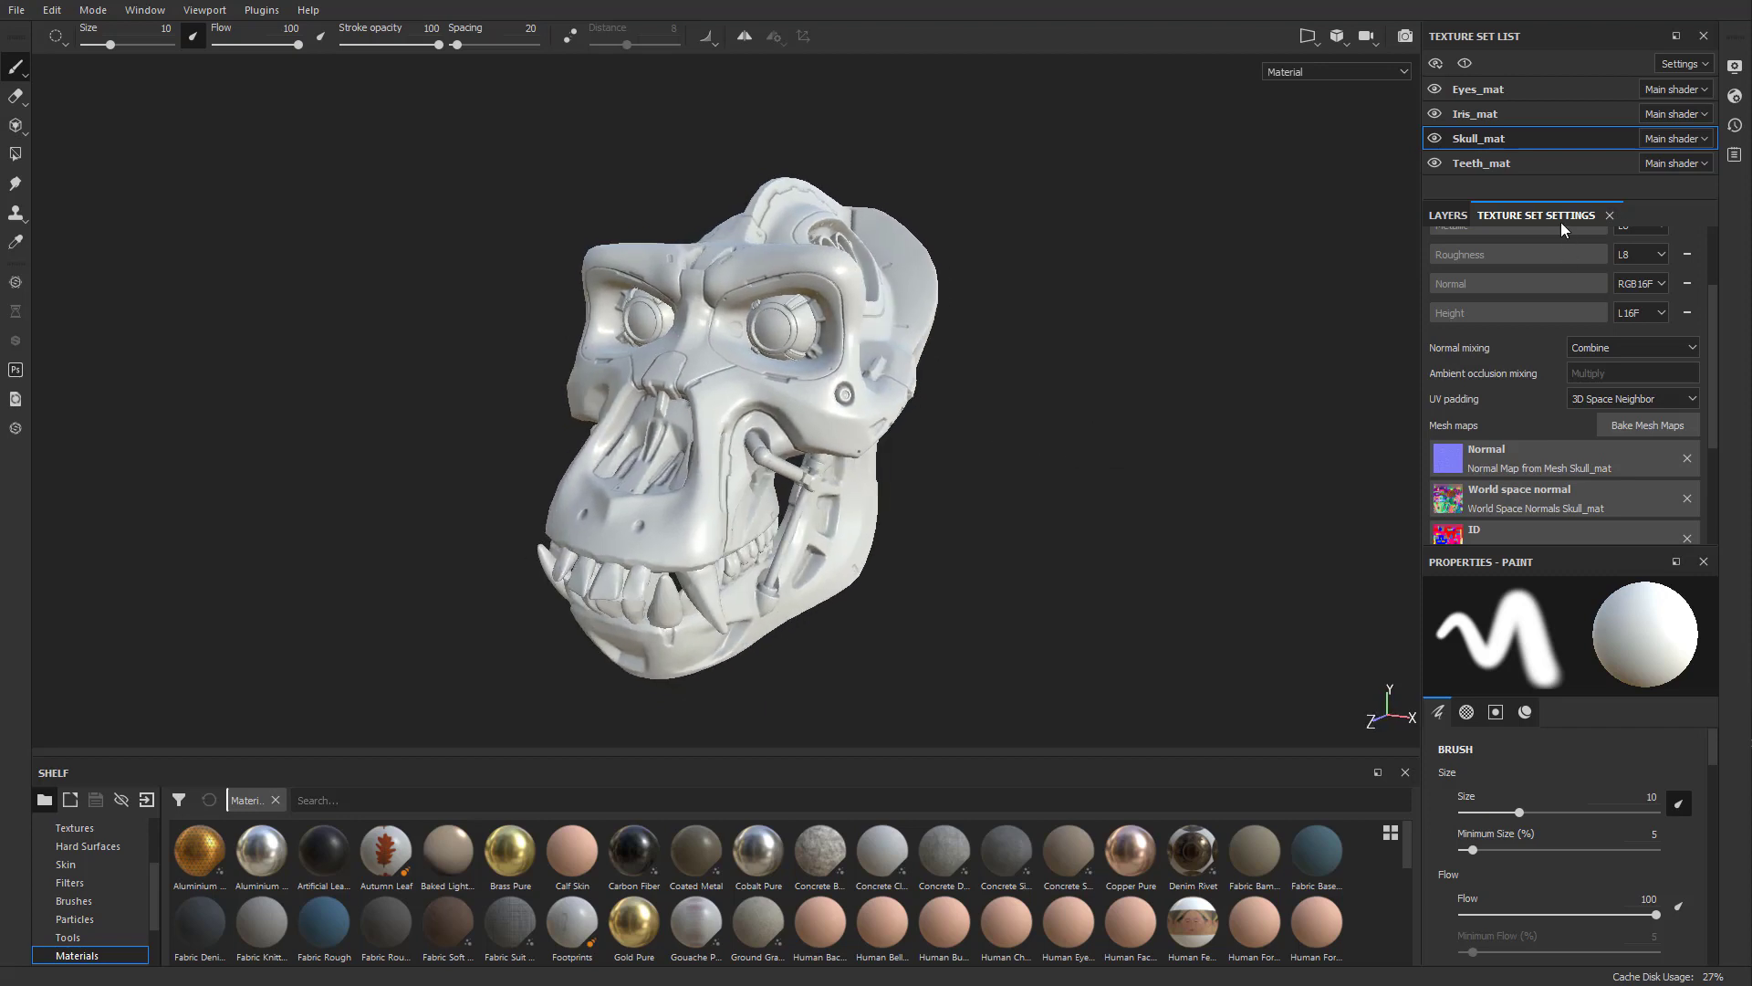
click(1644, 426)
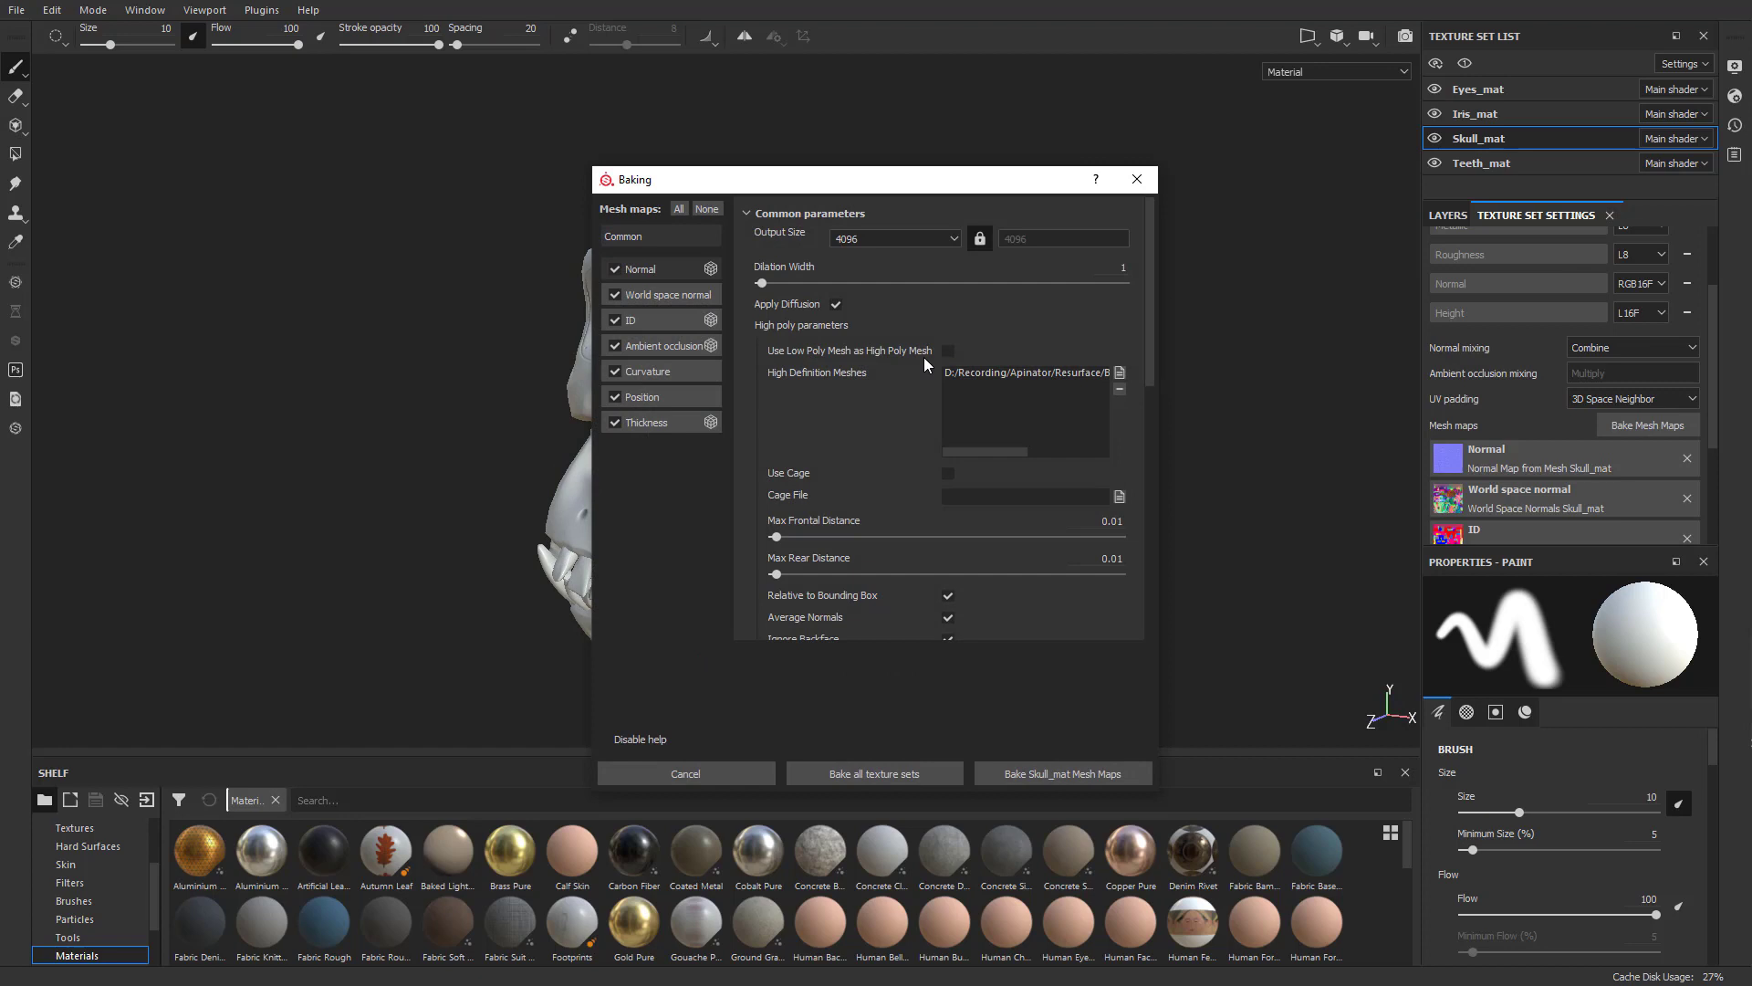
mouse_move(1564, 186)
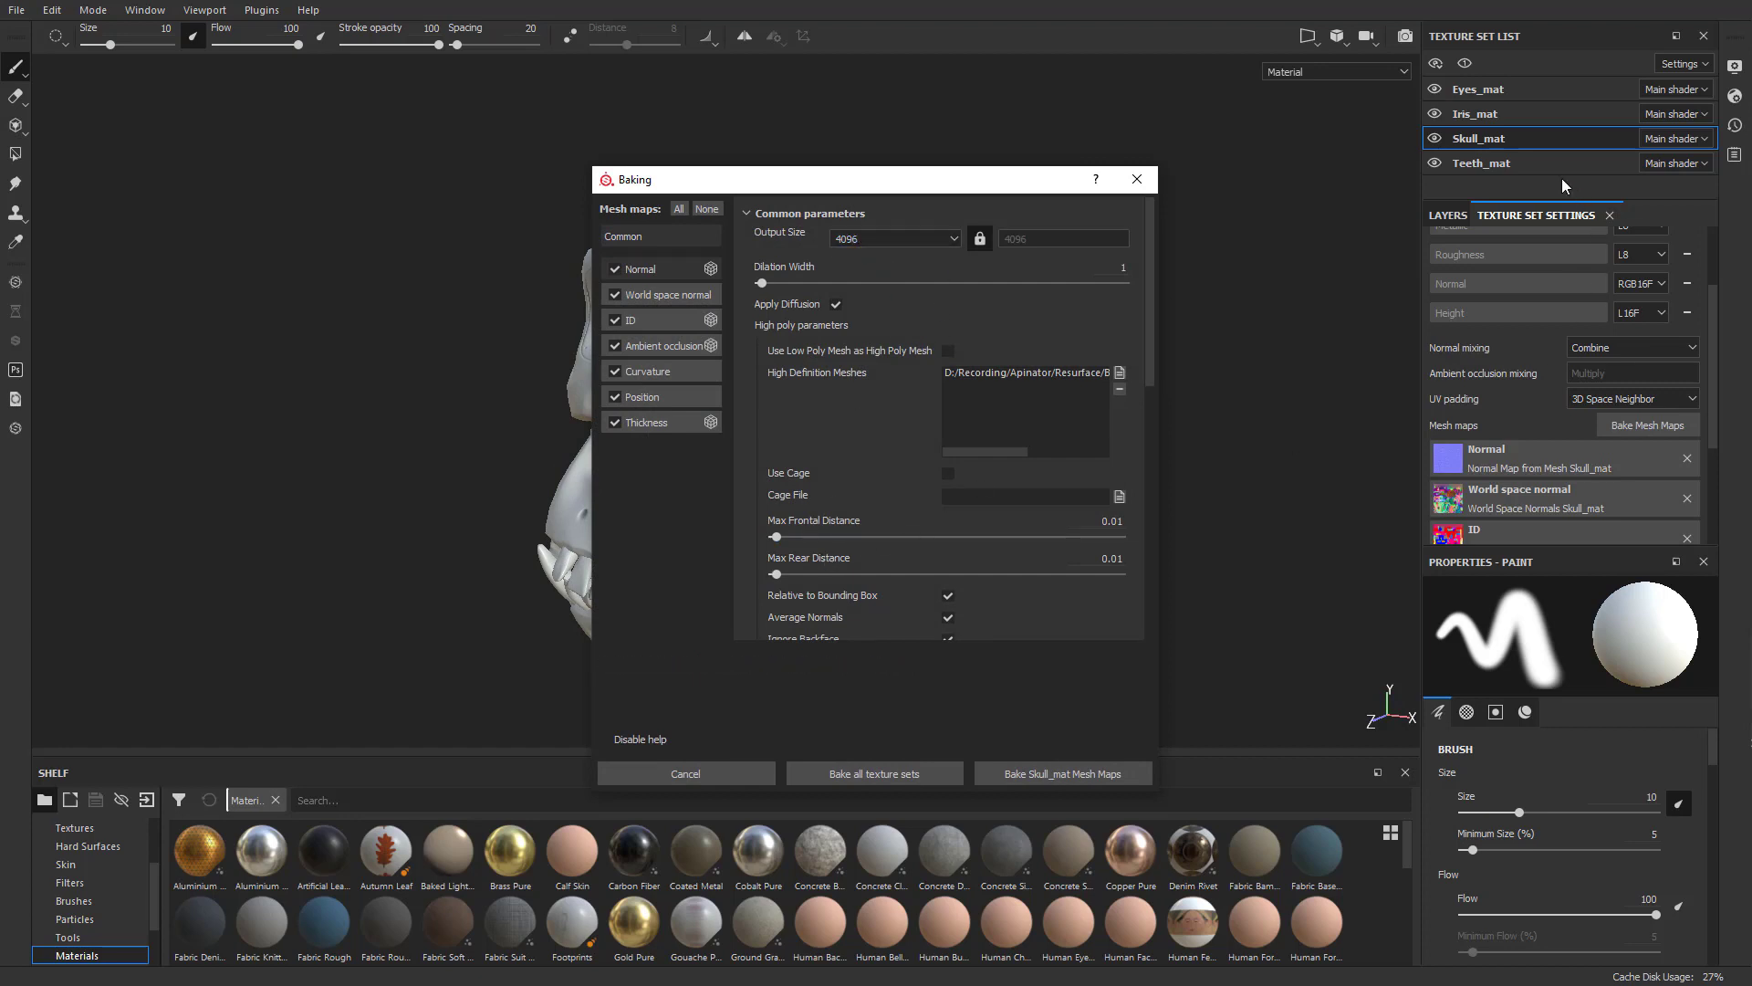
scroll(down, 3)
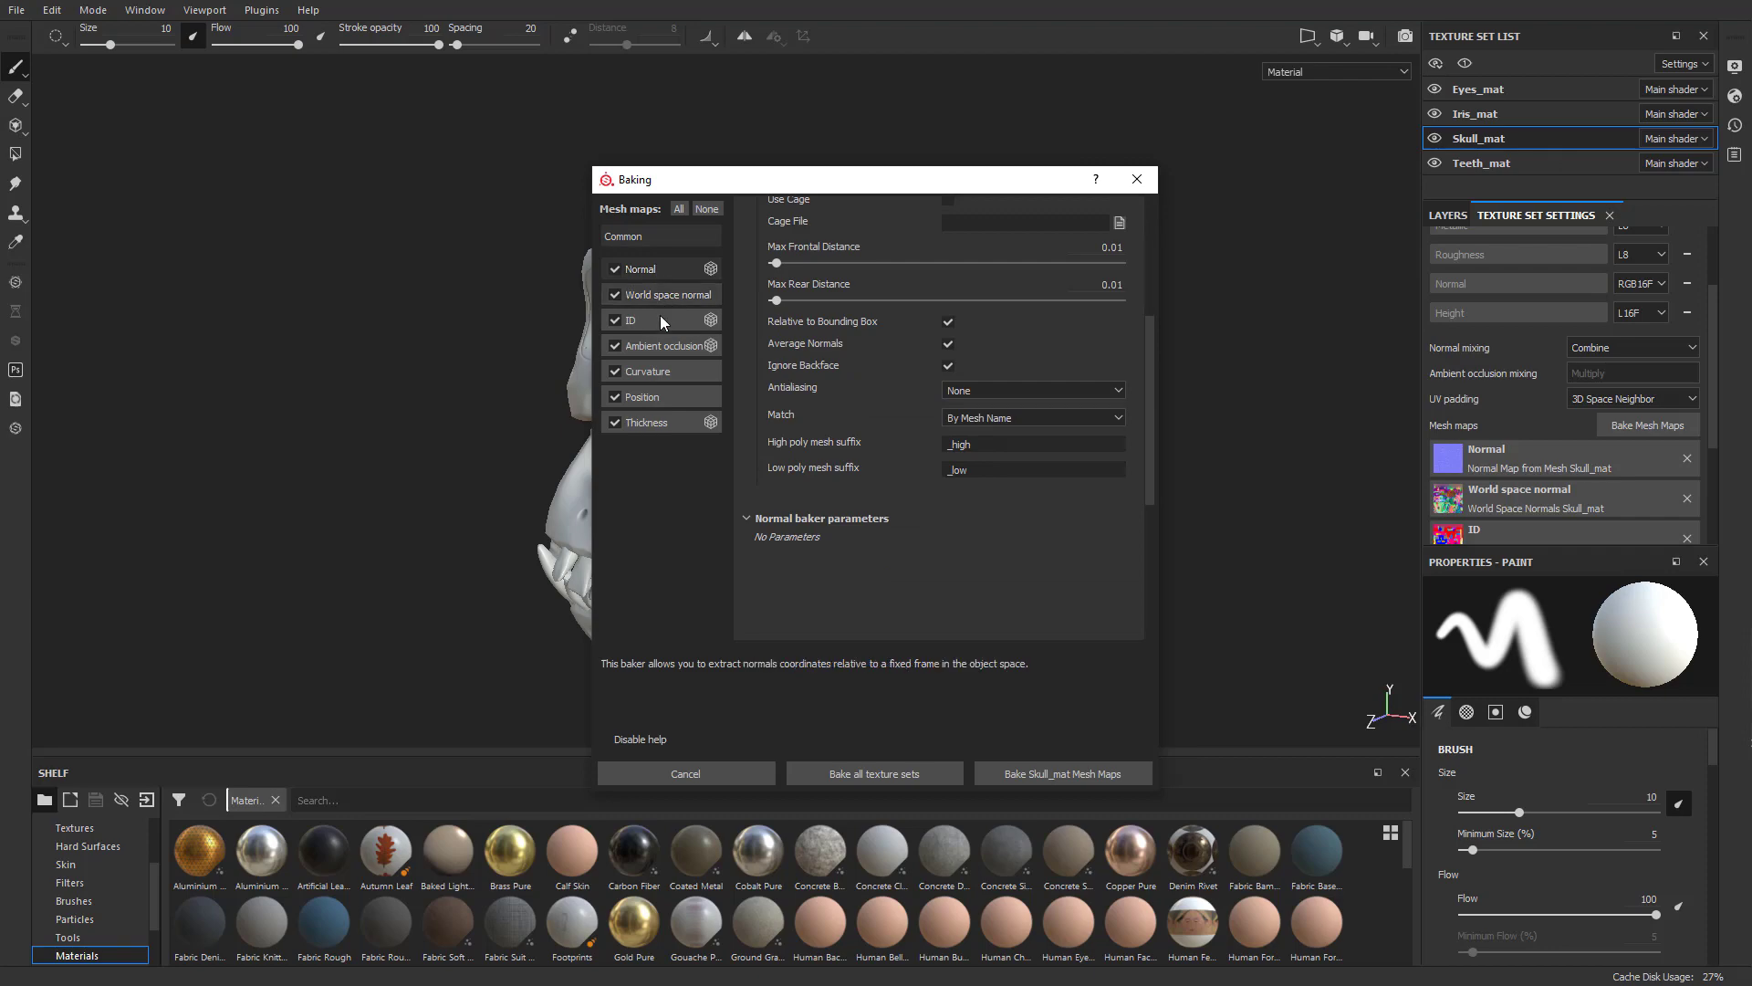
mouse_move(647, 421)
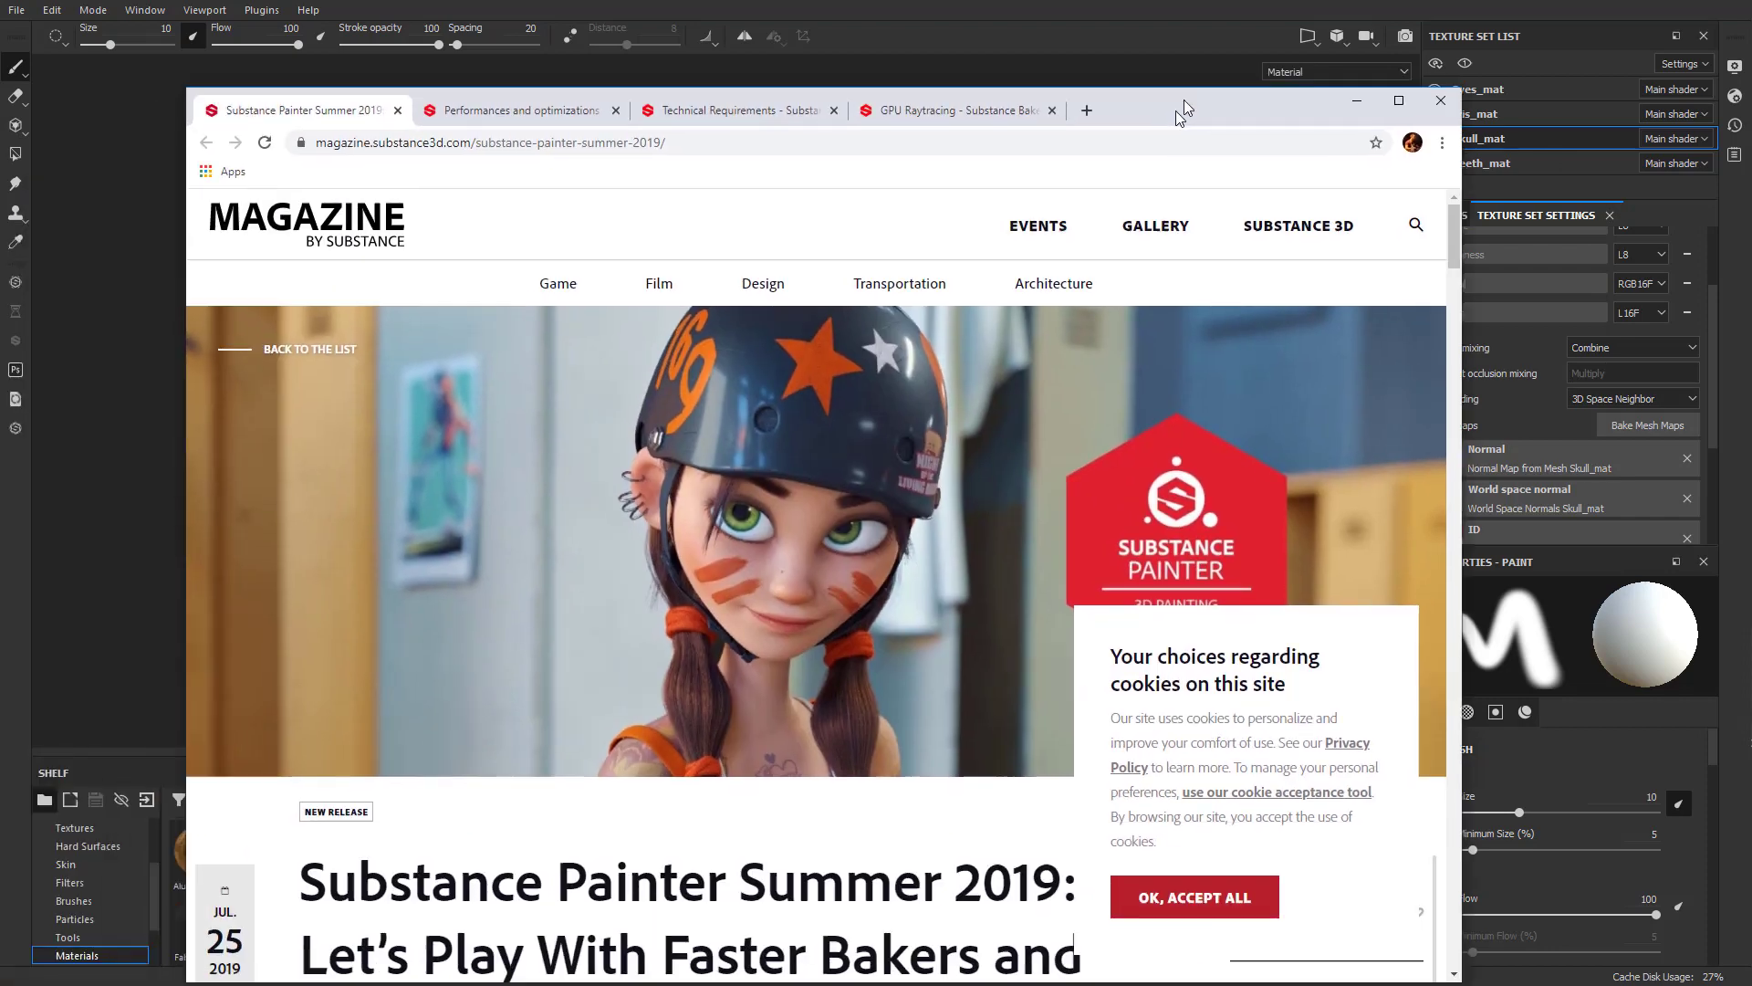
Step: Scroll through the Summer 2019 article's ambient occlusion and thickness baking speed comparisons
scroll(down, 3)
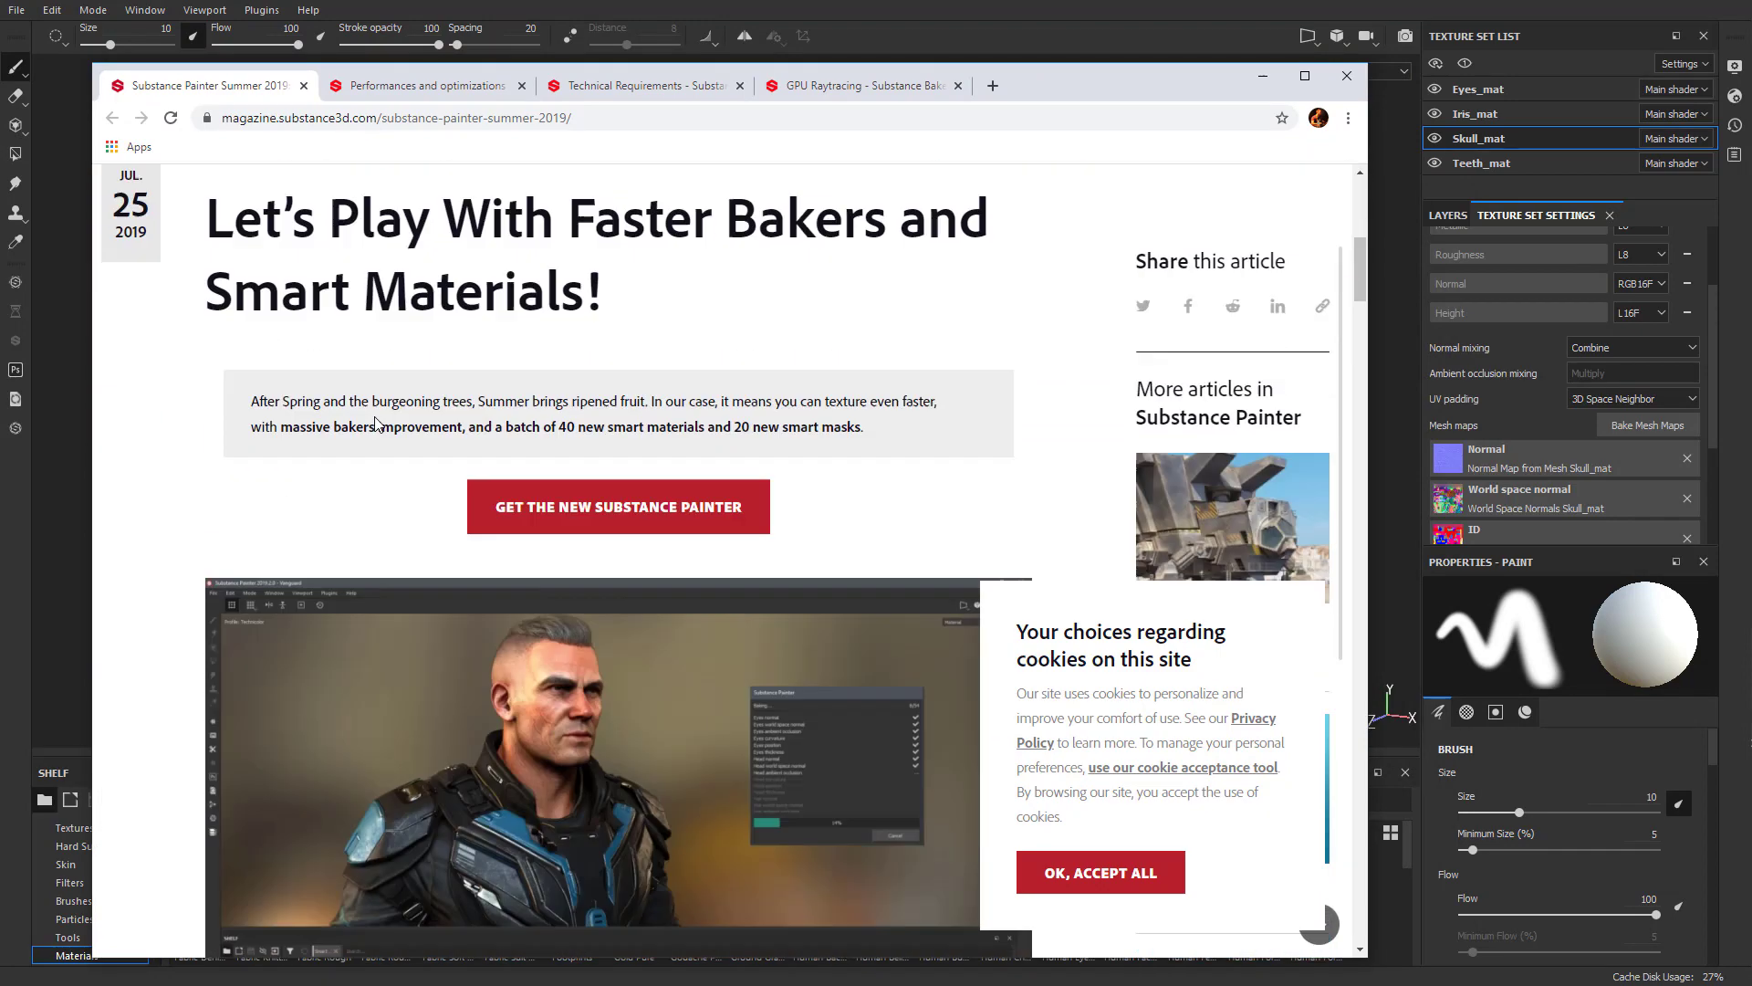
scroll(down, 3)
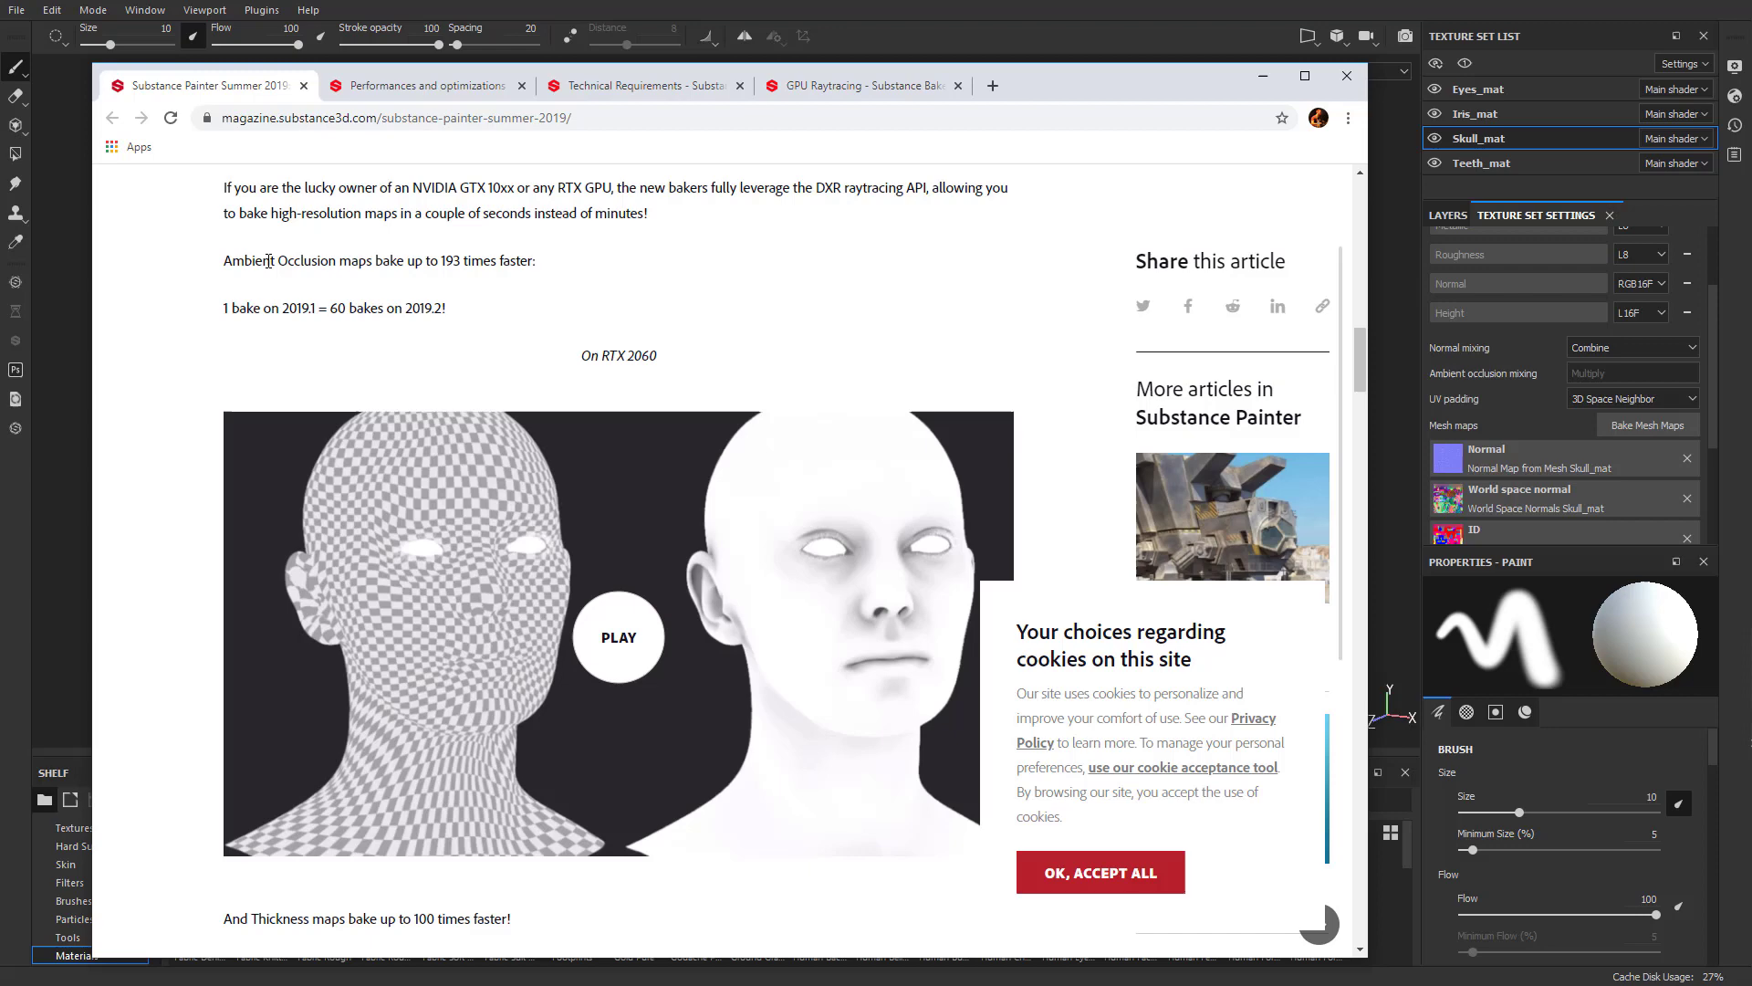
scroll(down, 3)
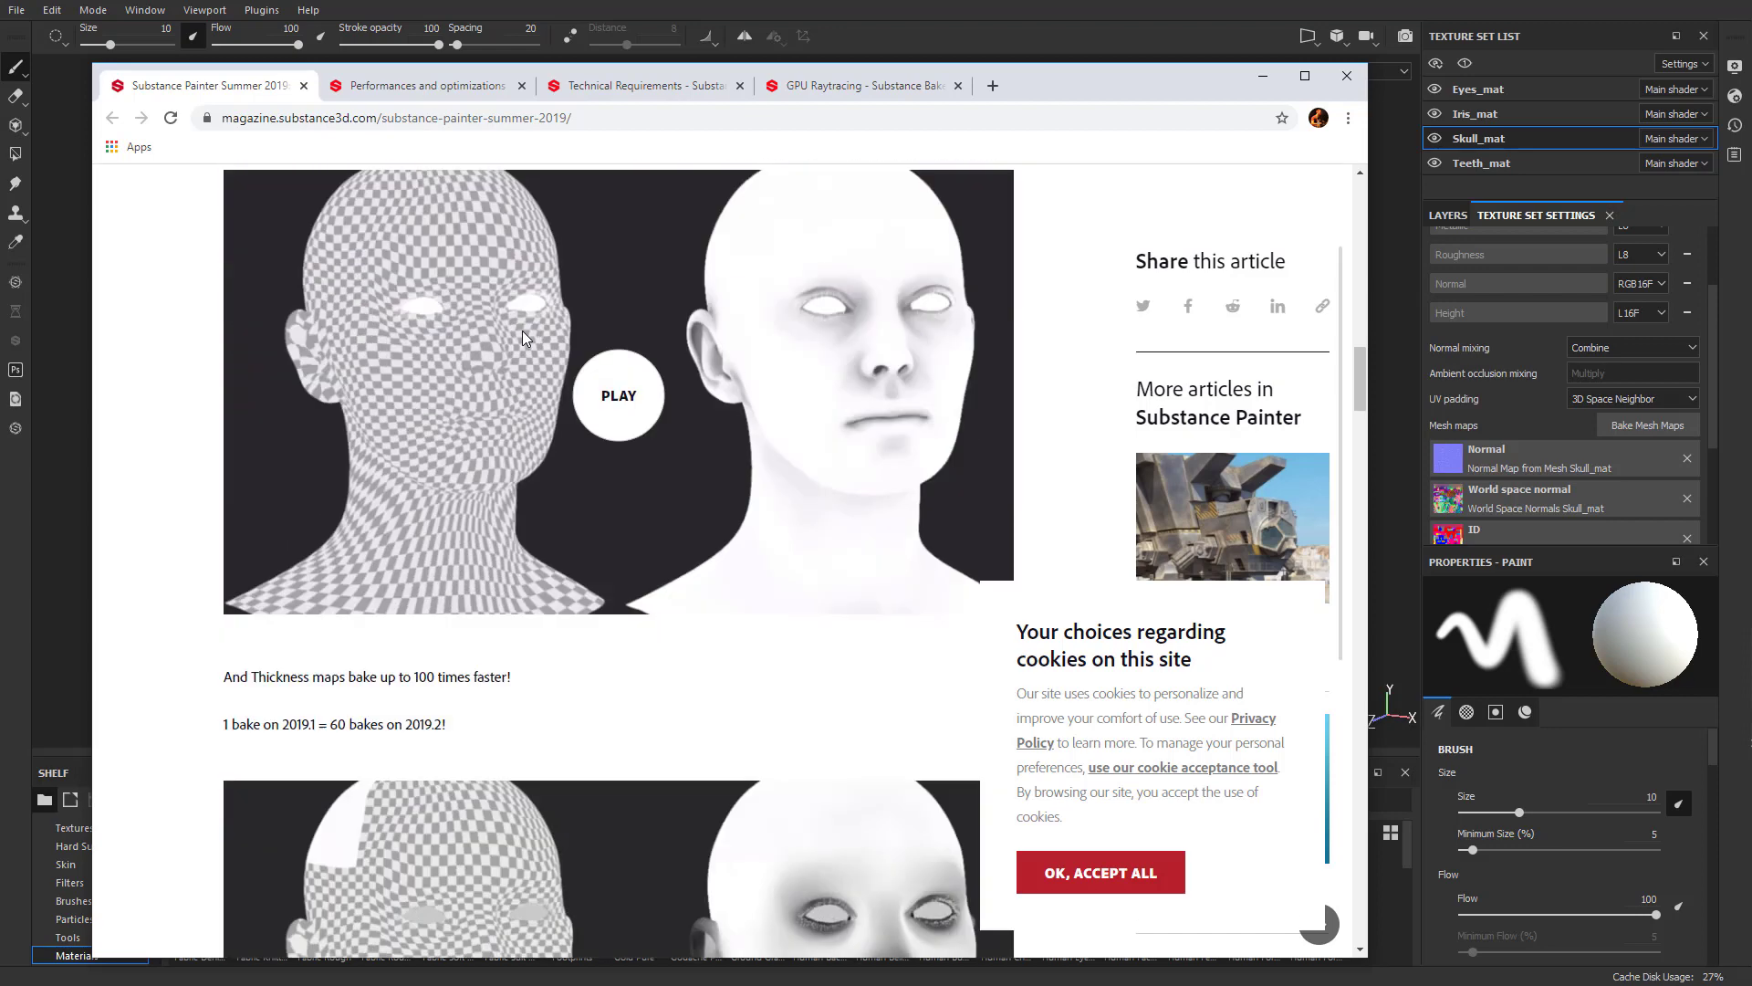
scroll(down, 3)
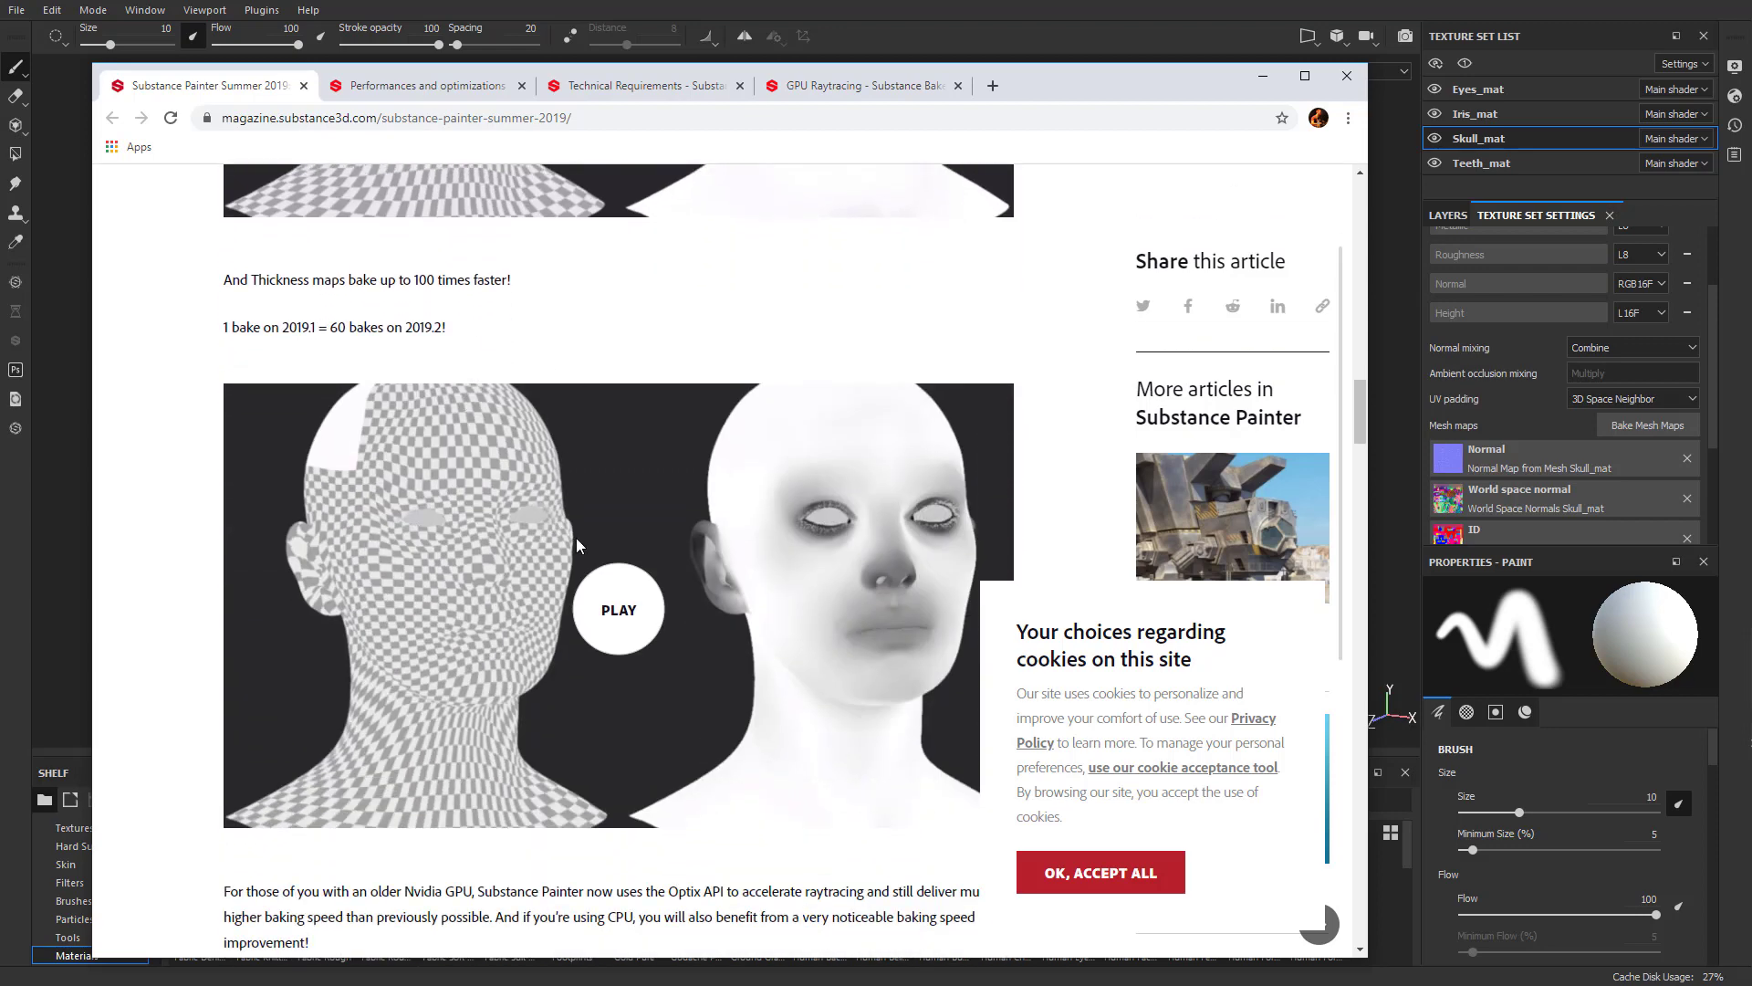
scroll(down, 3)
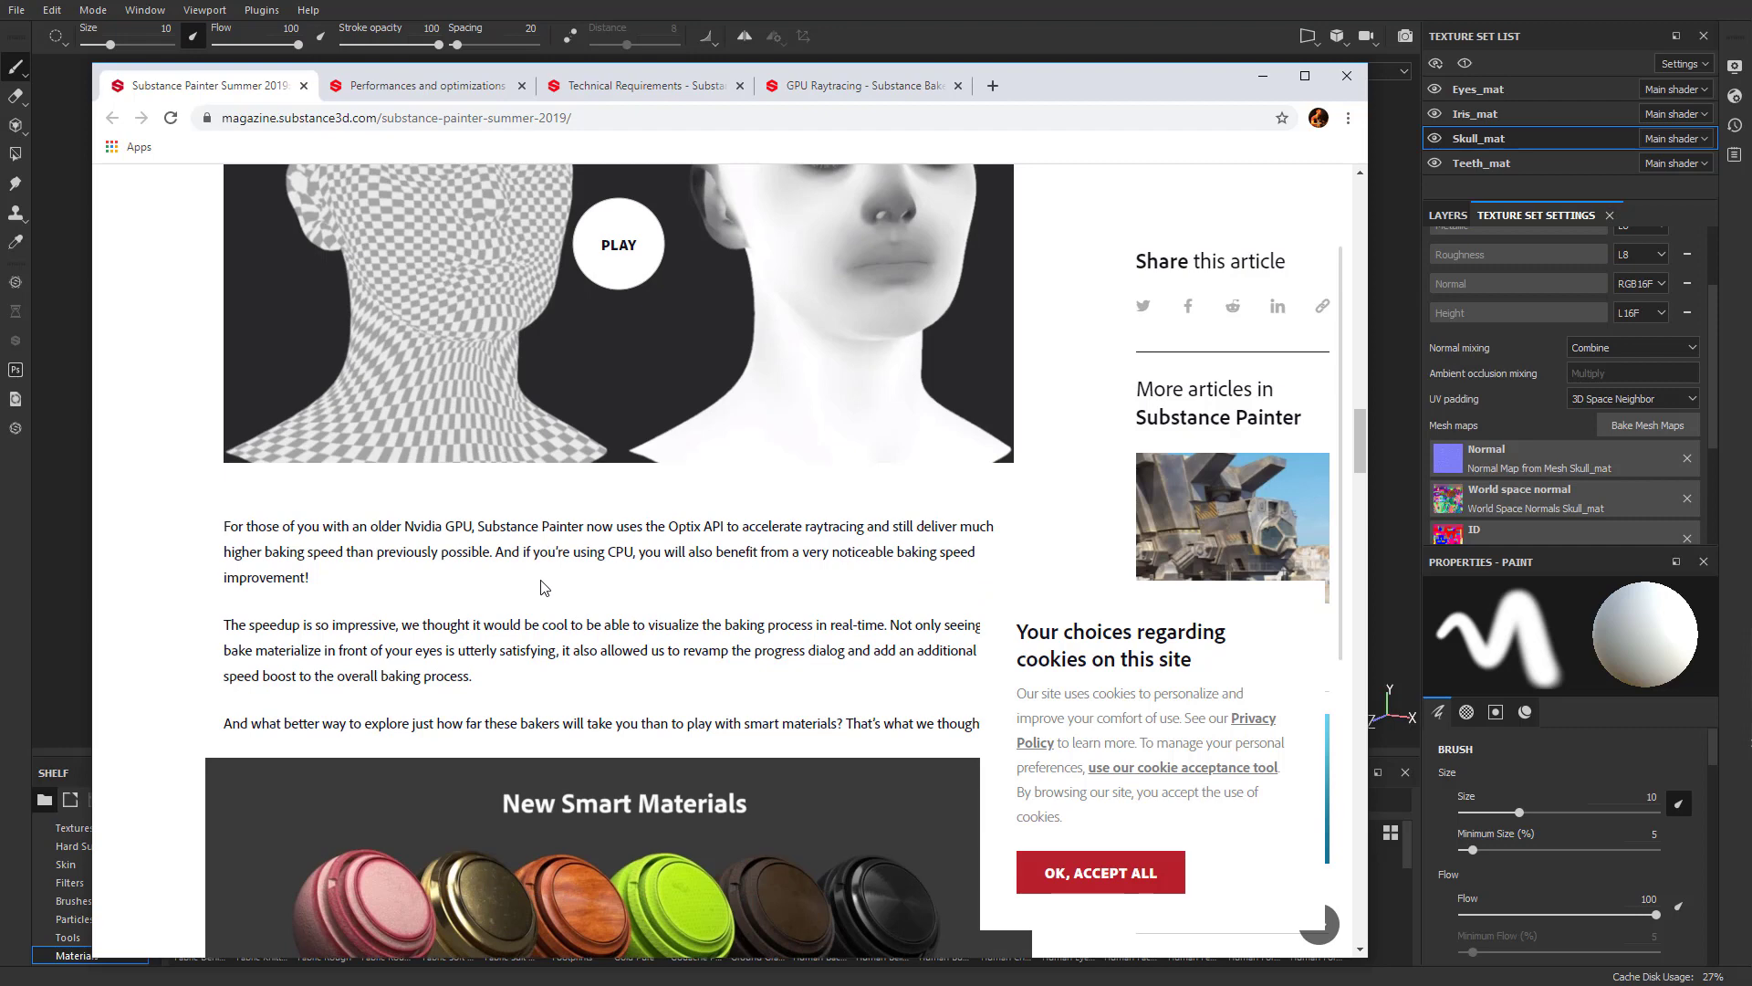
Step: Review the Performances and optimizations bakers documentation page
click(425, 85)
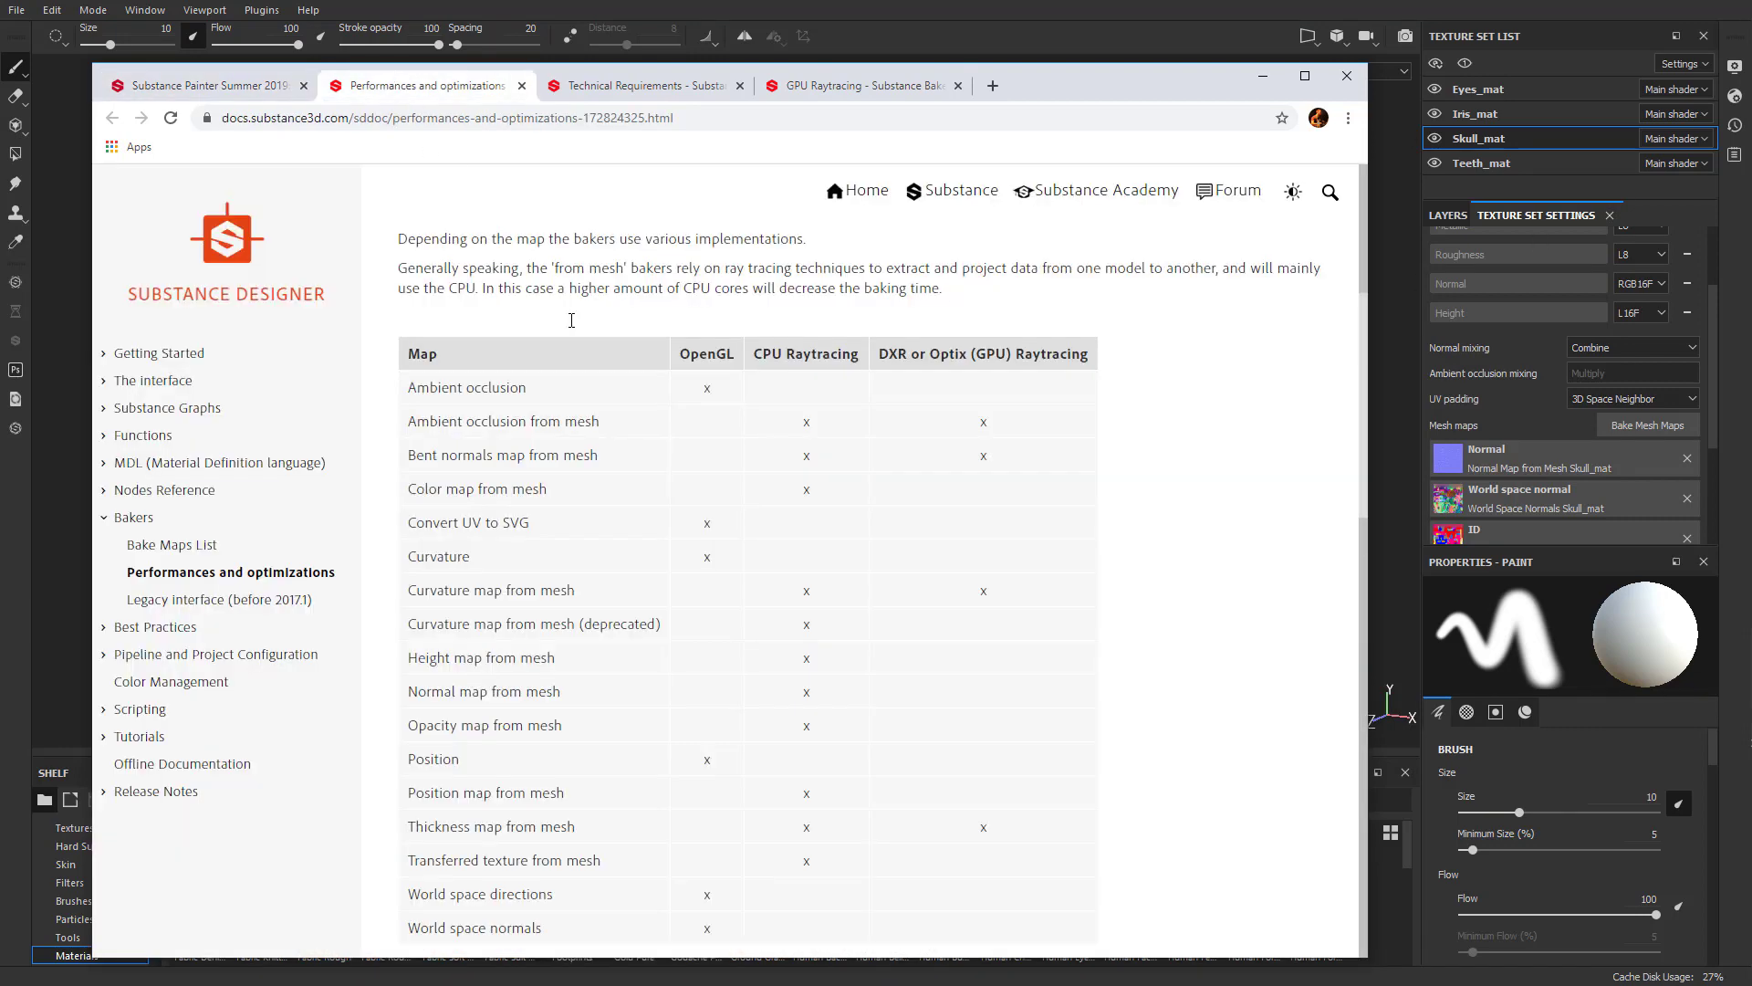
mouse_move(648, 265)
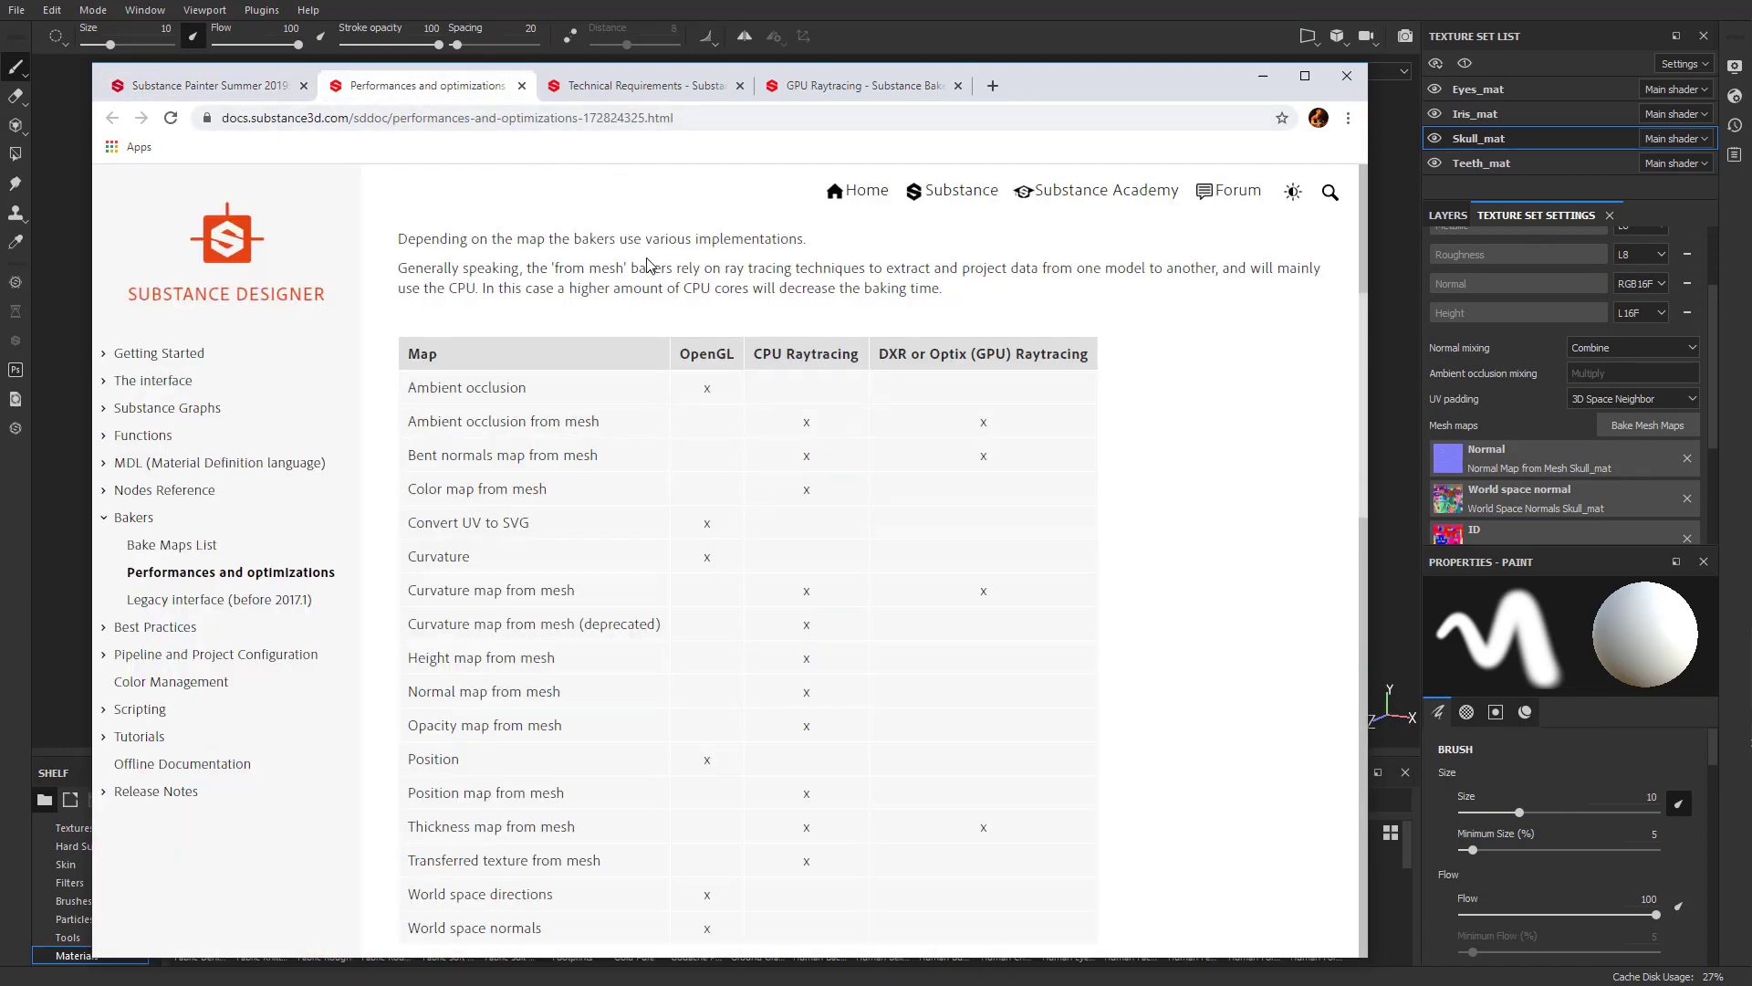
scroll(down, 3)
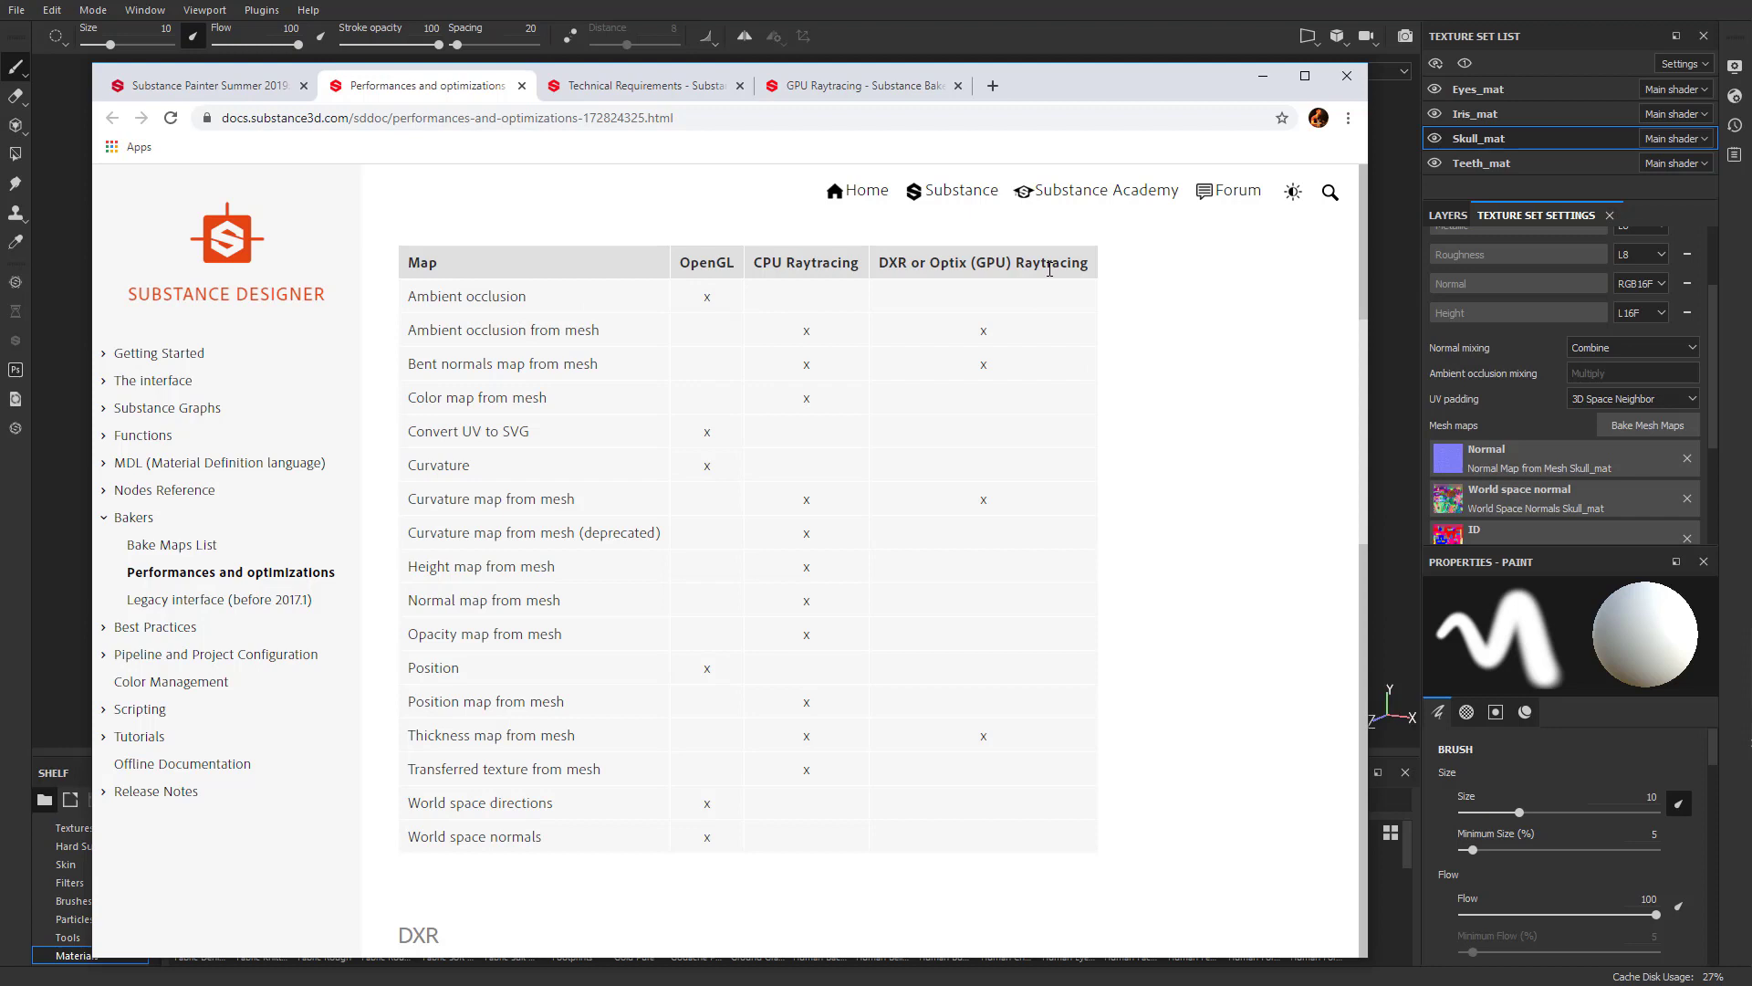
mouse_move(1026, 343)
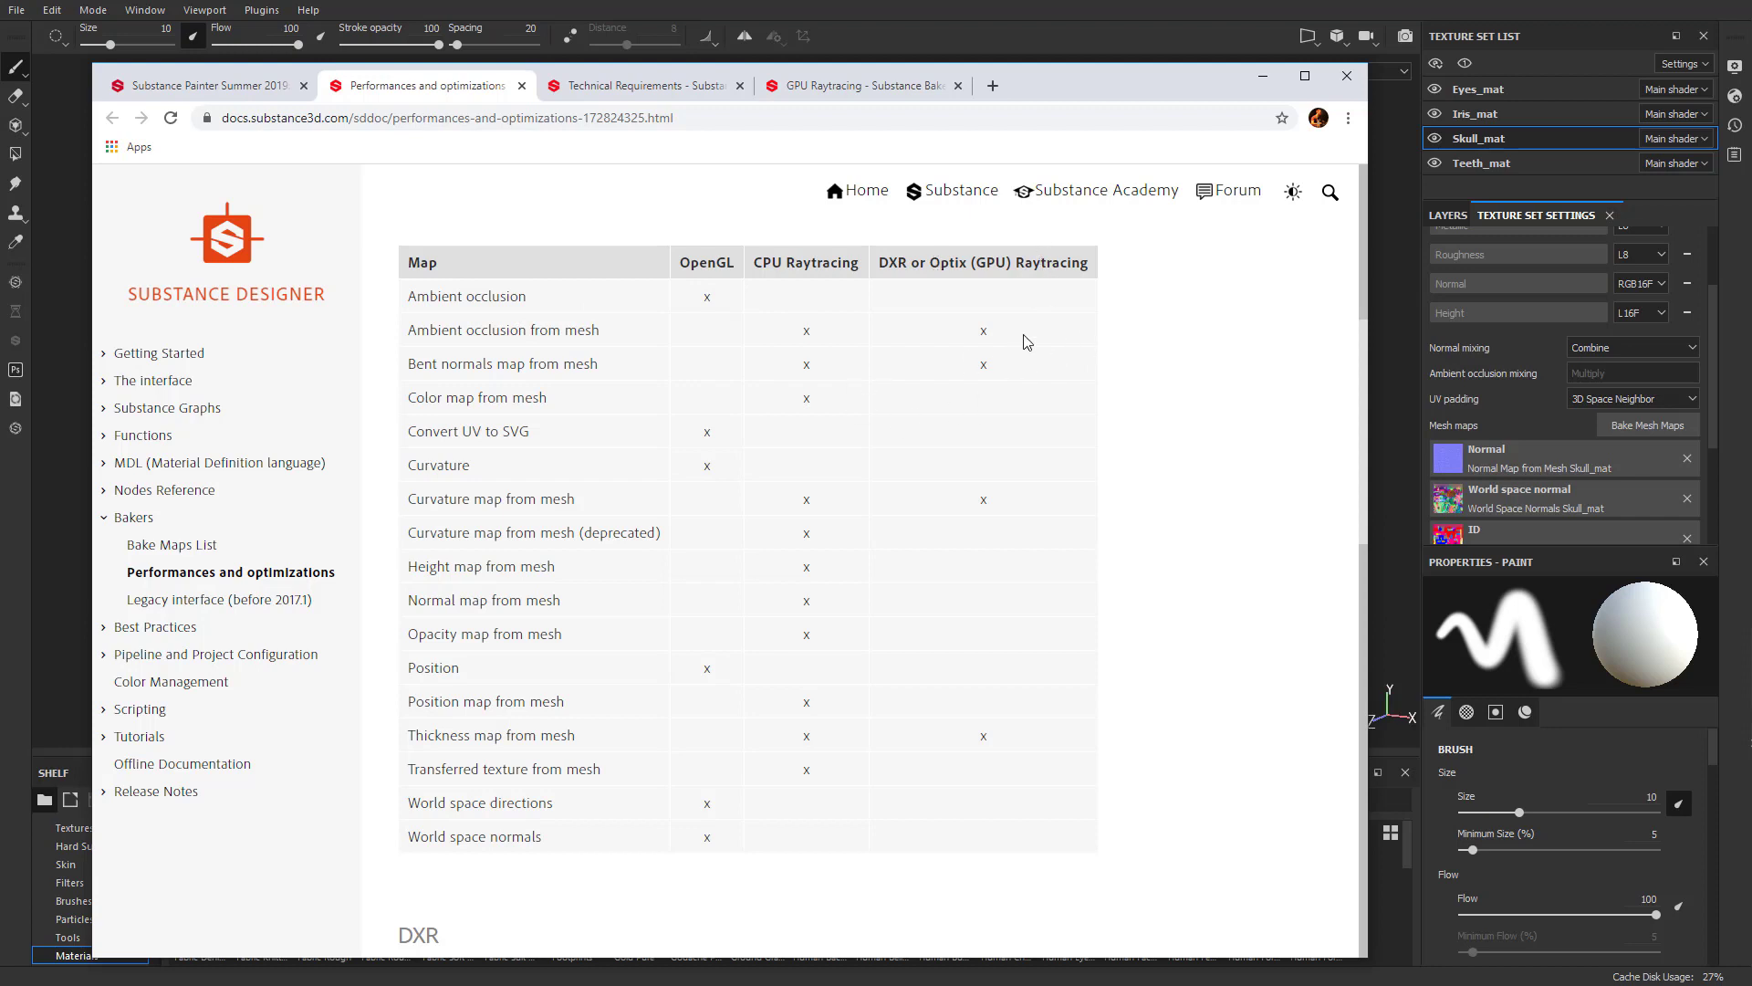
mouse_move(1009, 384)
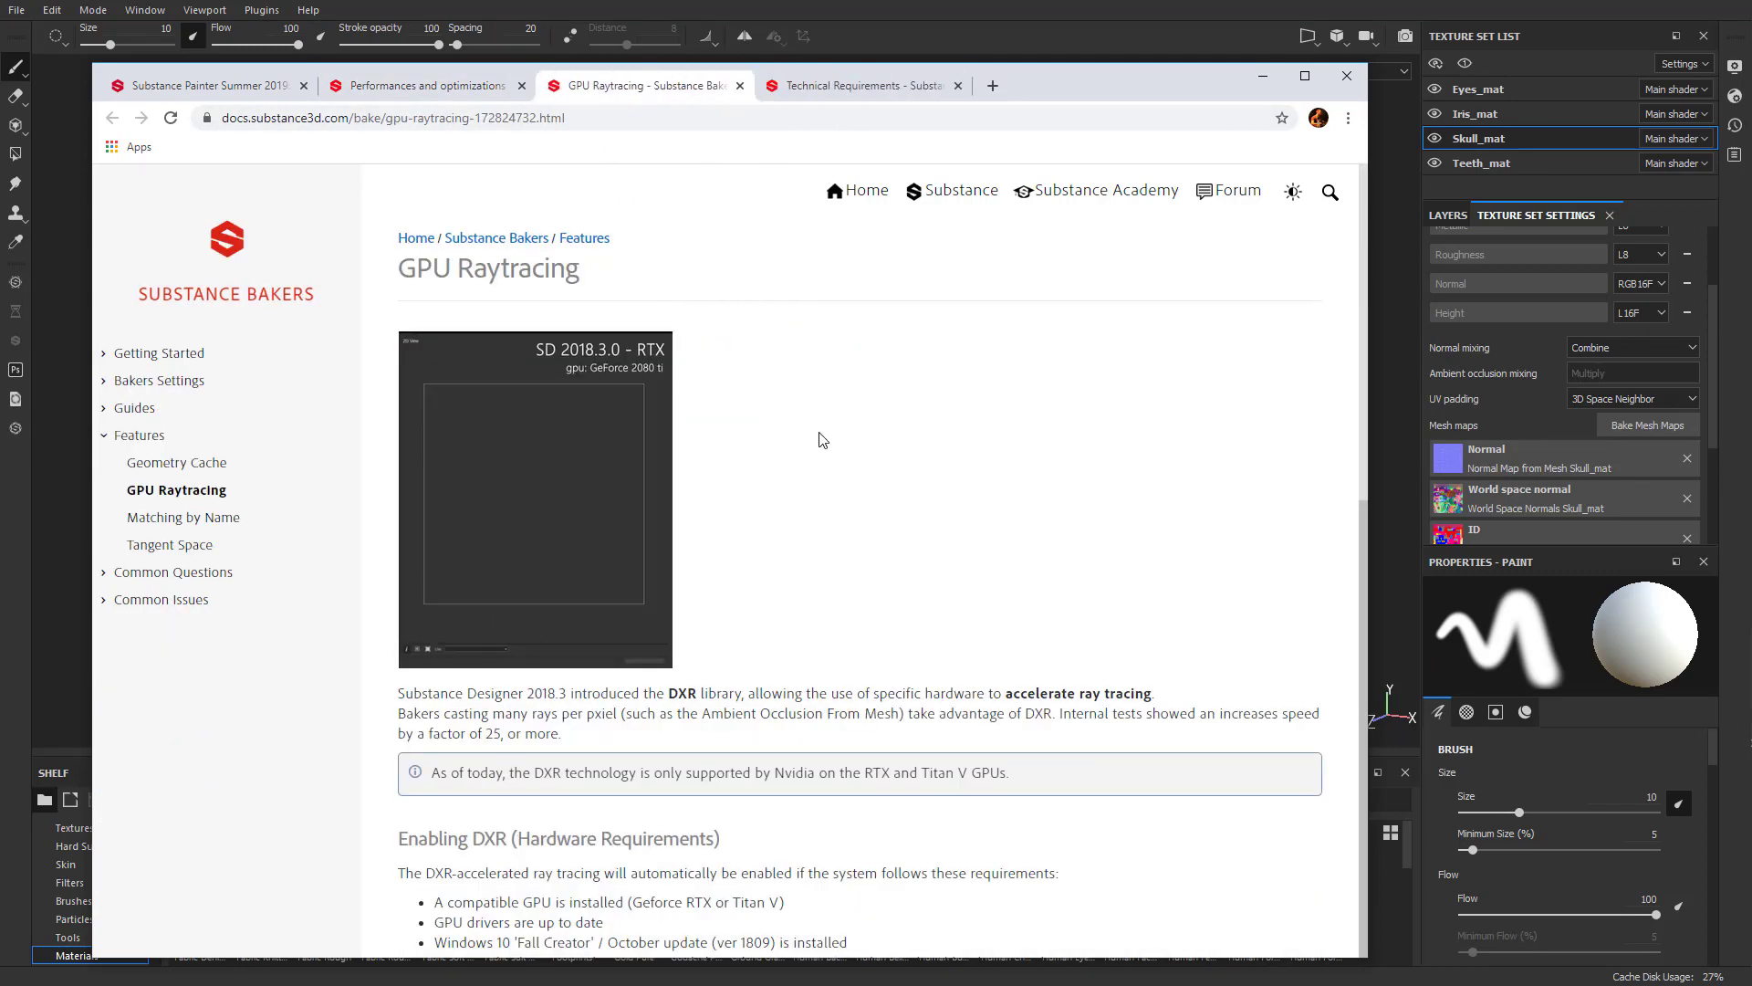
scroll(down, 3)
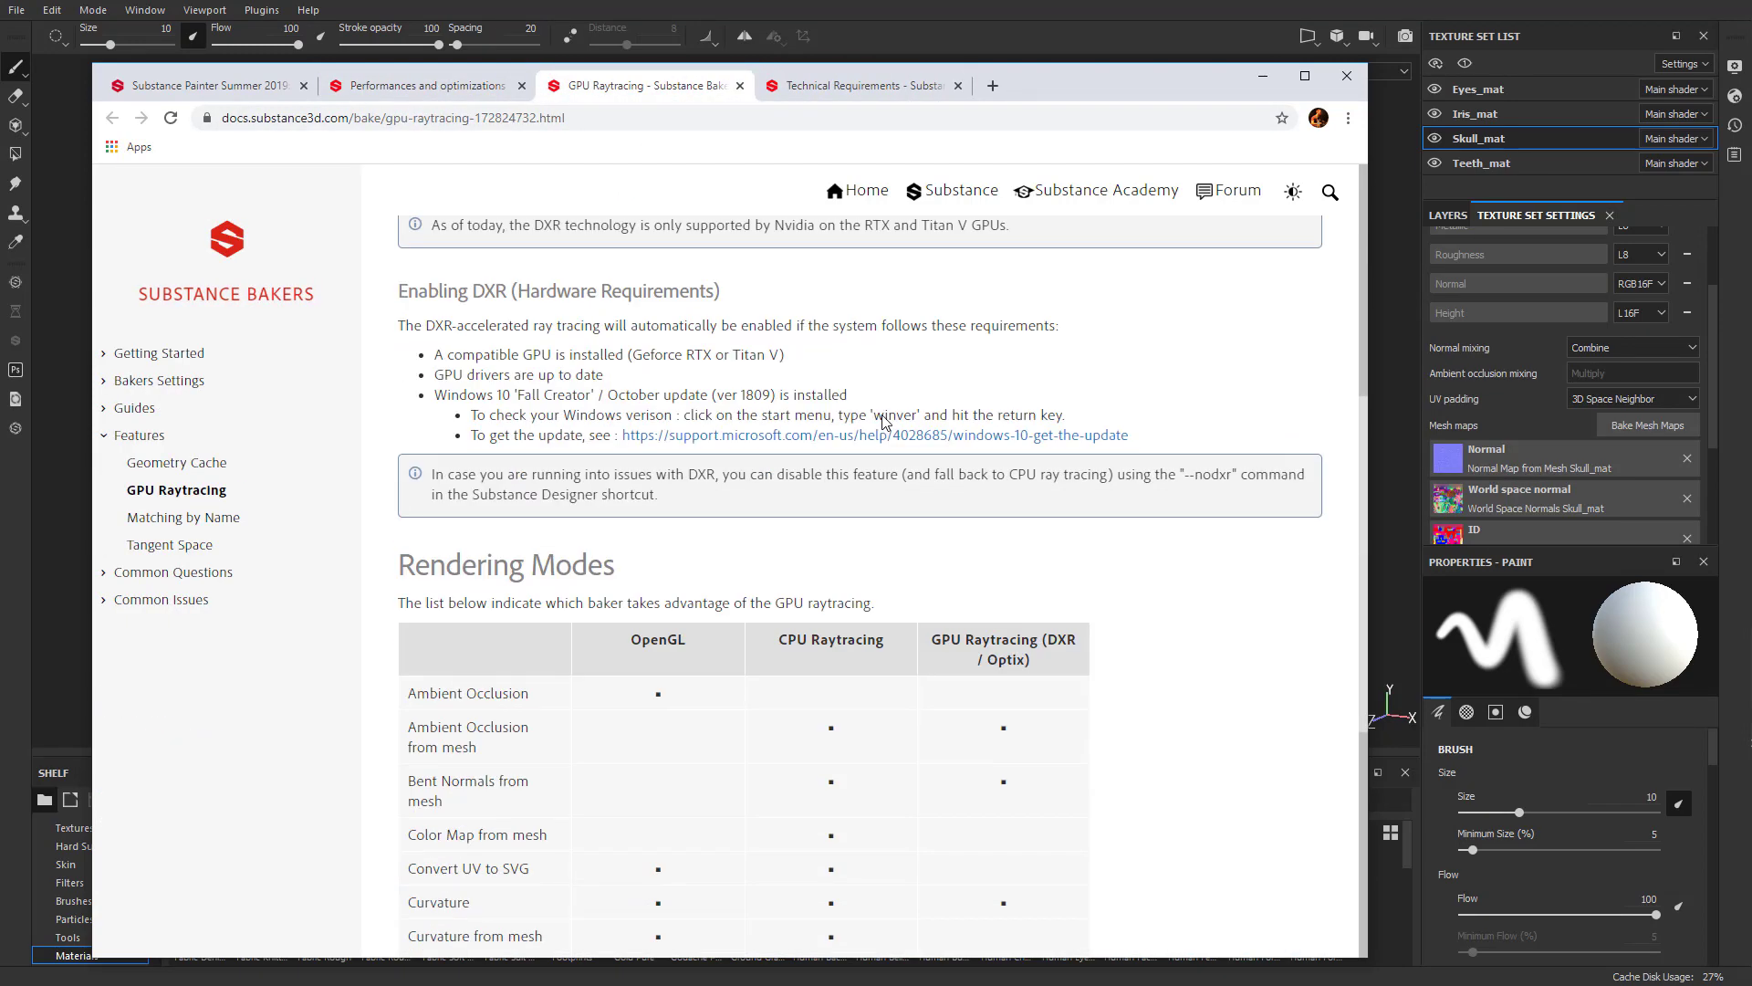
Step: Switch to the GPU Raytracing page and its DXR / Optix rendering modes table
click(425, 86)
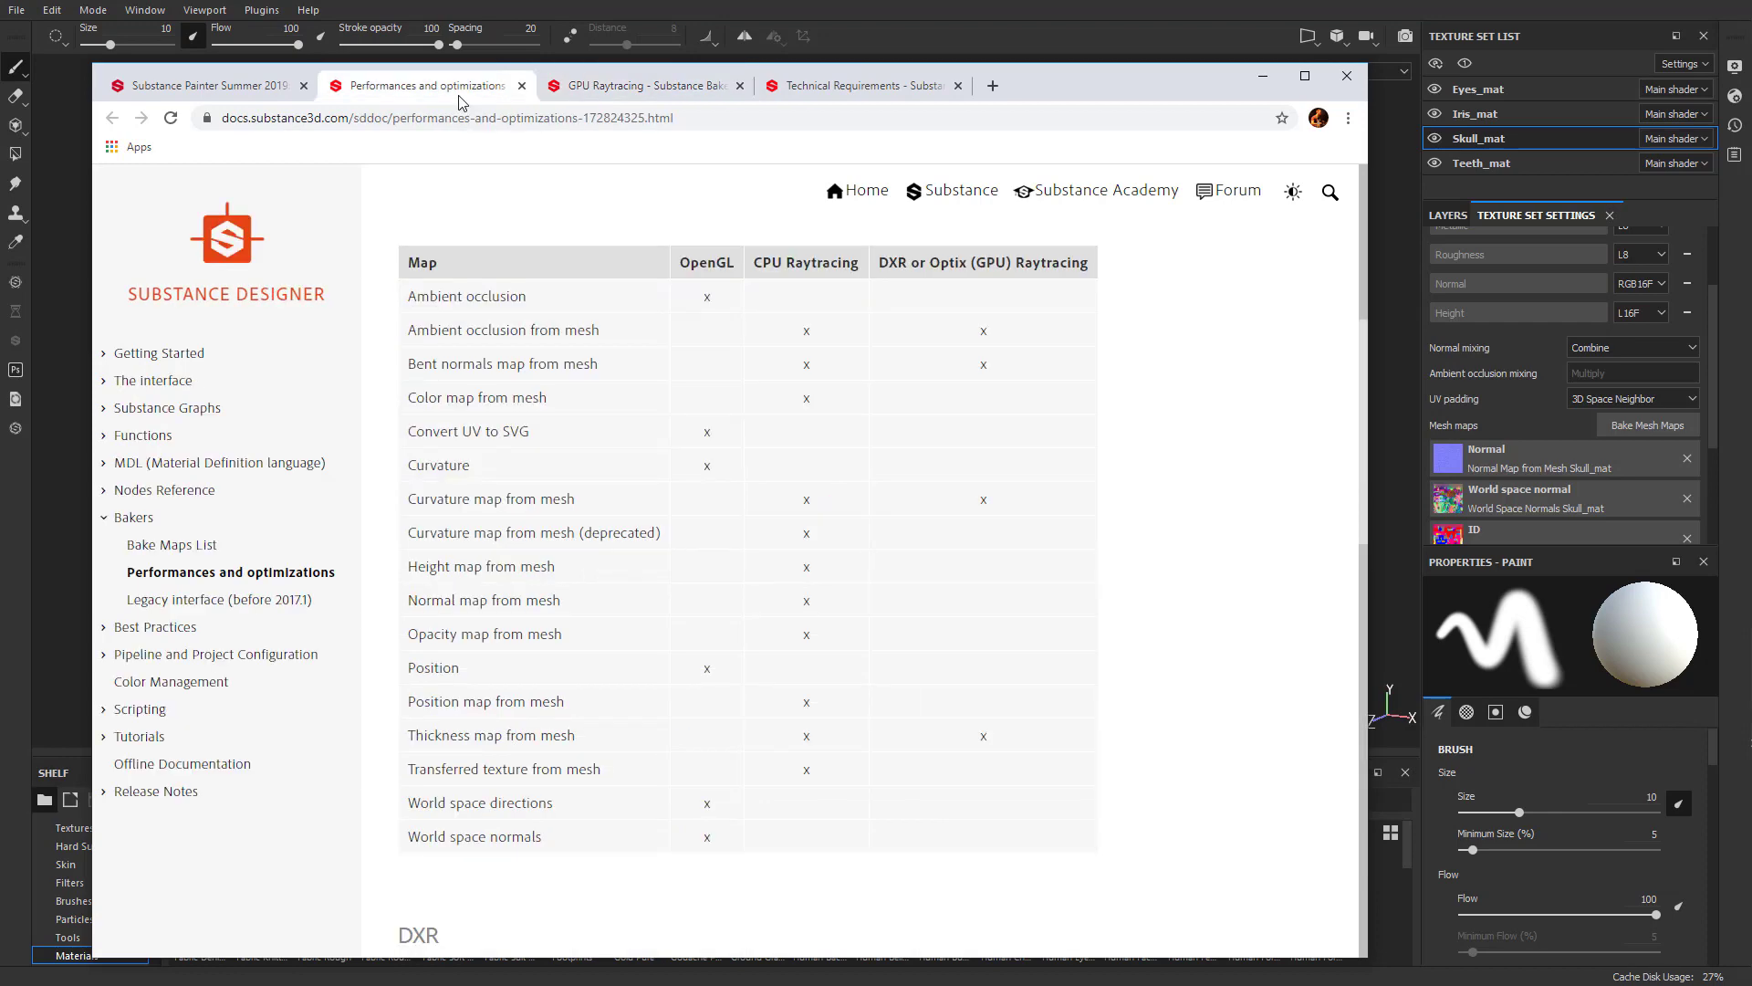
click(643, 86)
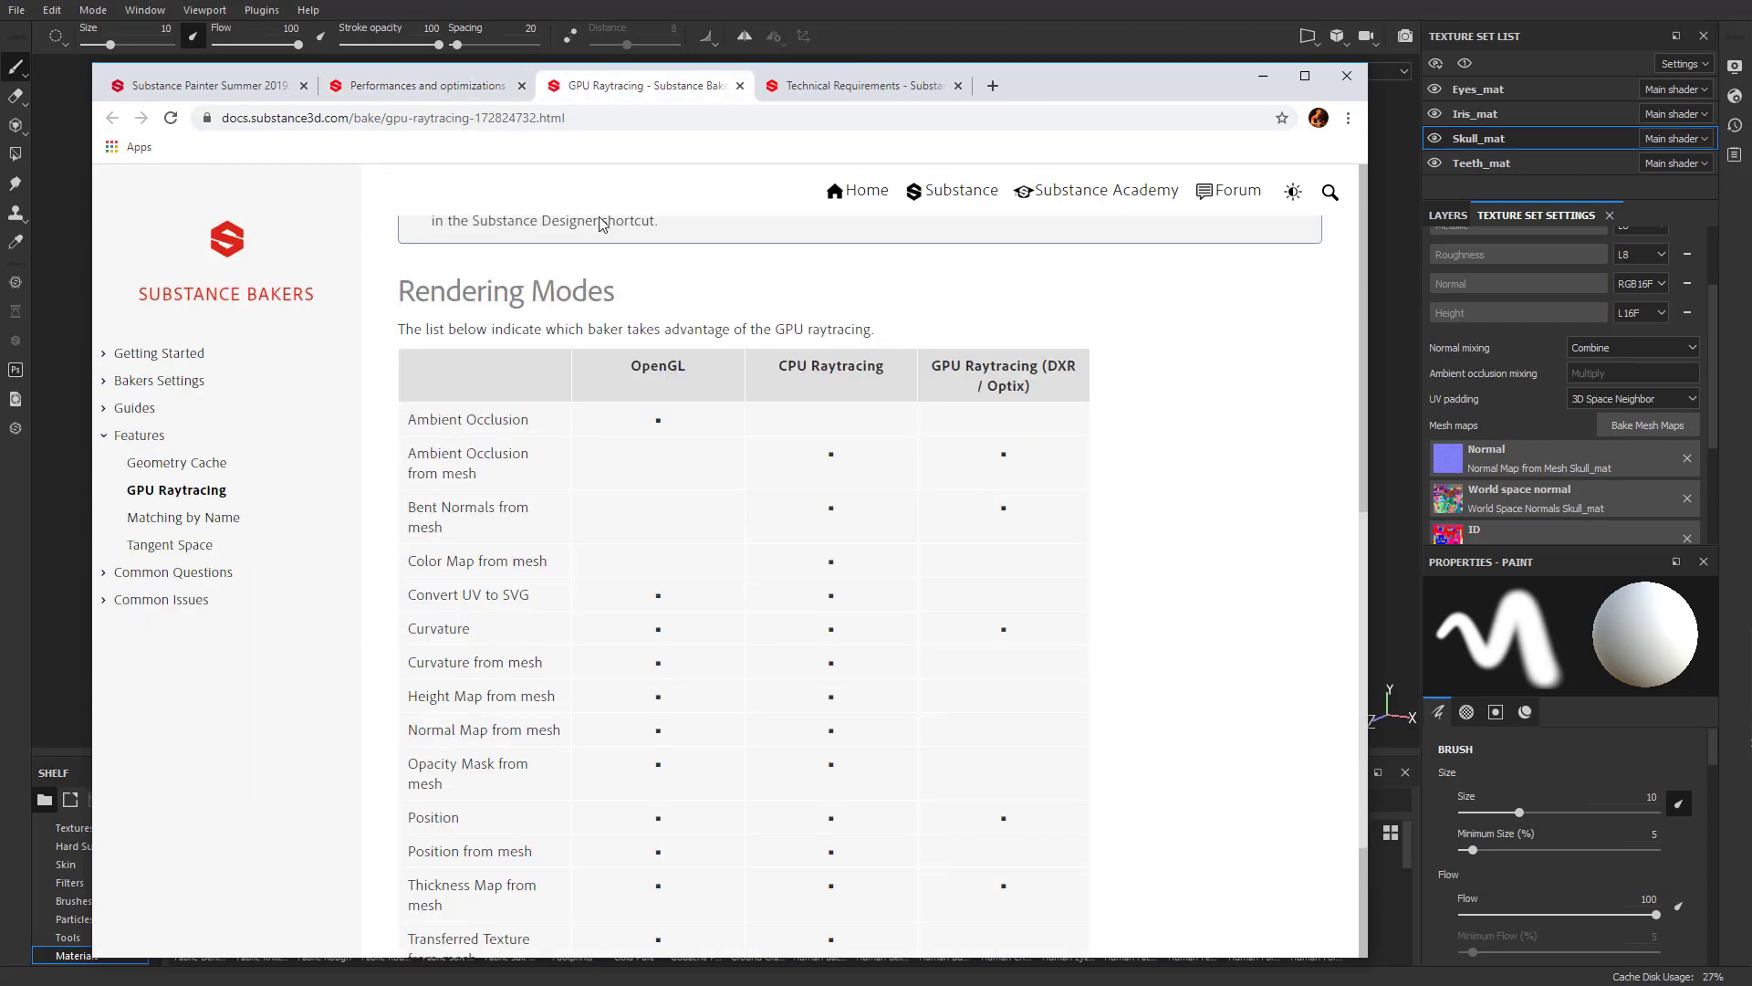
scroll(down, 3)
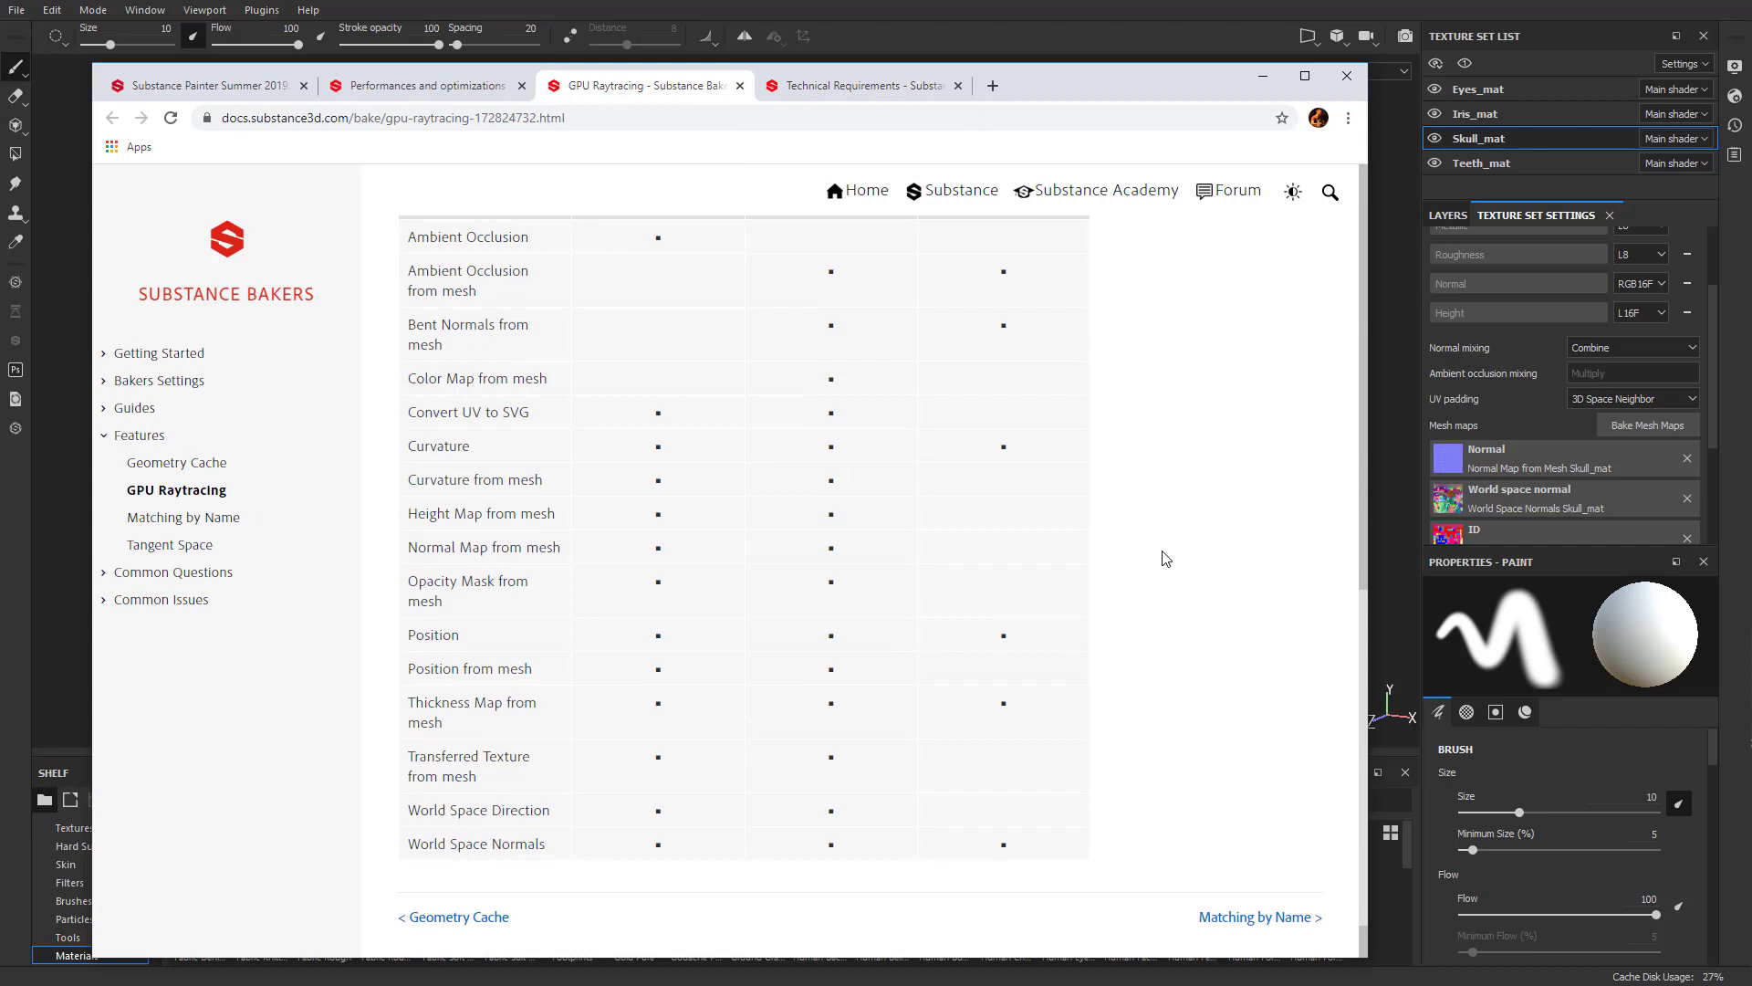
mouse_move(1084, 380)
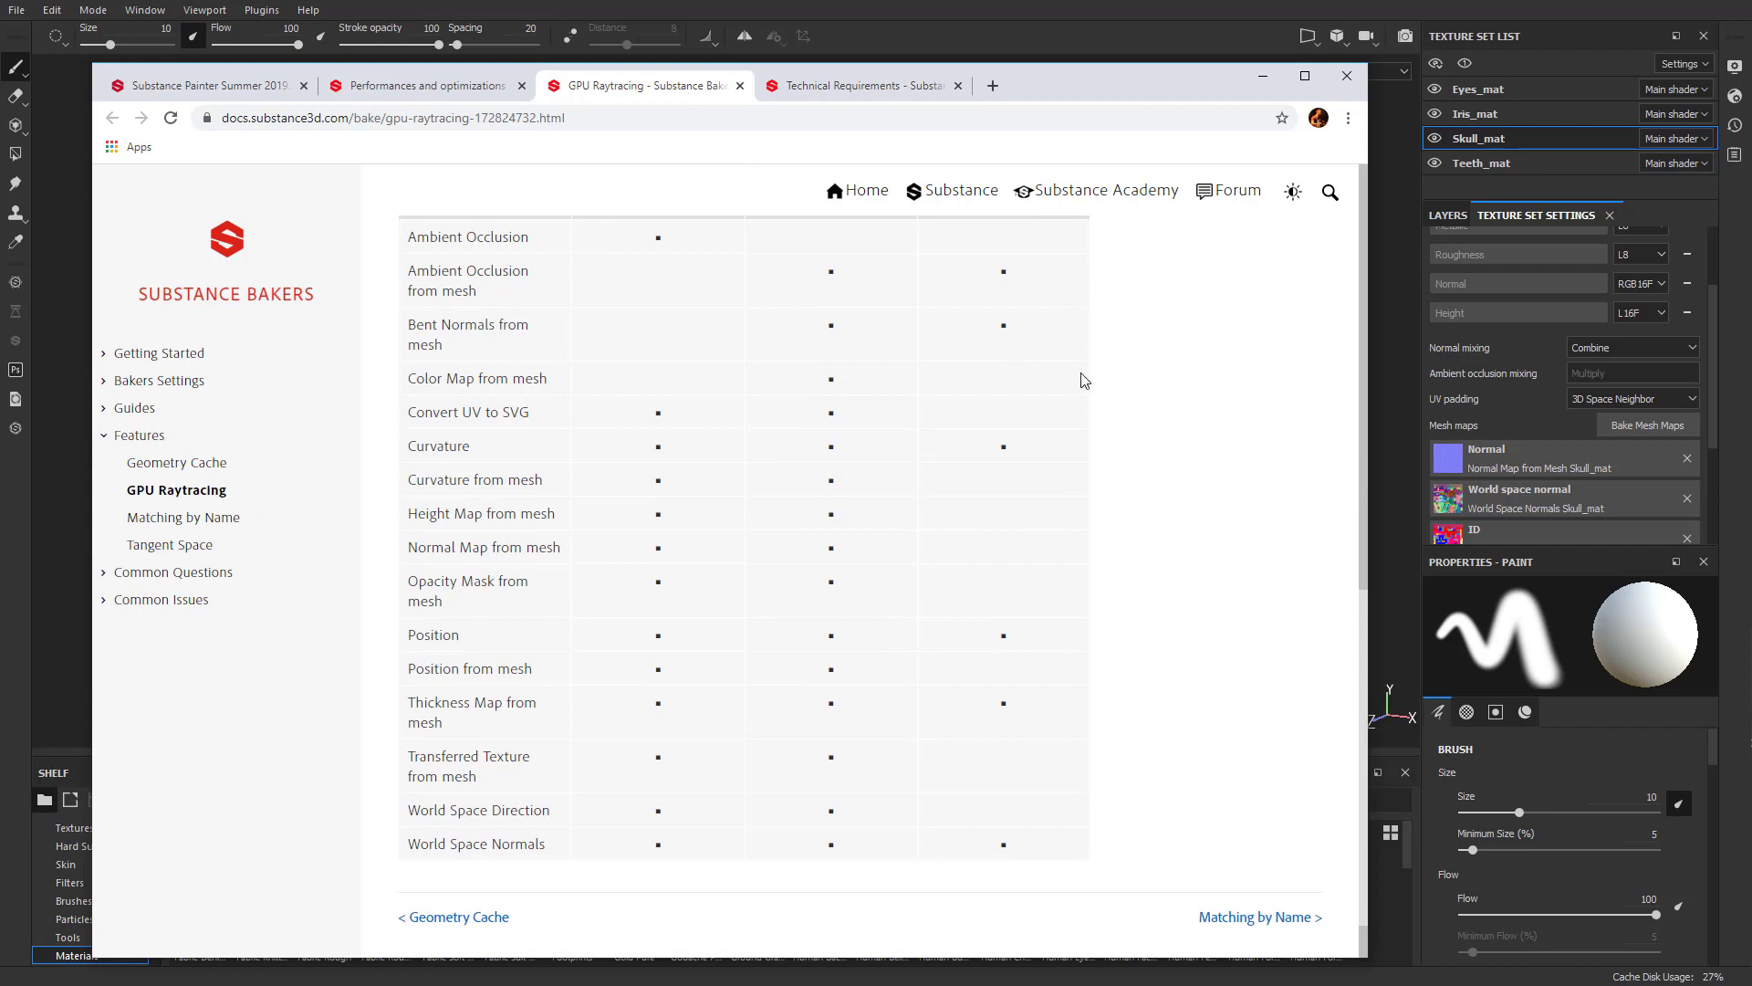
mouse_move(987, 851)
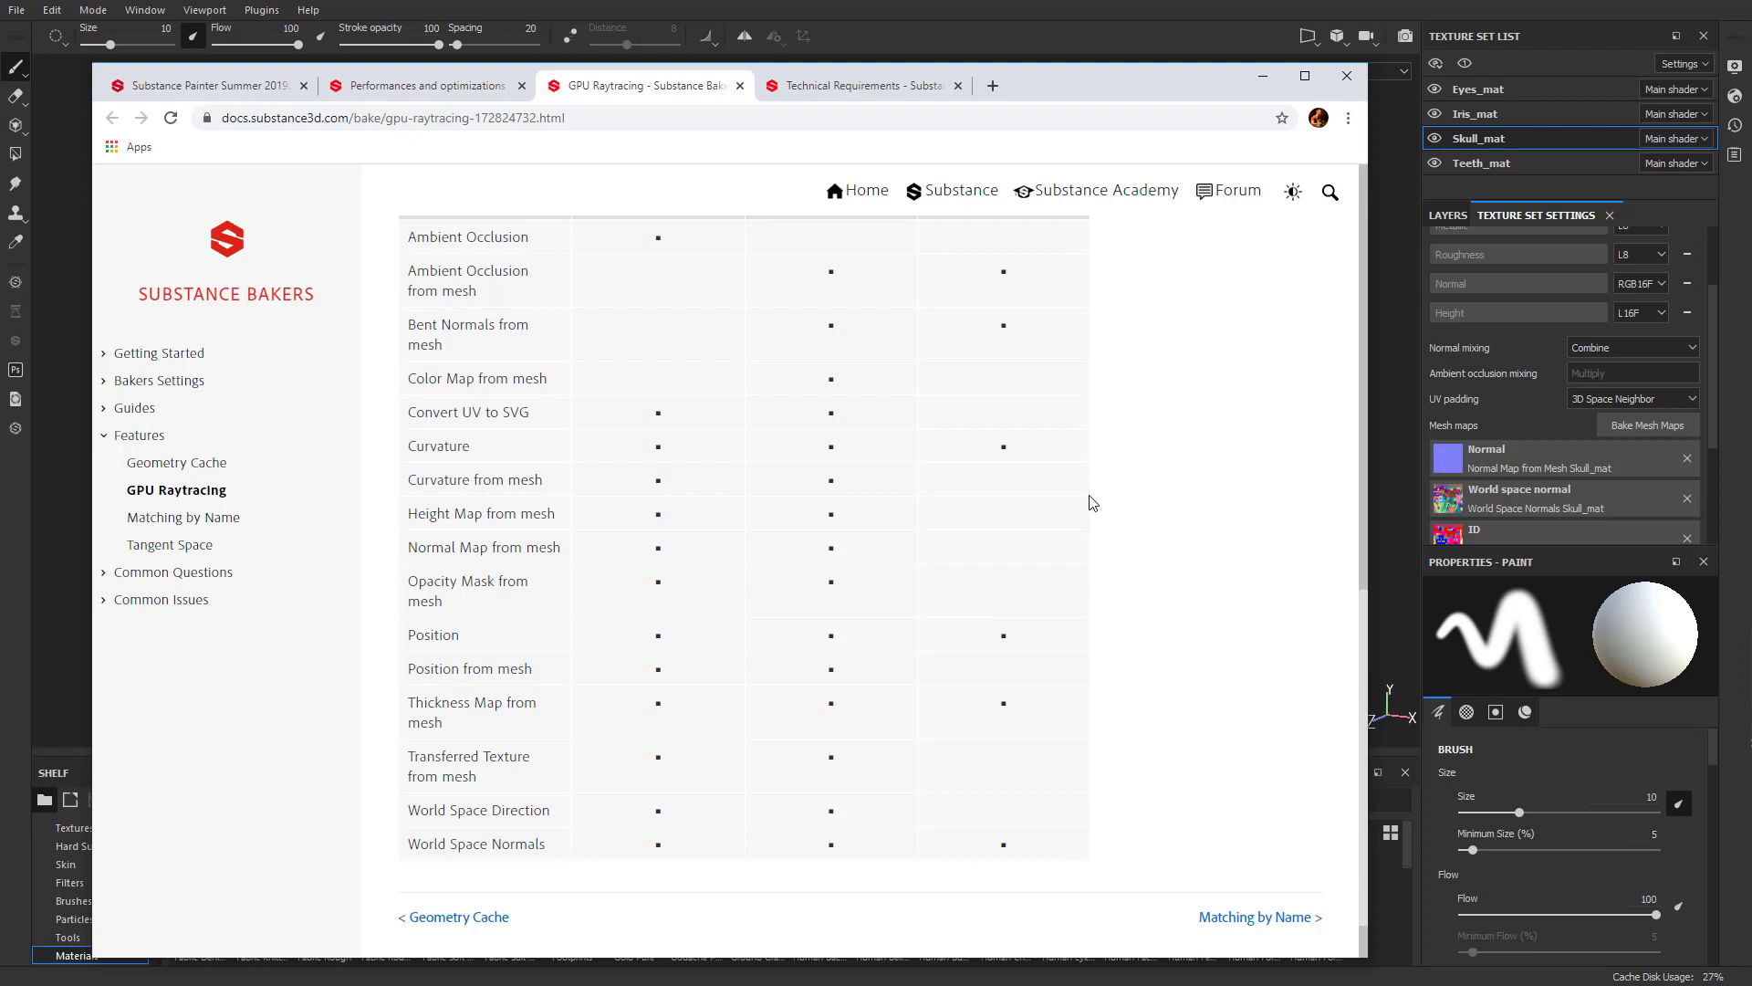
mouse_move(1296, 356)
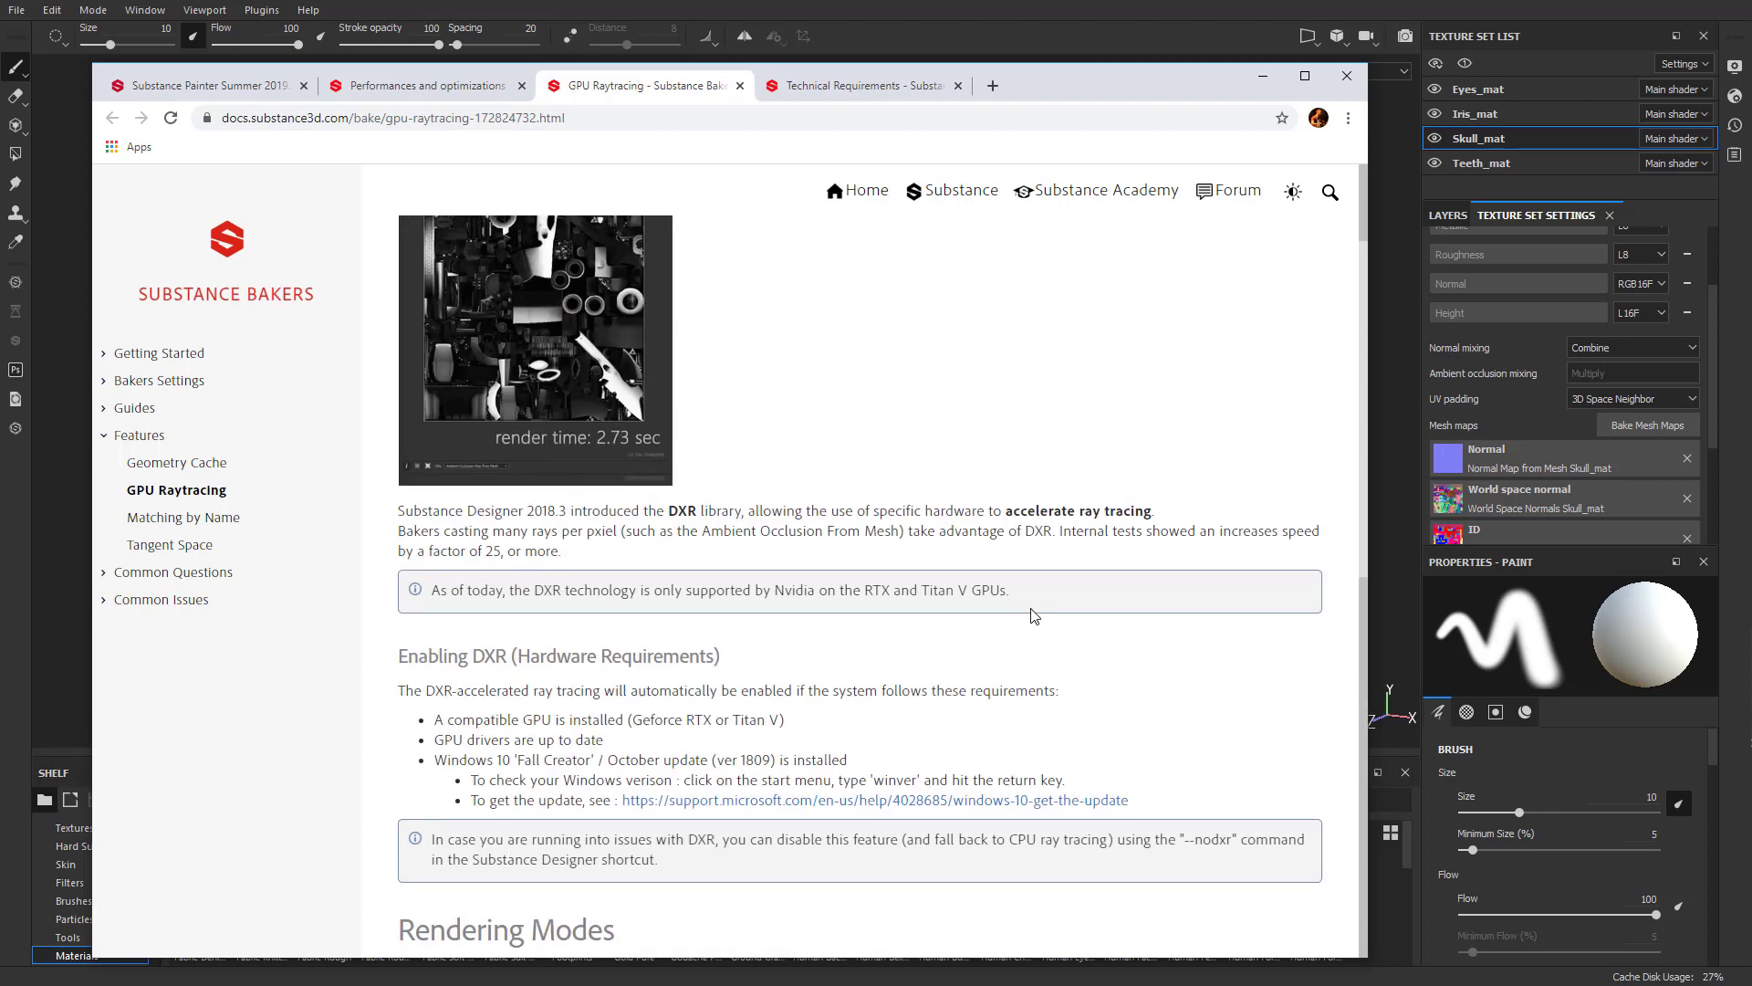
Step: Set Task Manager's second GPU 0 graph to show Cuda load instead of Copy
click(858, 86)
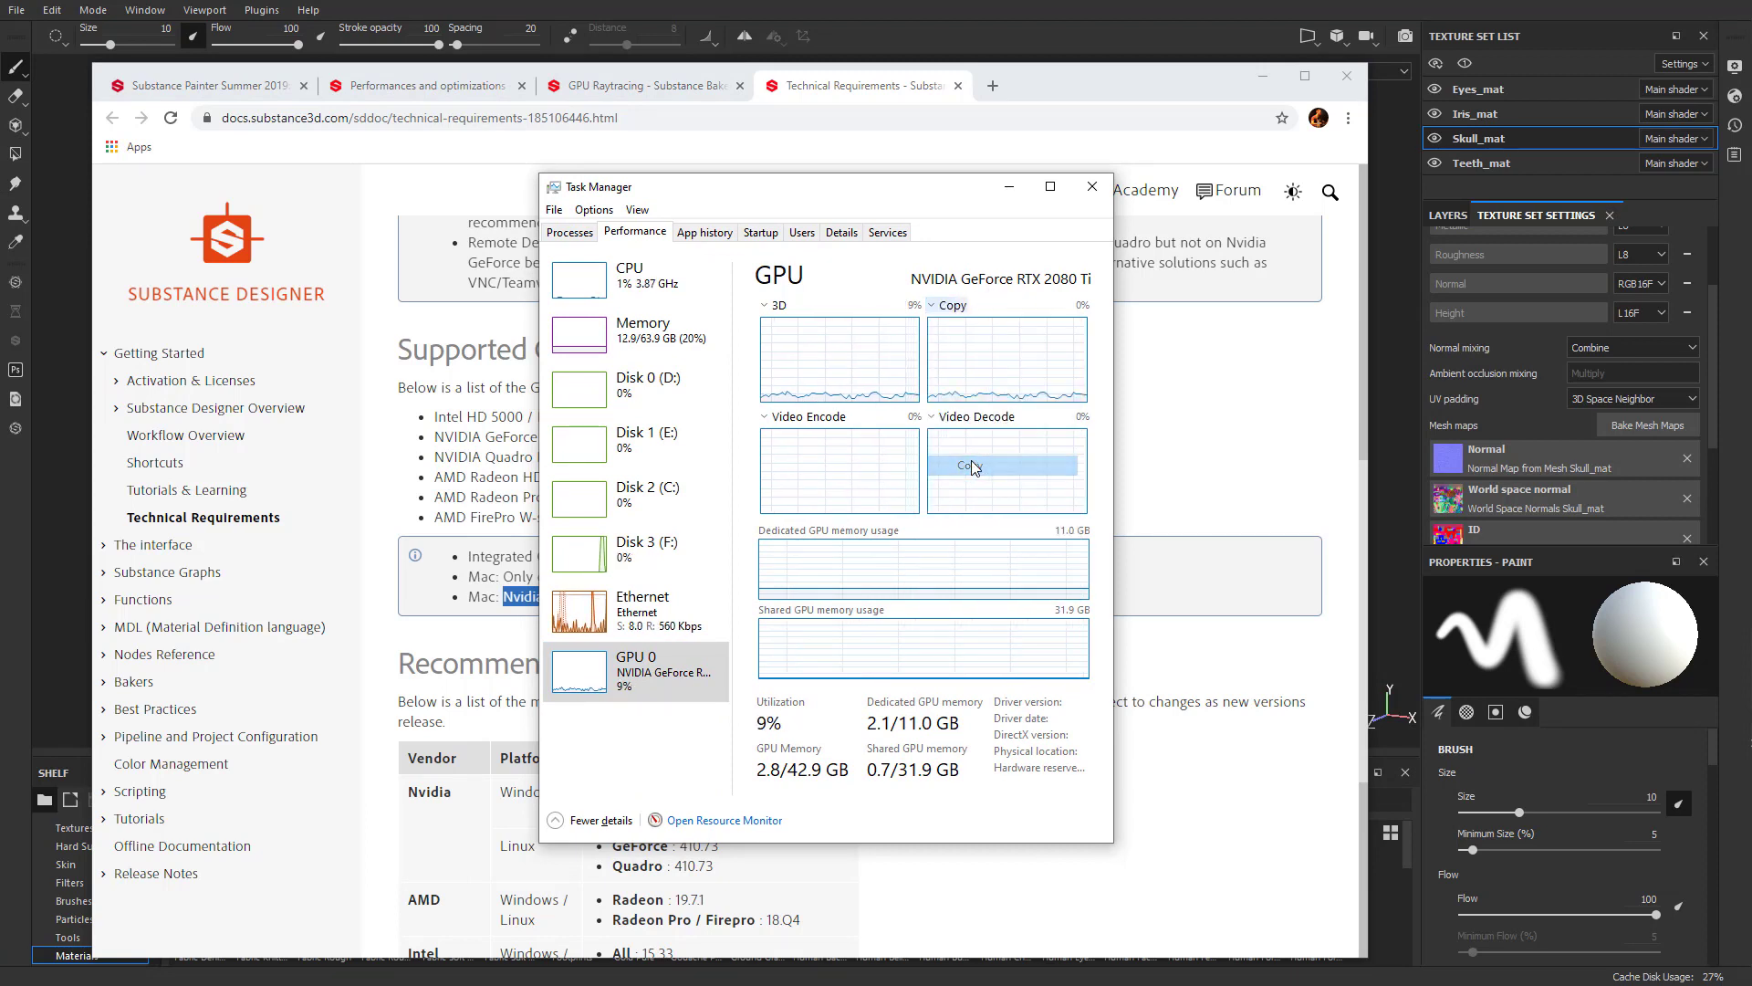
click(951, 304)
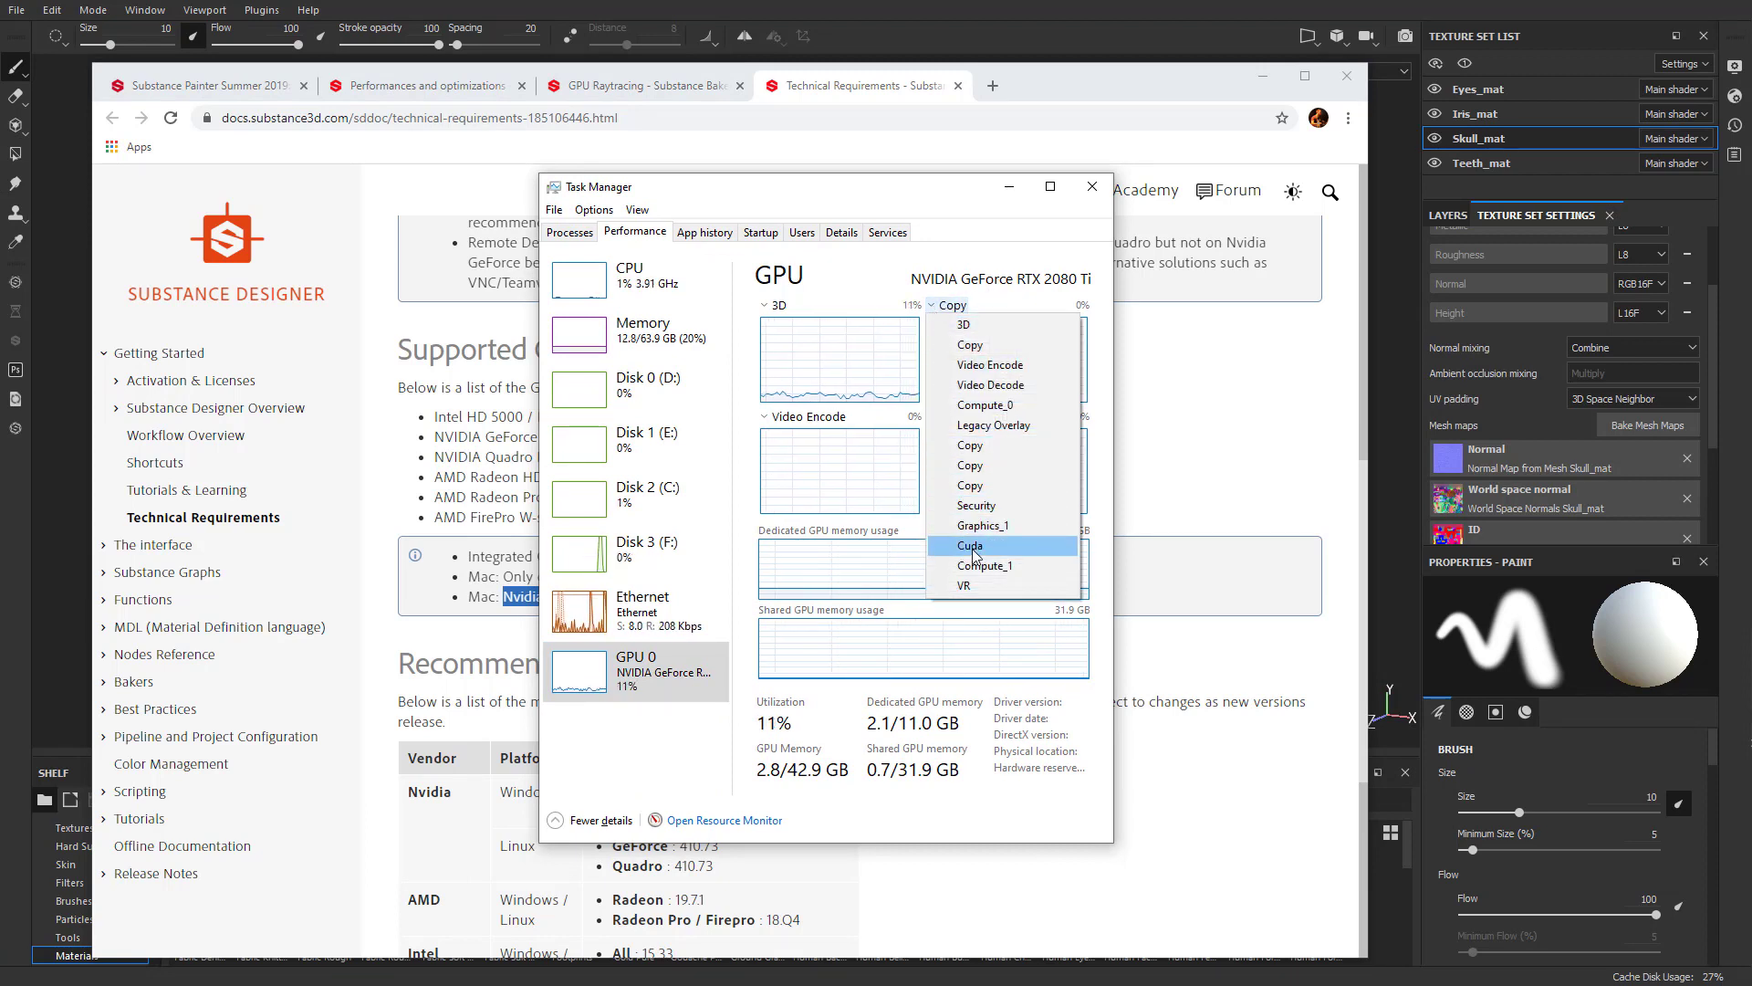
click(969, 546)
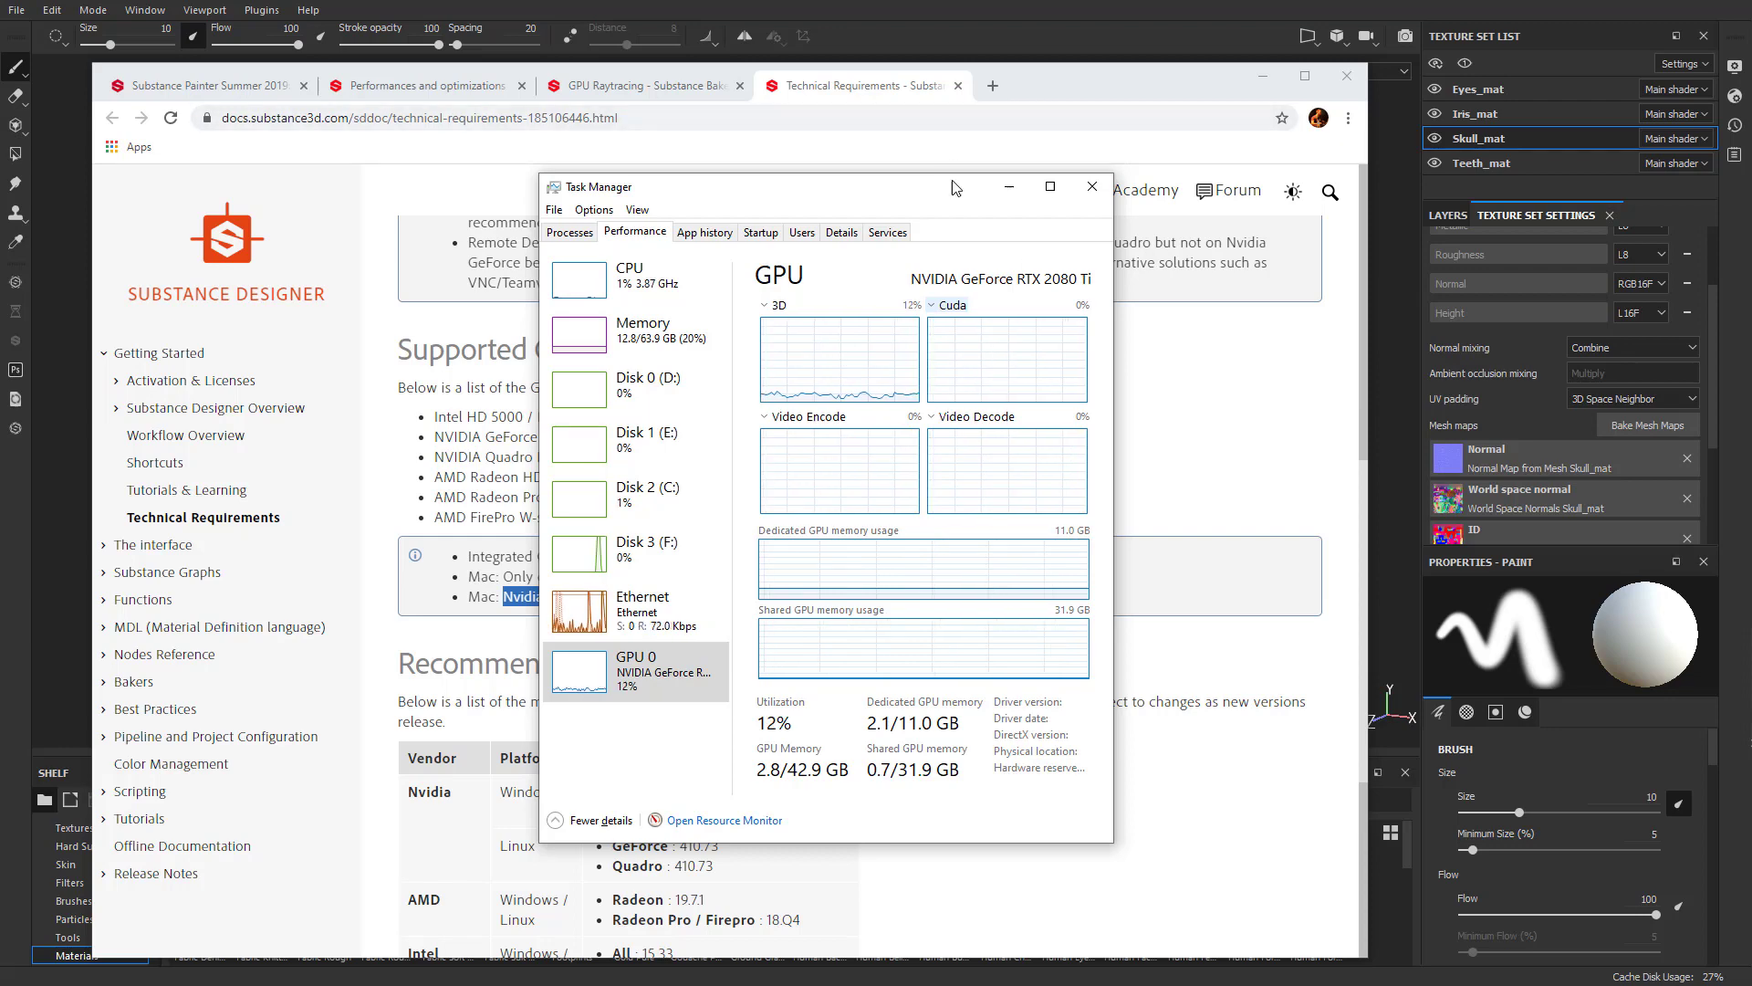
click(1092, 186)
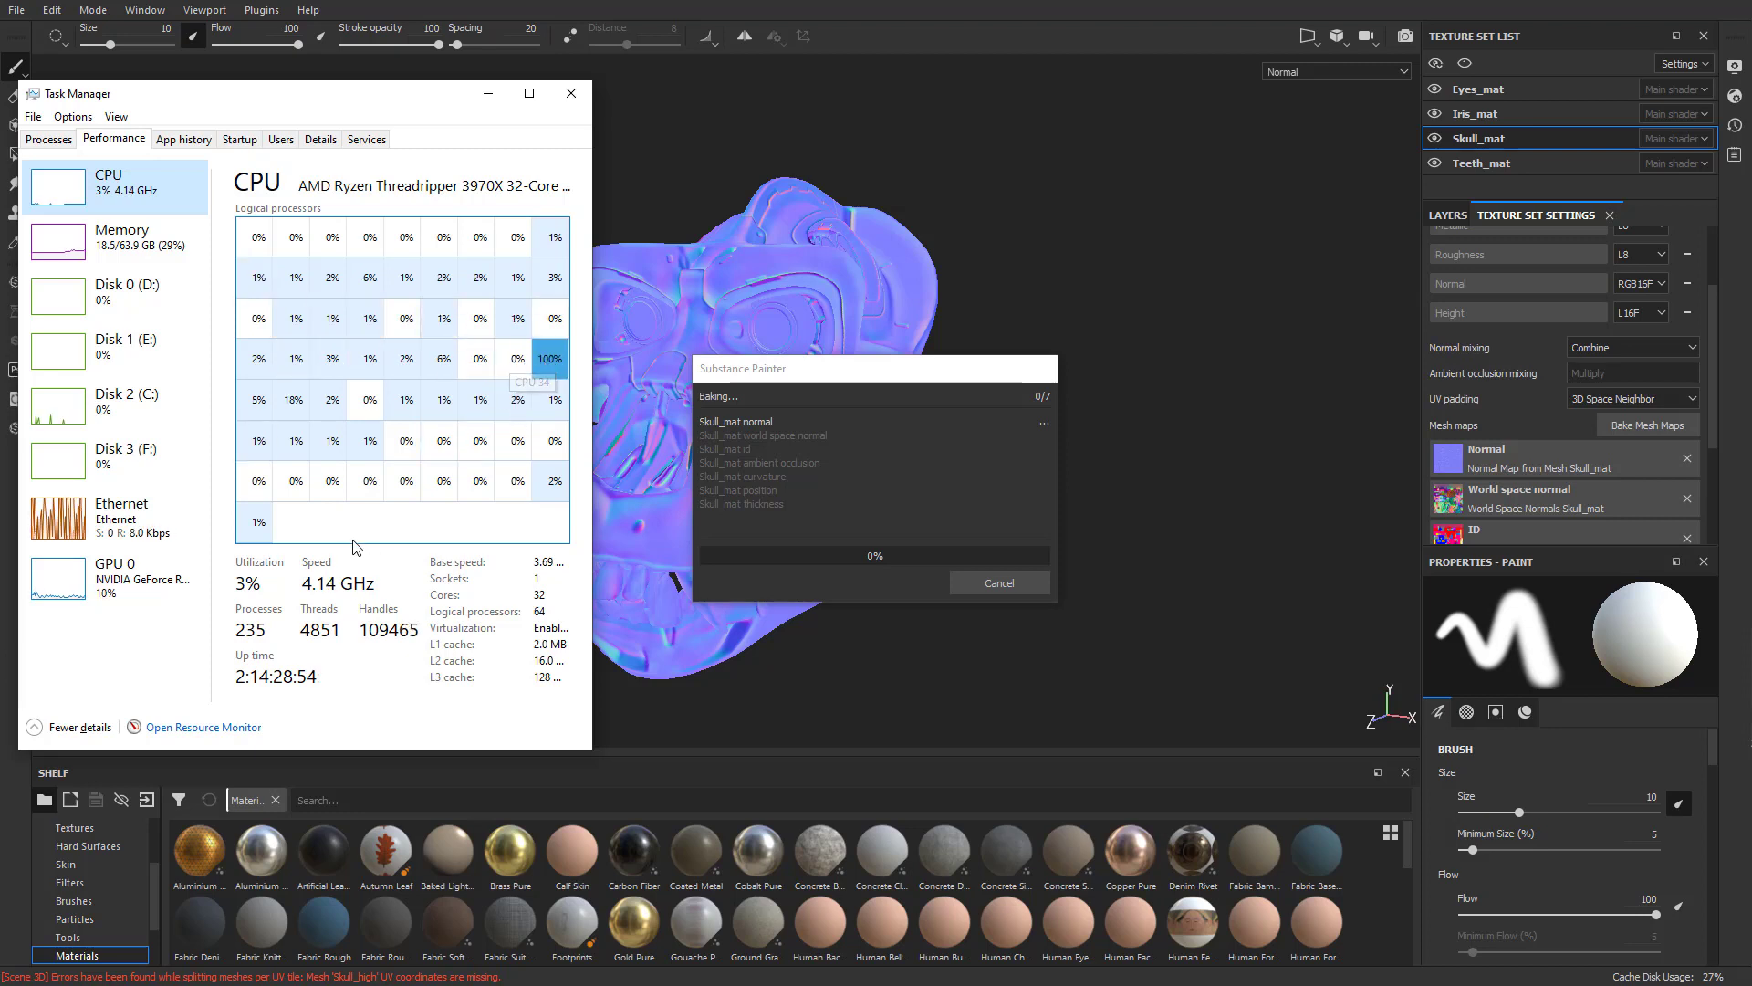
Step: Bake all seven Skull_mat mesh maps and dismiss the finished bake report
click(487, 93)
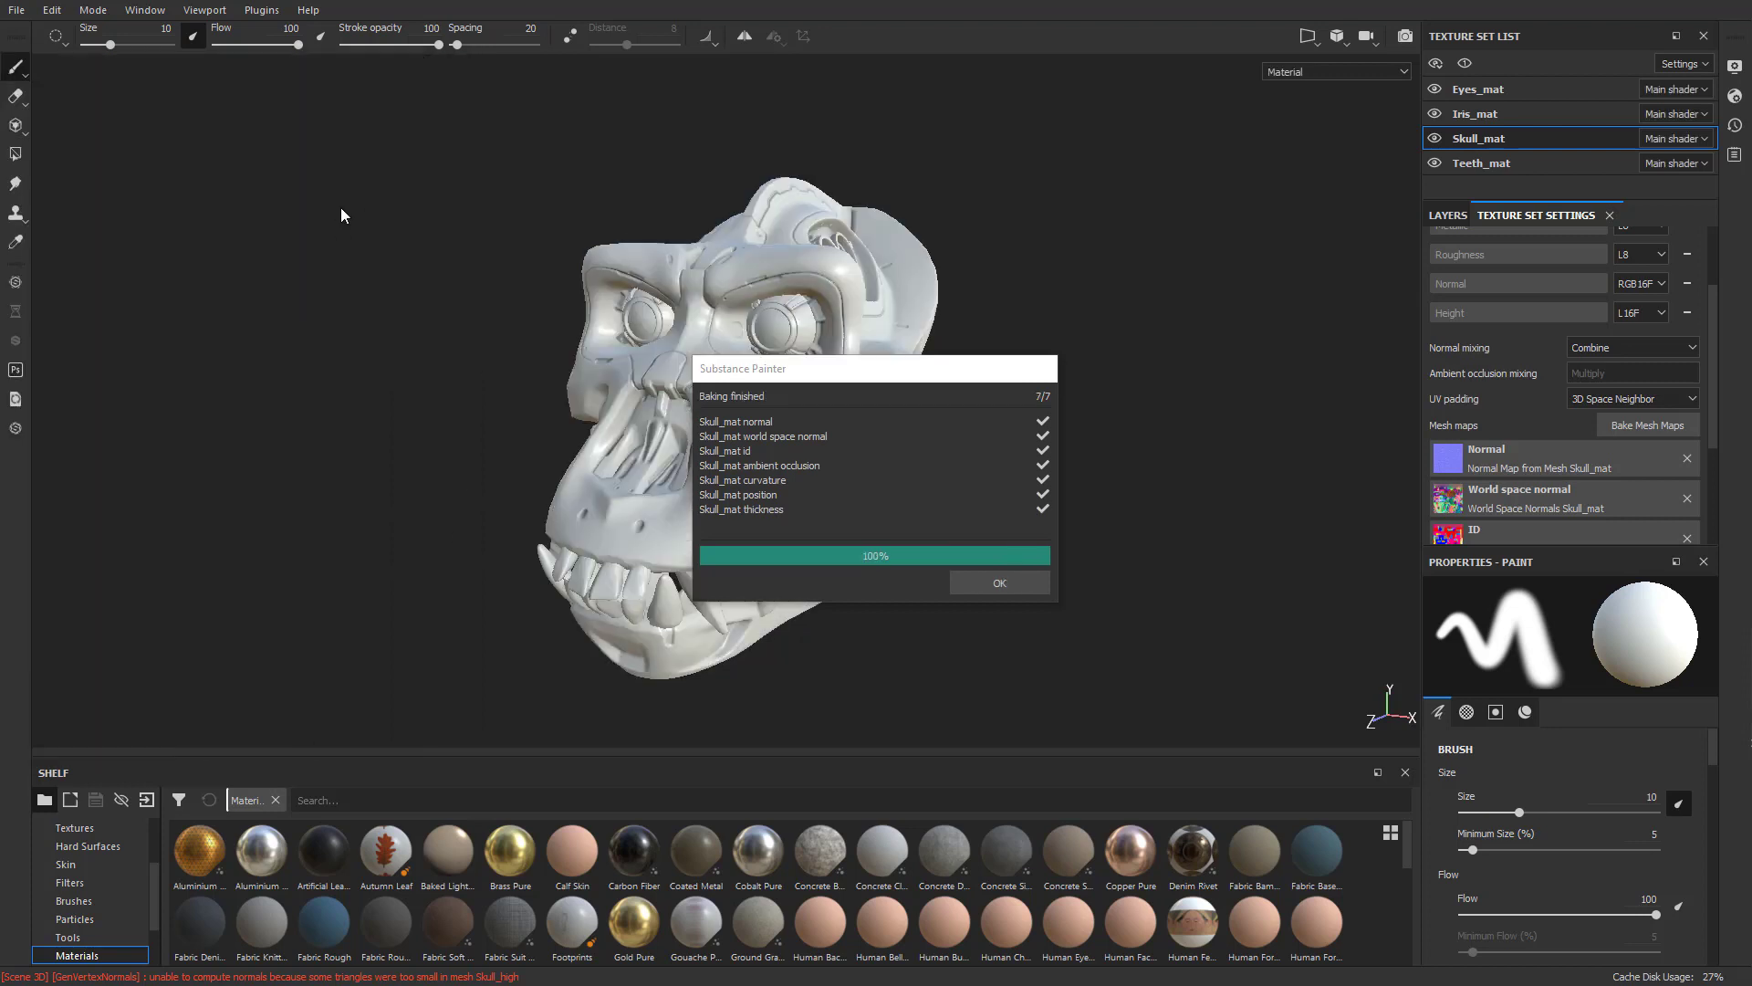
click(997, 582)
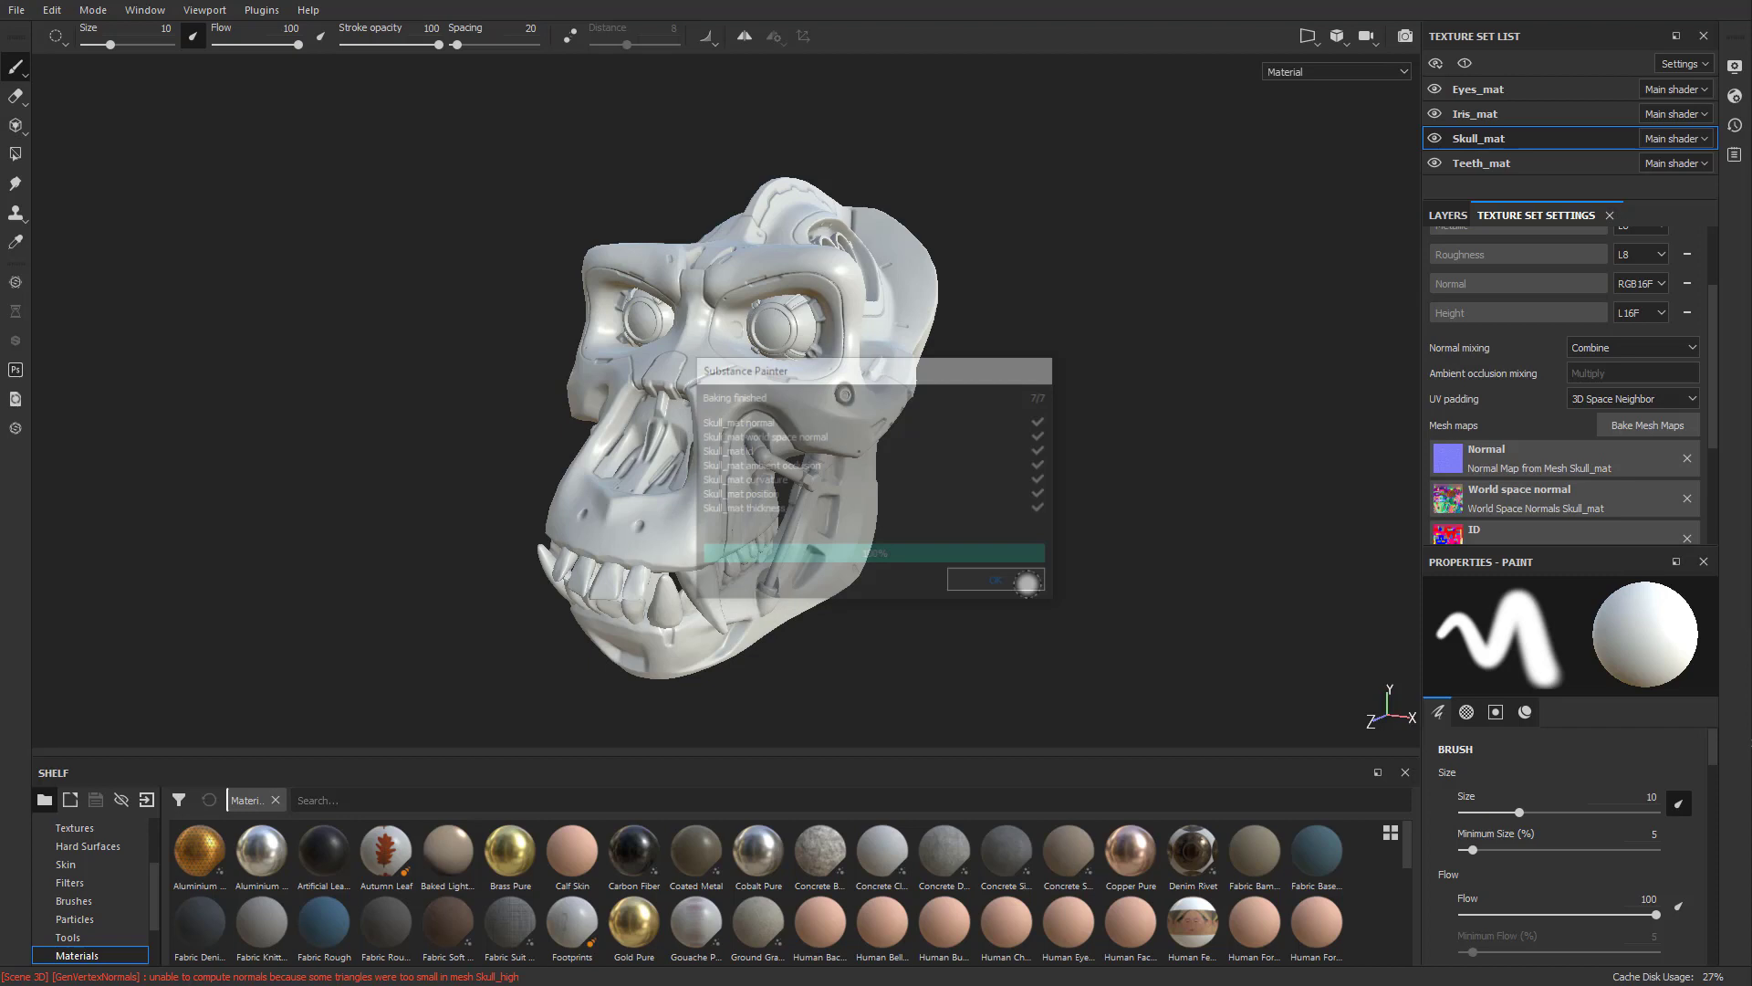
Step: Raise the IrisShader Emissive Intensity on Eyes_mat so the red eyes glow brightly
click(16, 11)
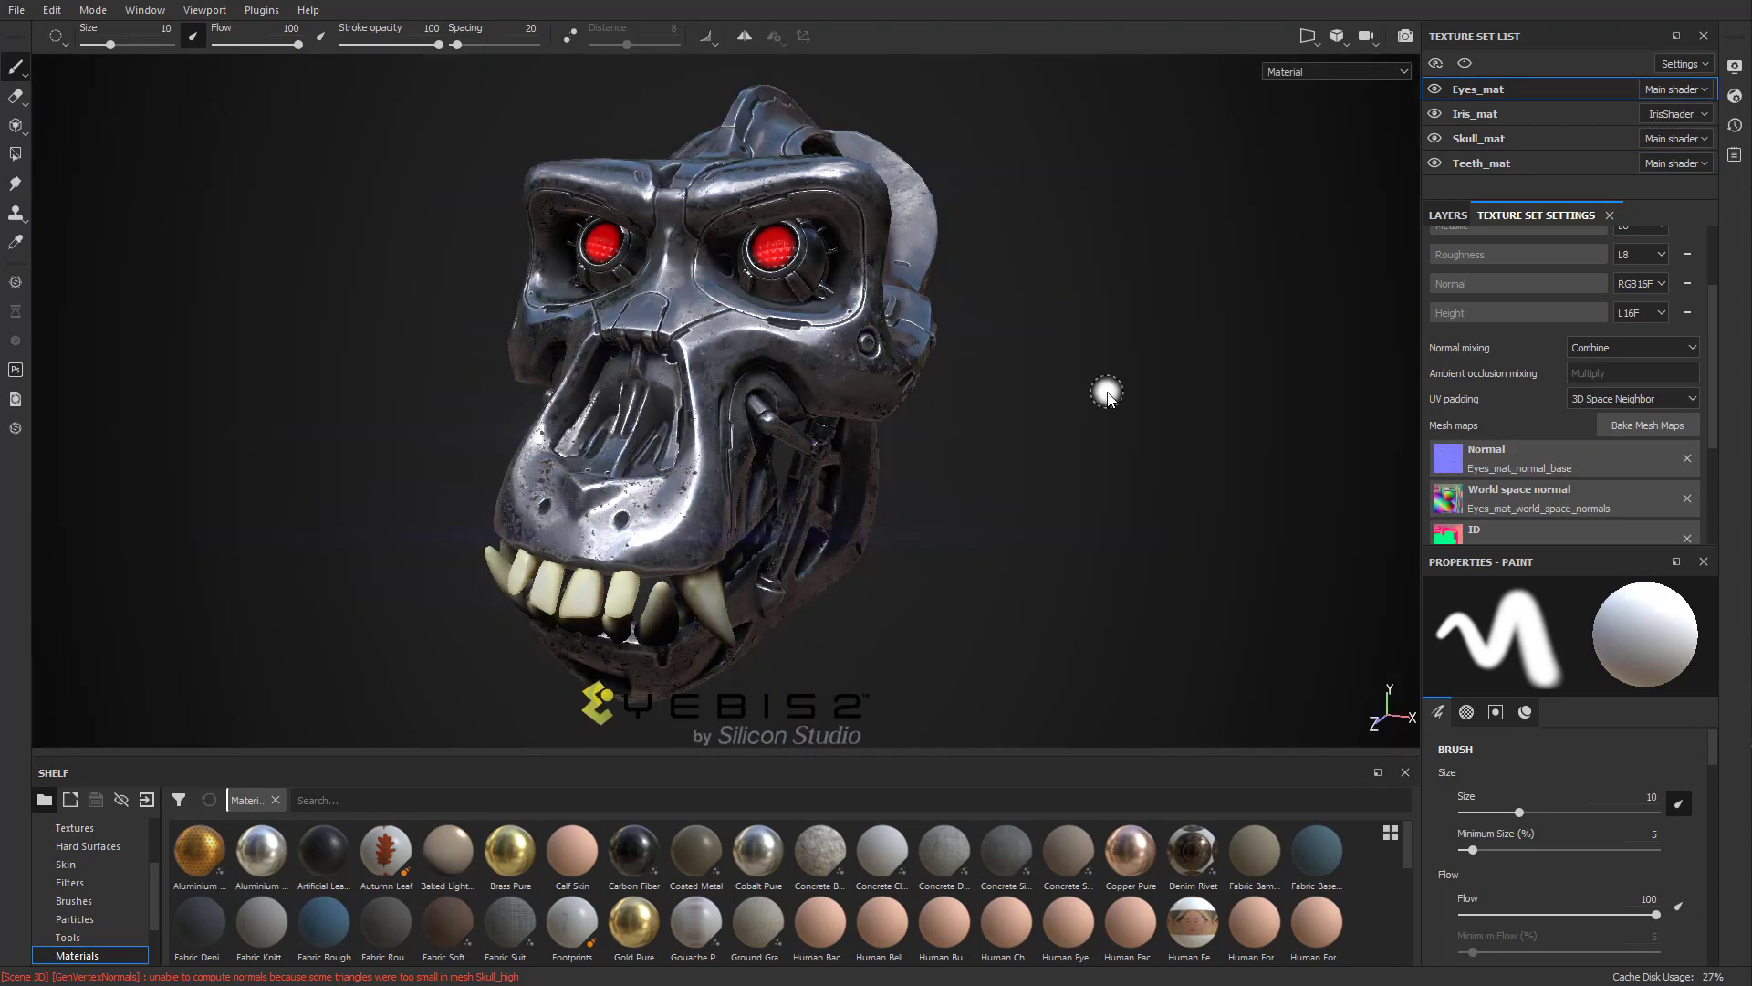
drag(1106, 395, 1038, 272)
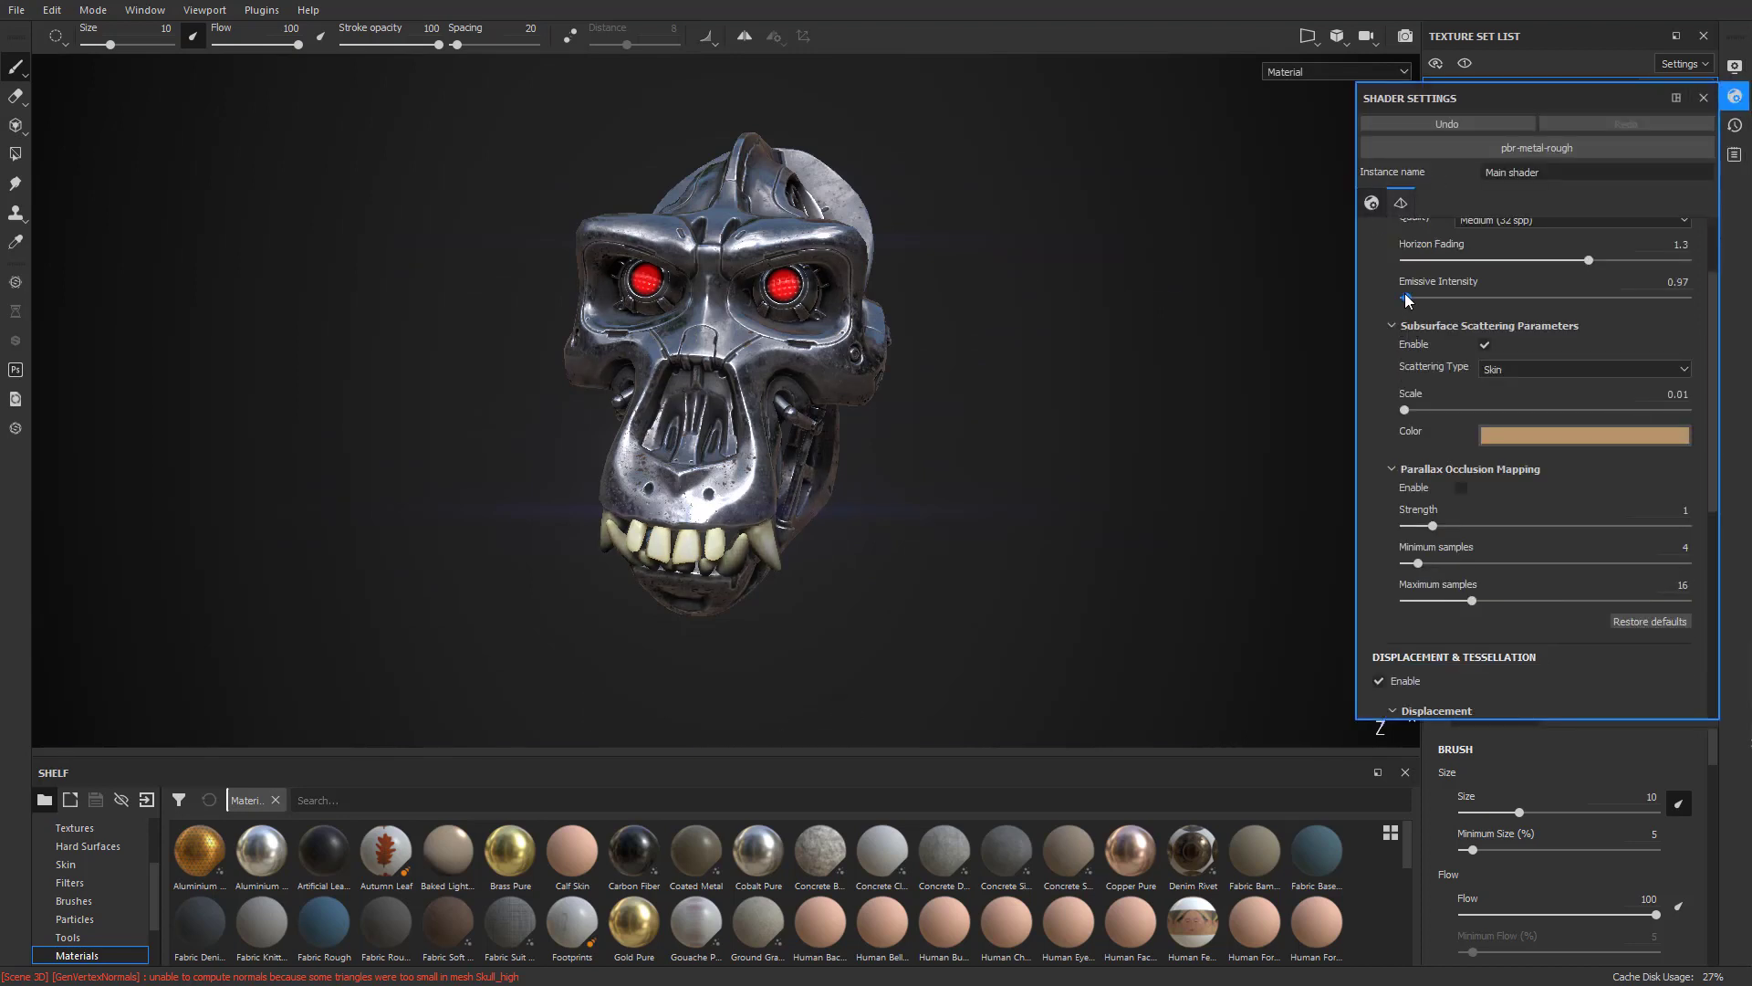
click(1736, 67)
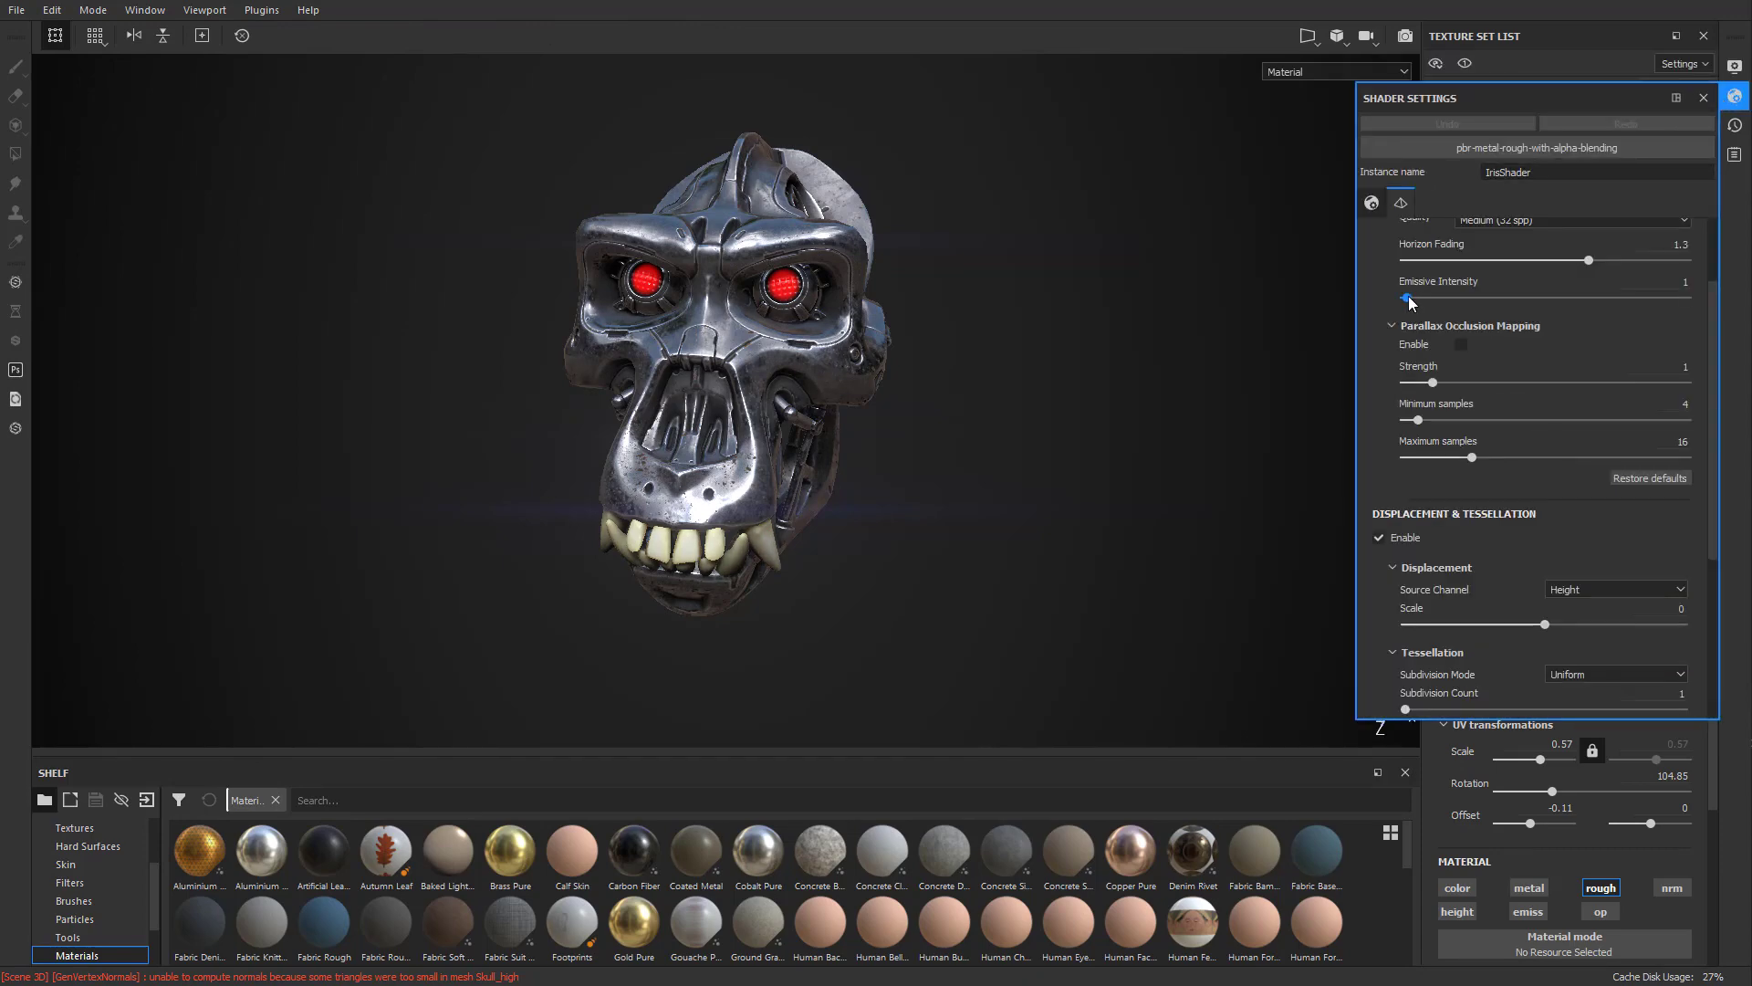
drag(1405, 298, 1539, 297)
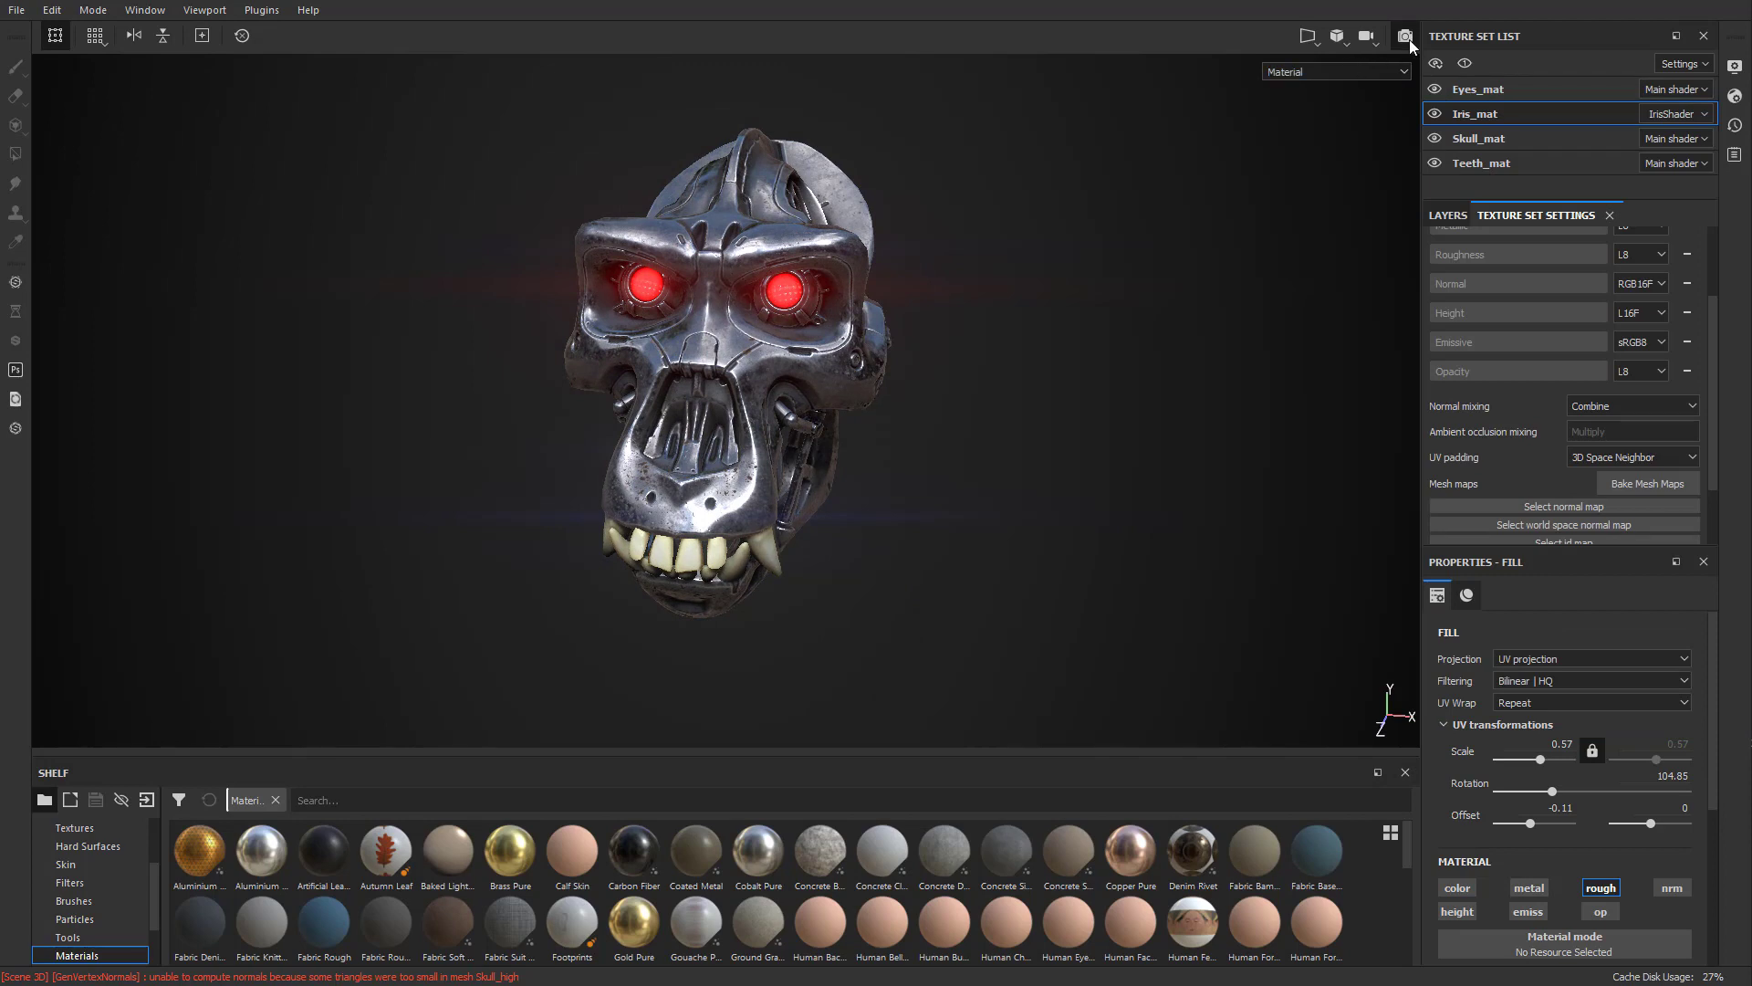
mouse_move(1406, 51)
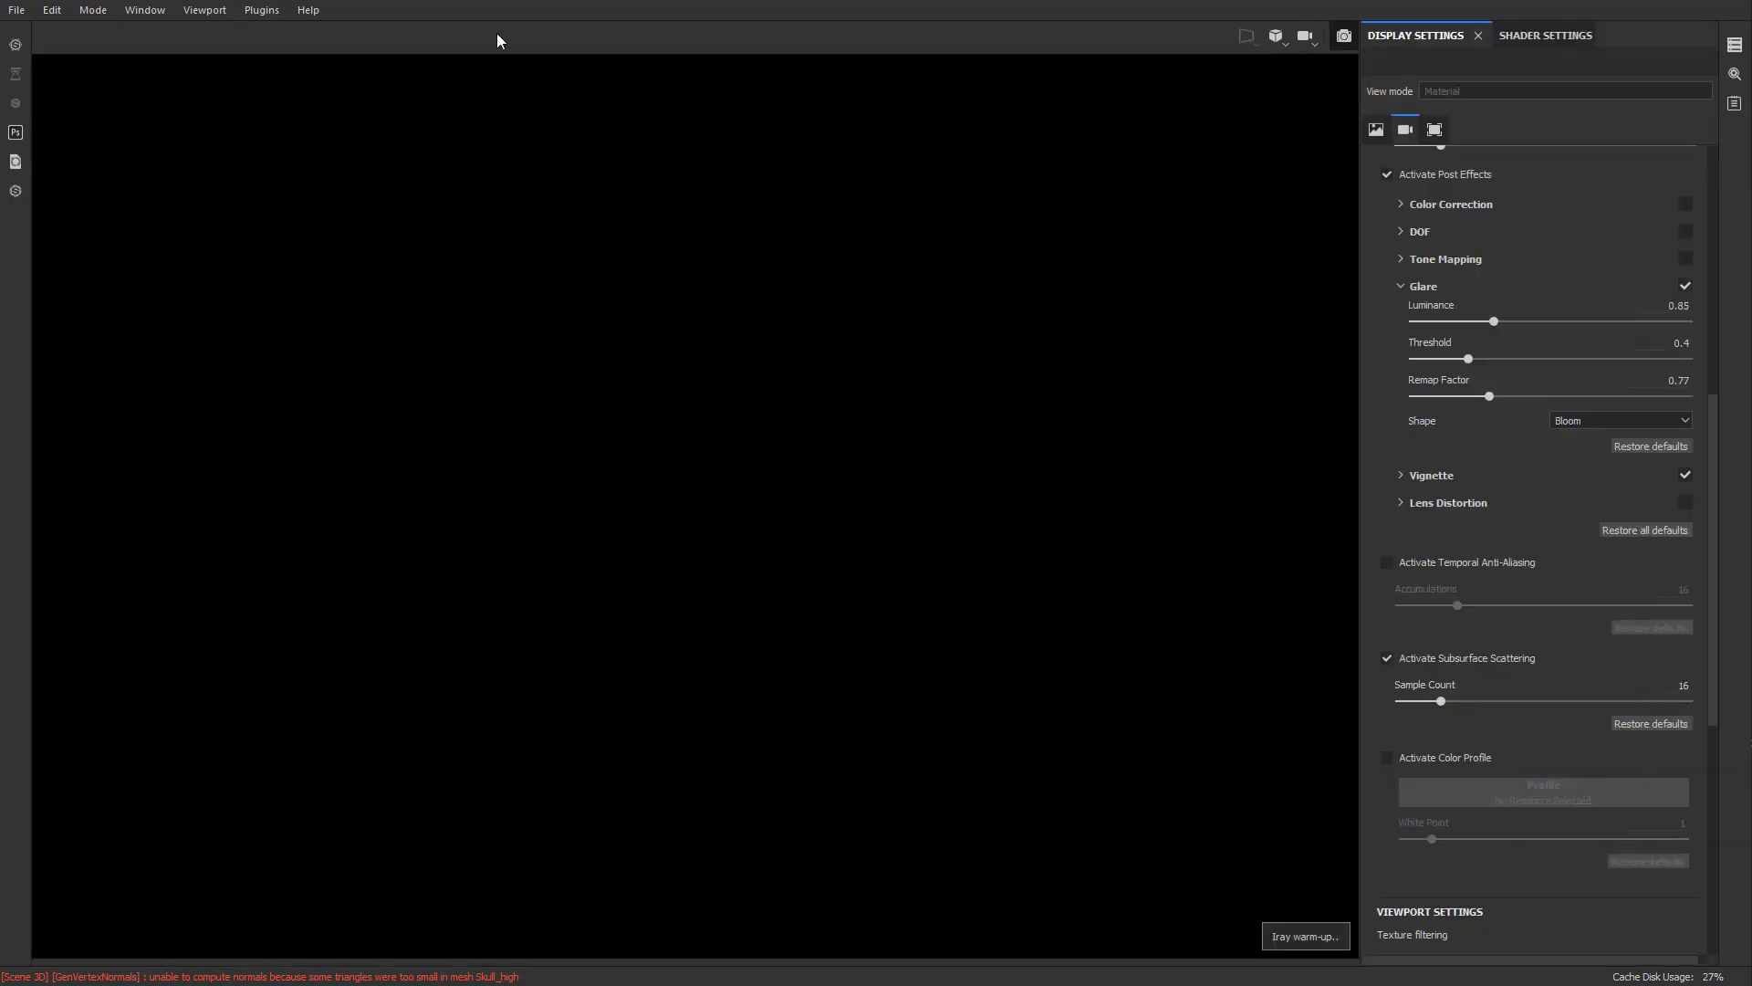
mouse_move(89, 42)
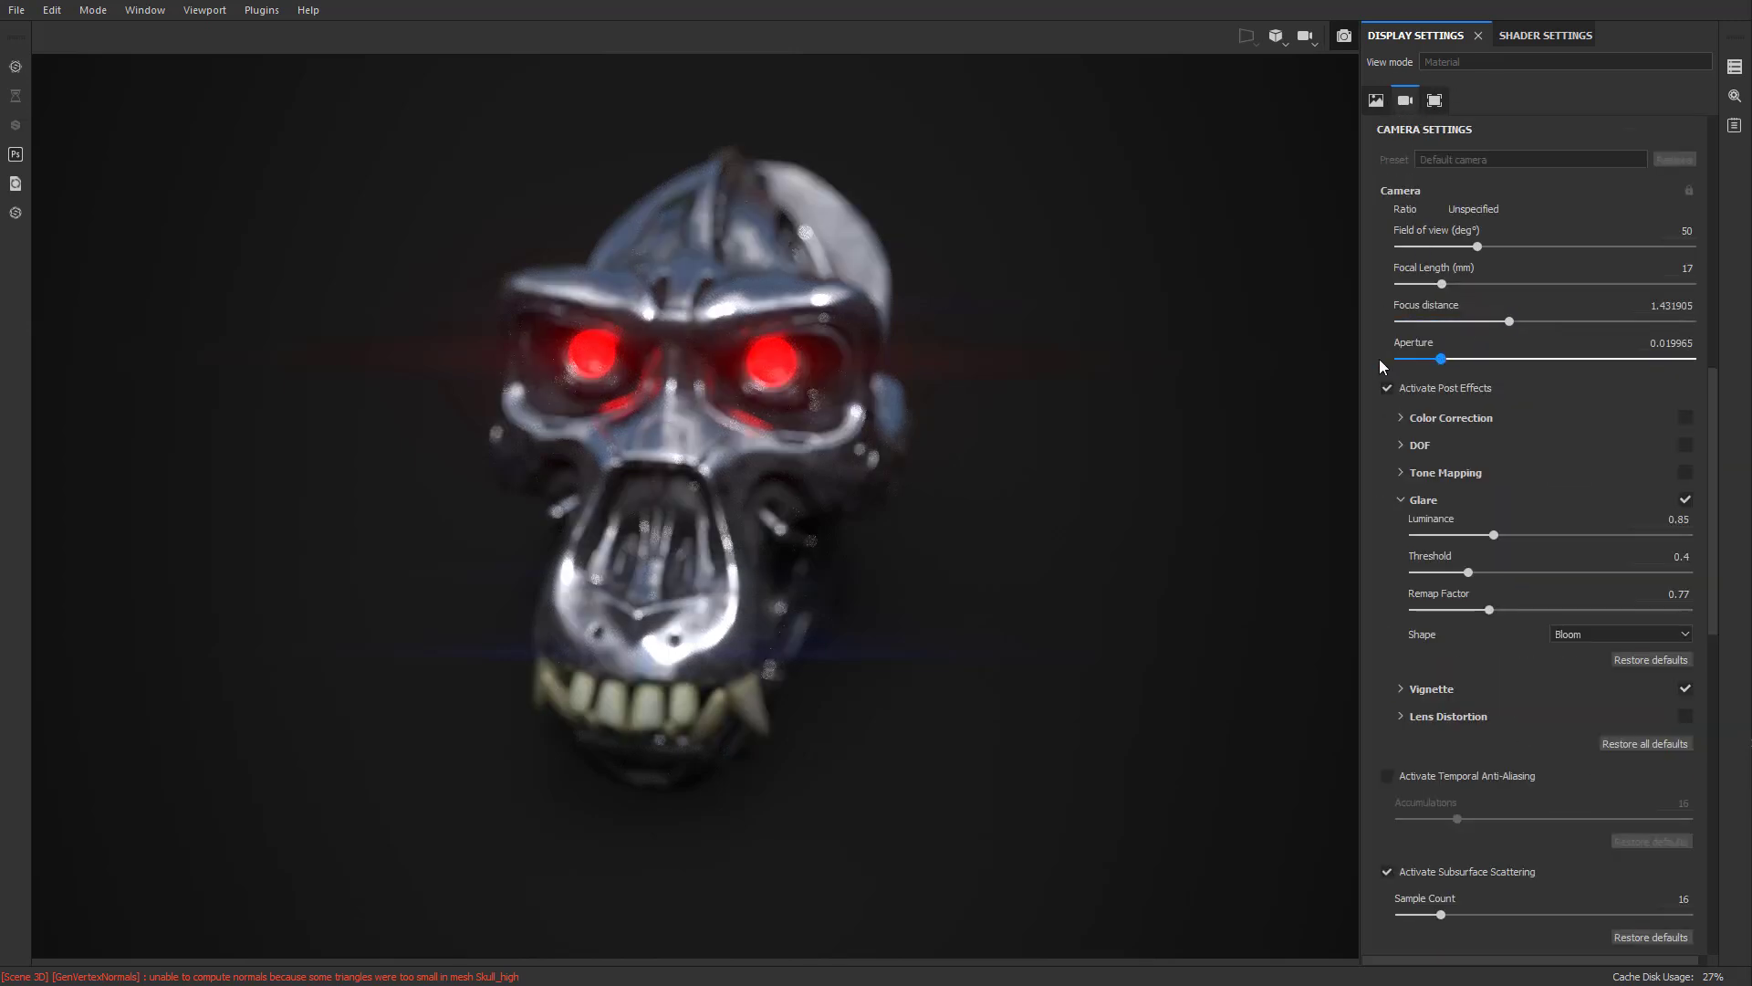
Step: Drag the Iray camera Aperture to 0 so the skull renders in sharp focus
drag(1446, 359, 1395, 360)
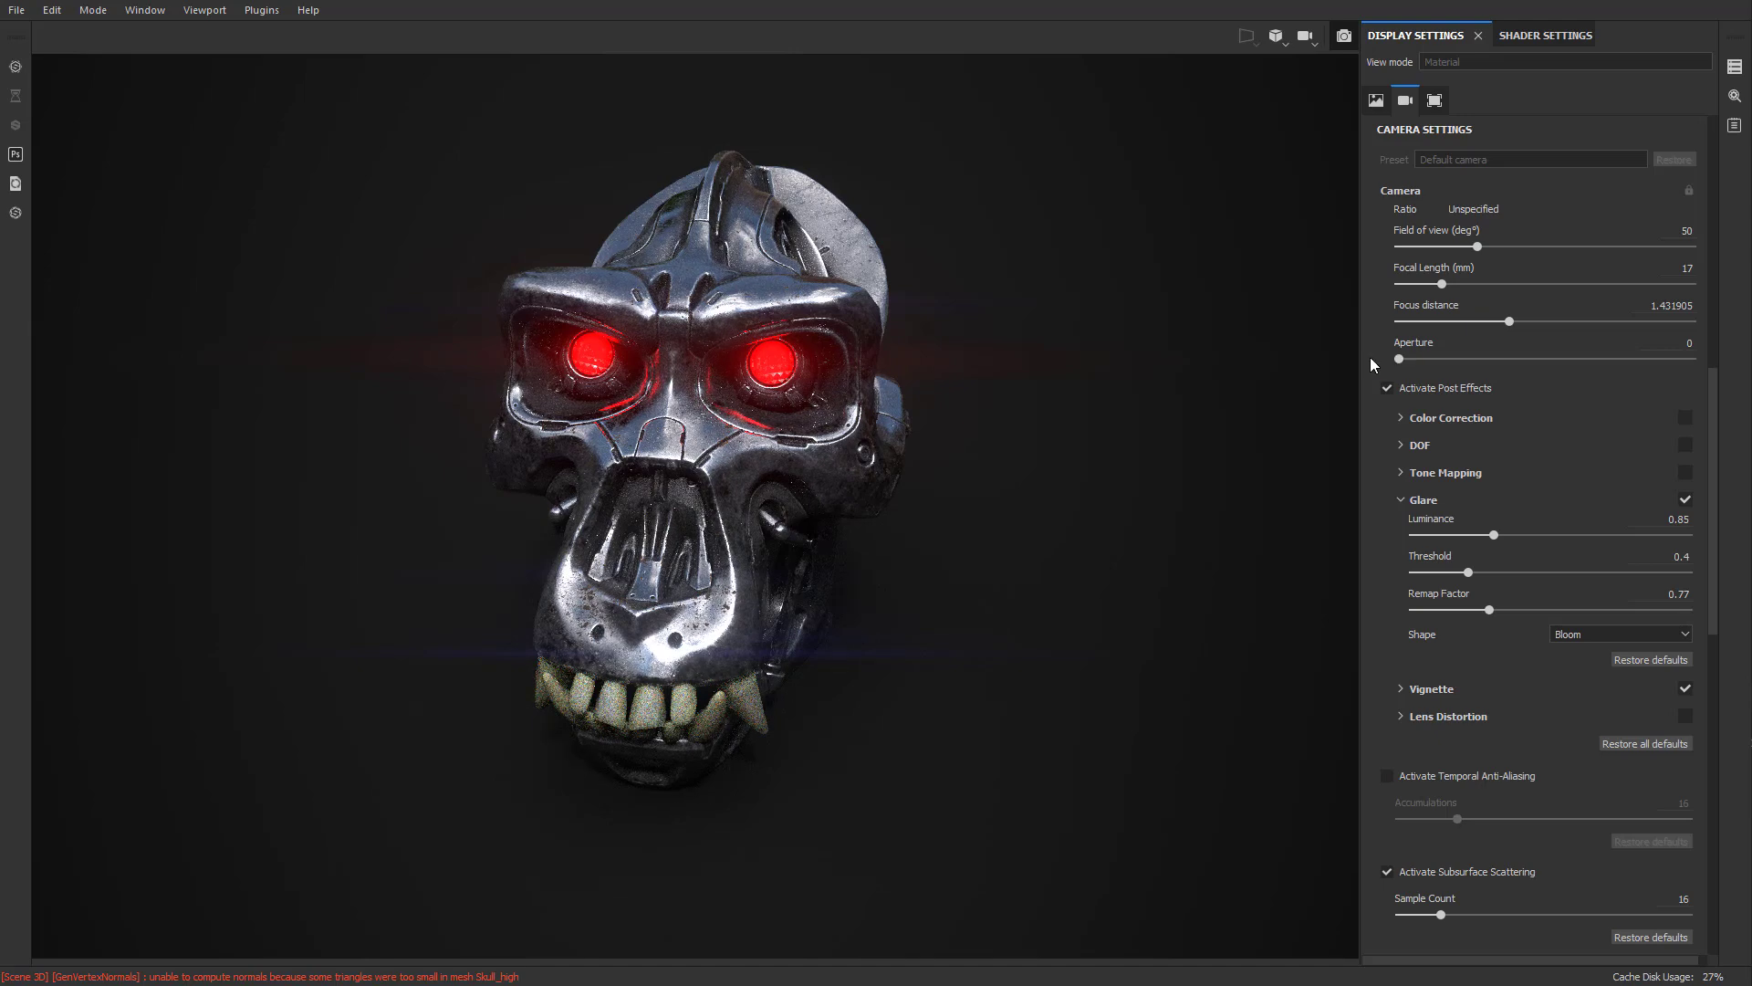
mouse_move(827, 387)
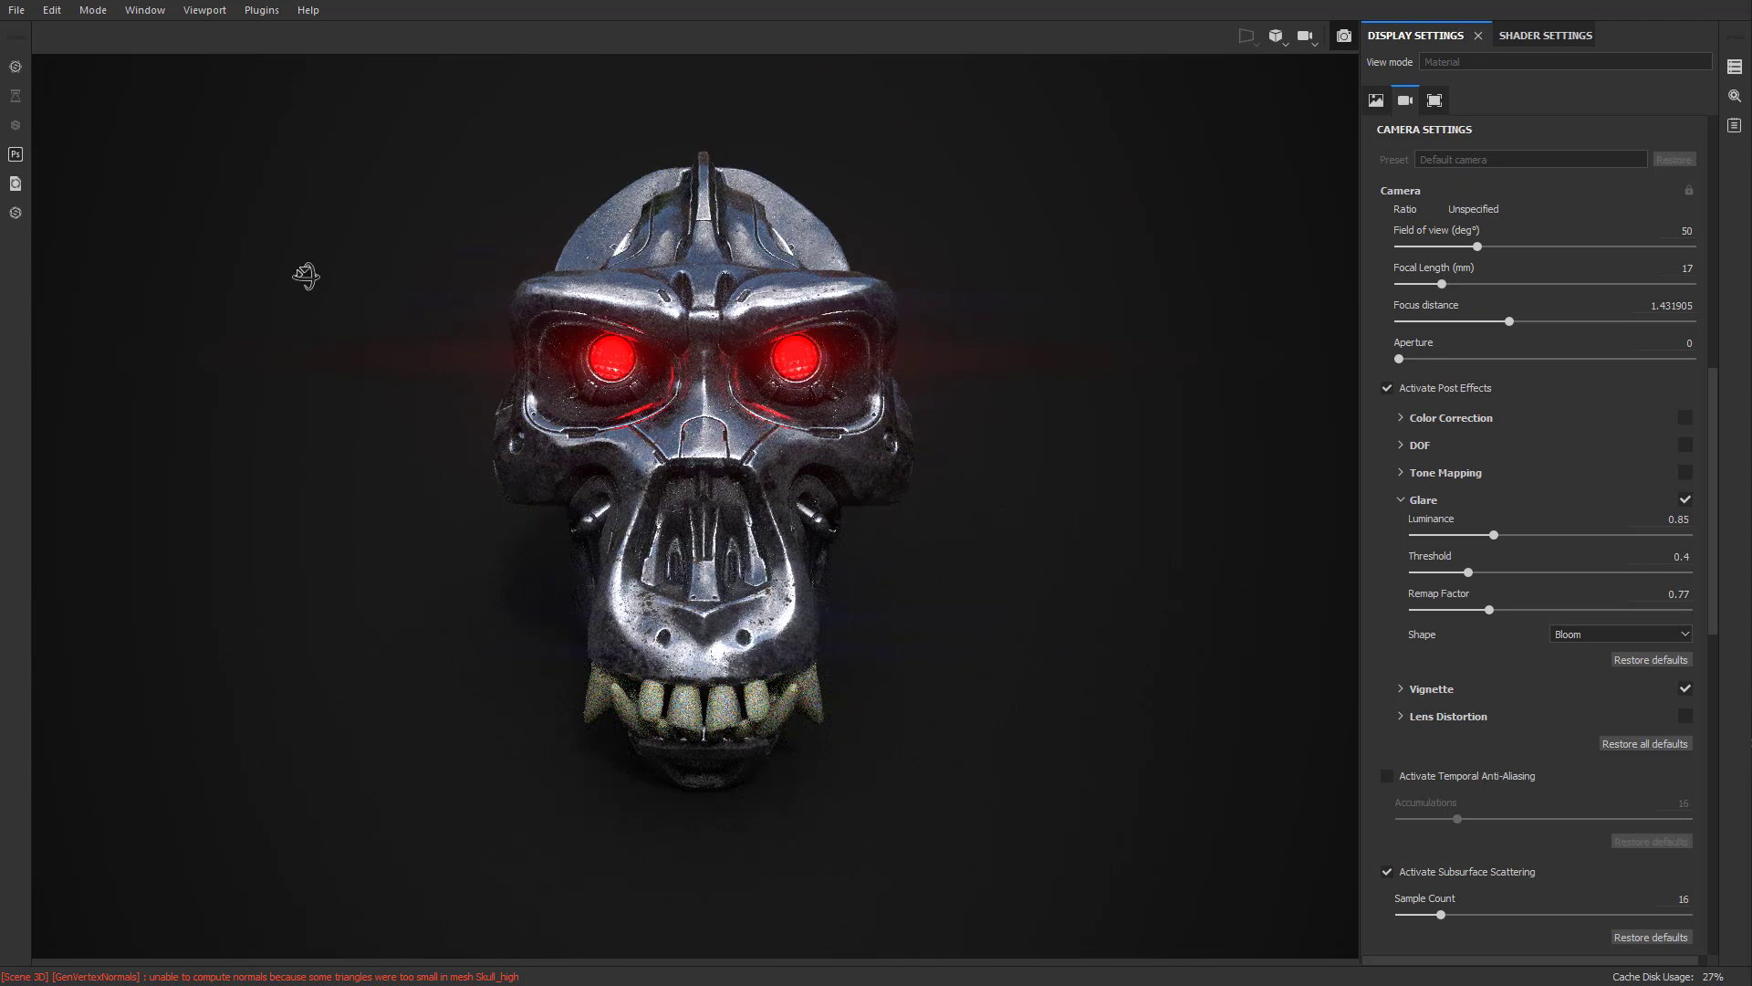
drag(305, 276, 693, 346)
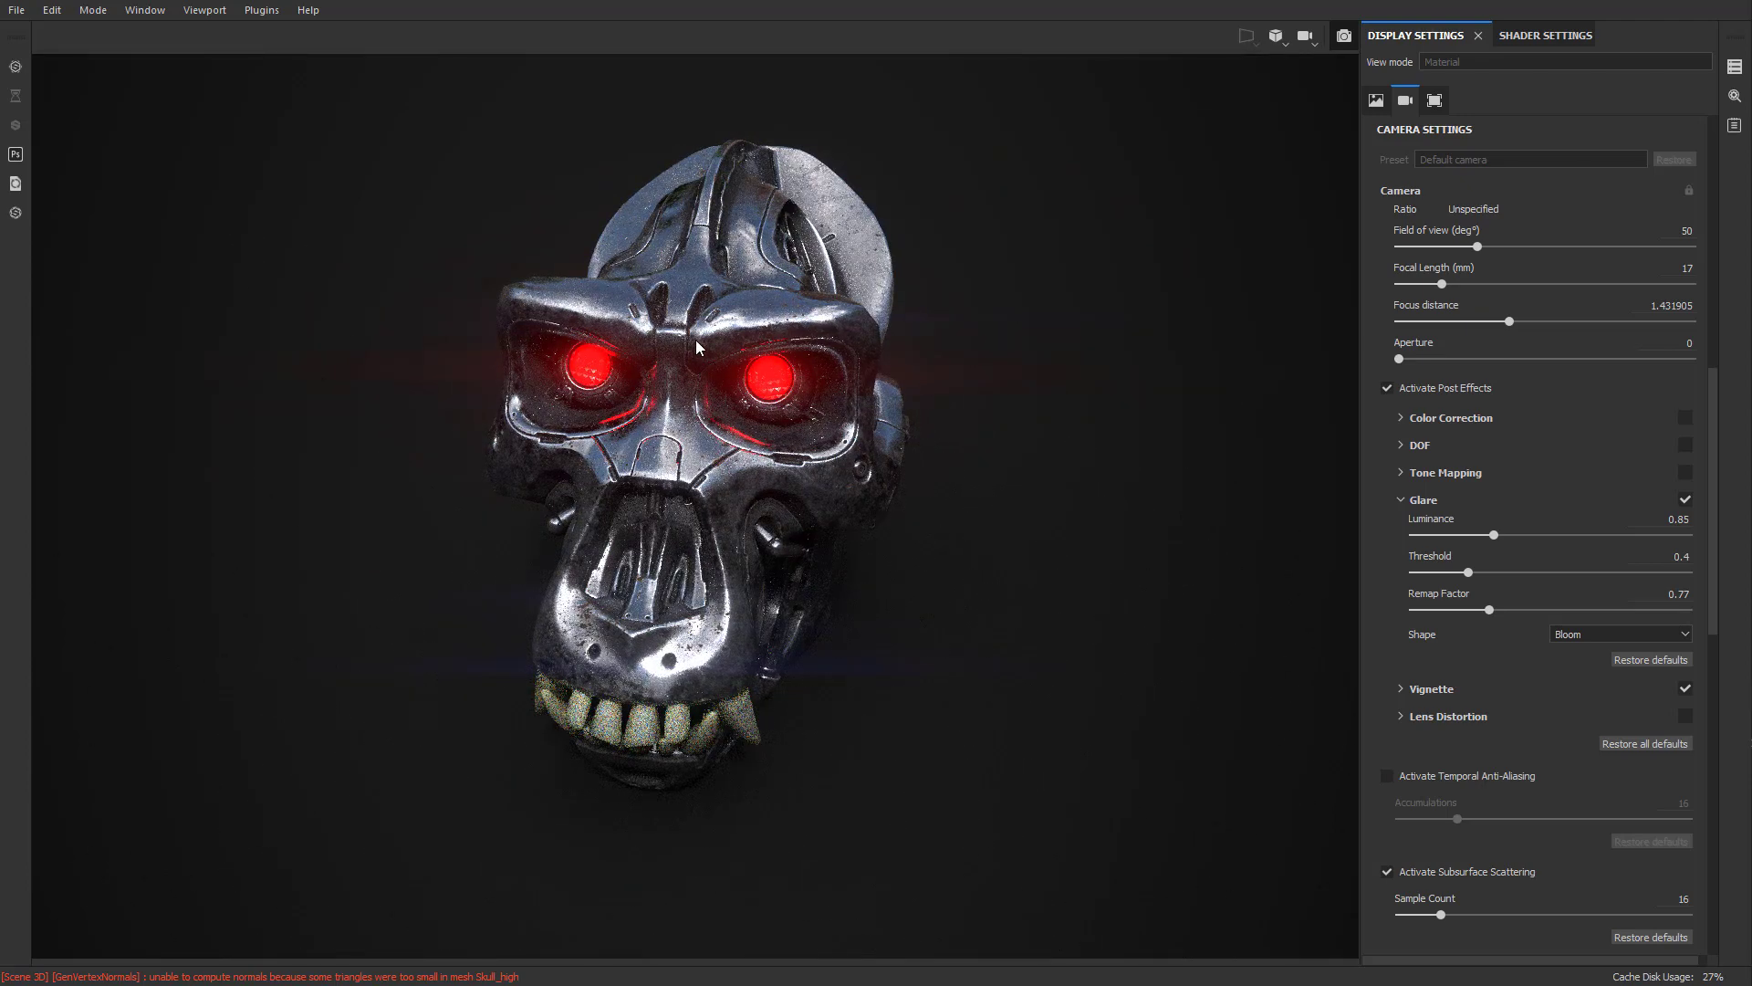
click(1544, 35)
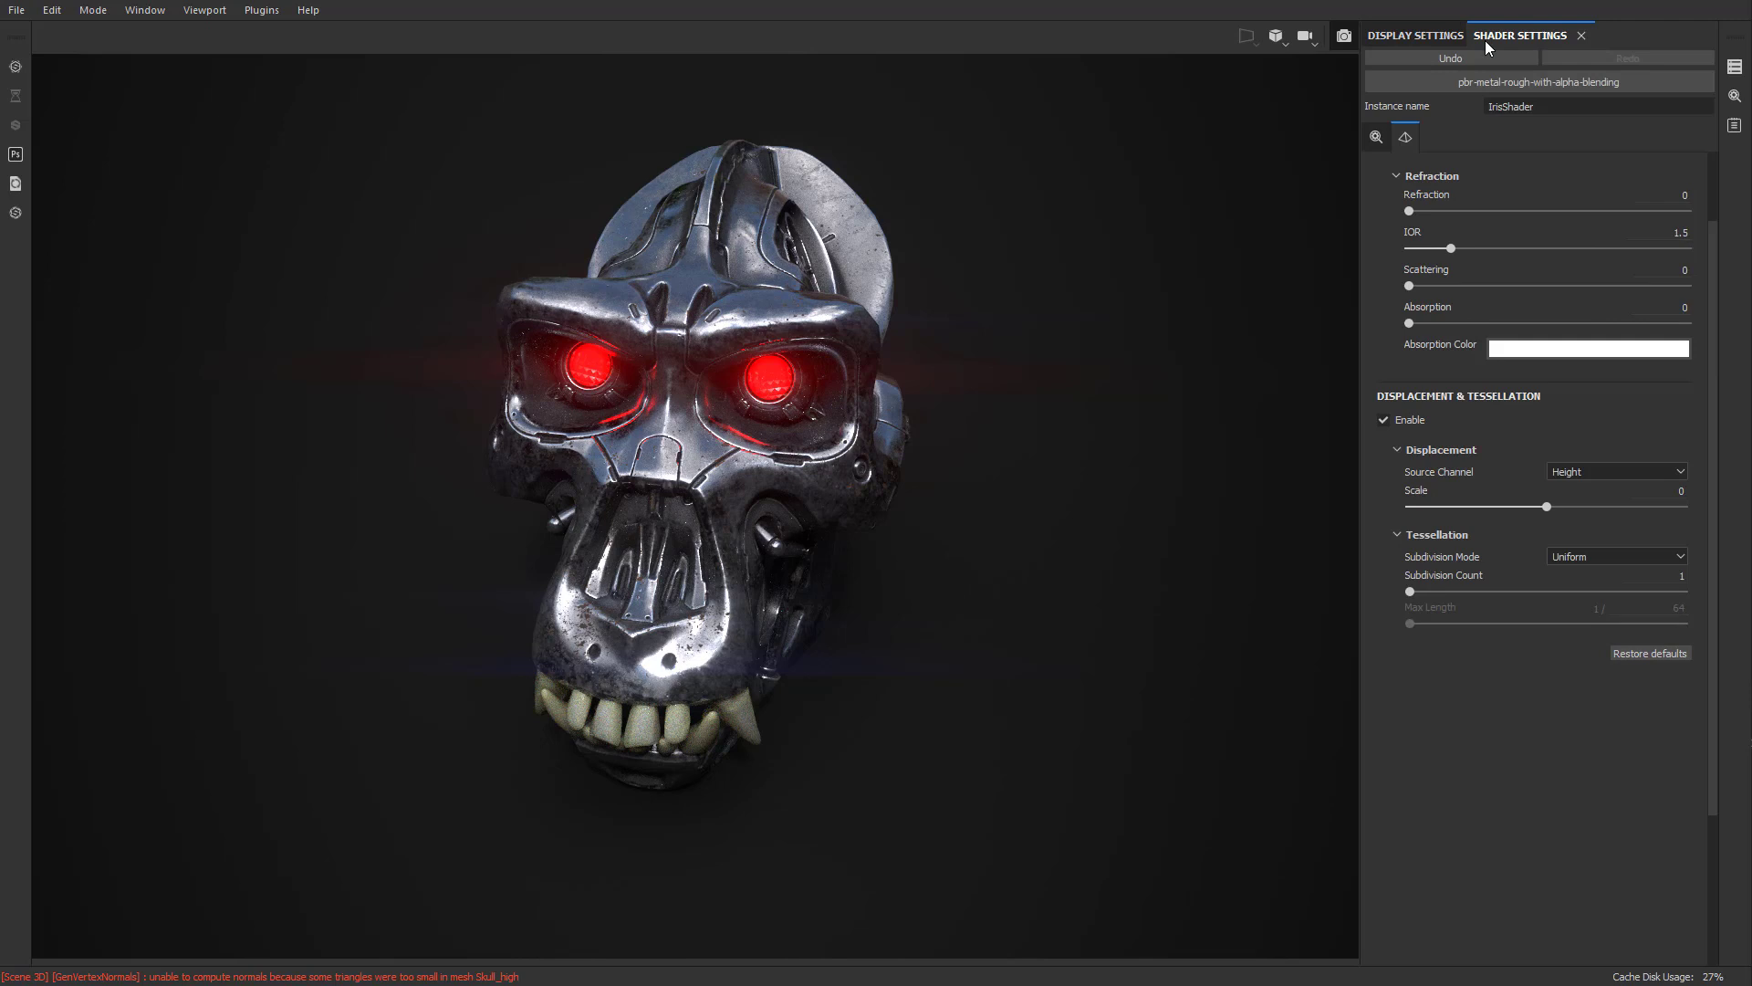
click(1413, 35)
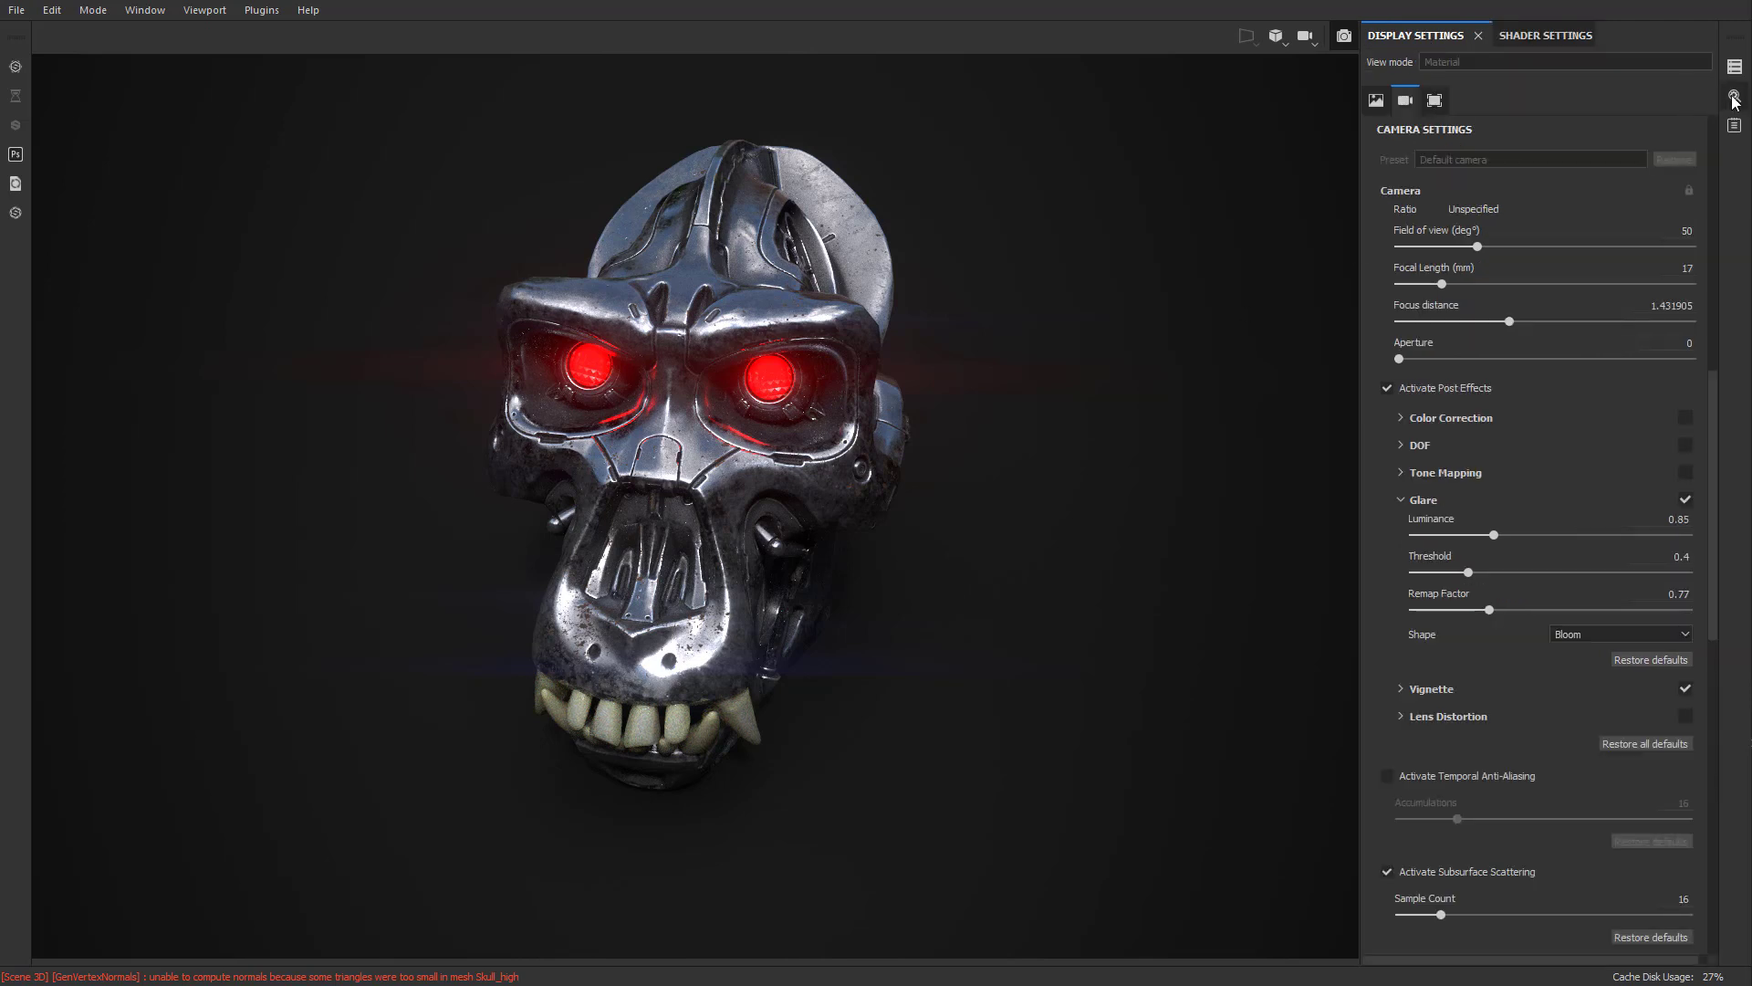
click(1731, 97)
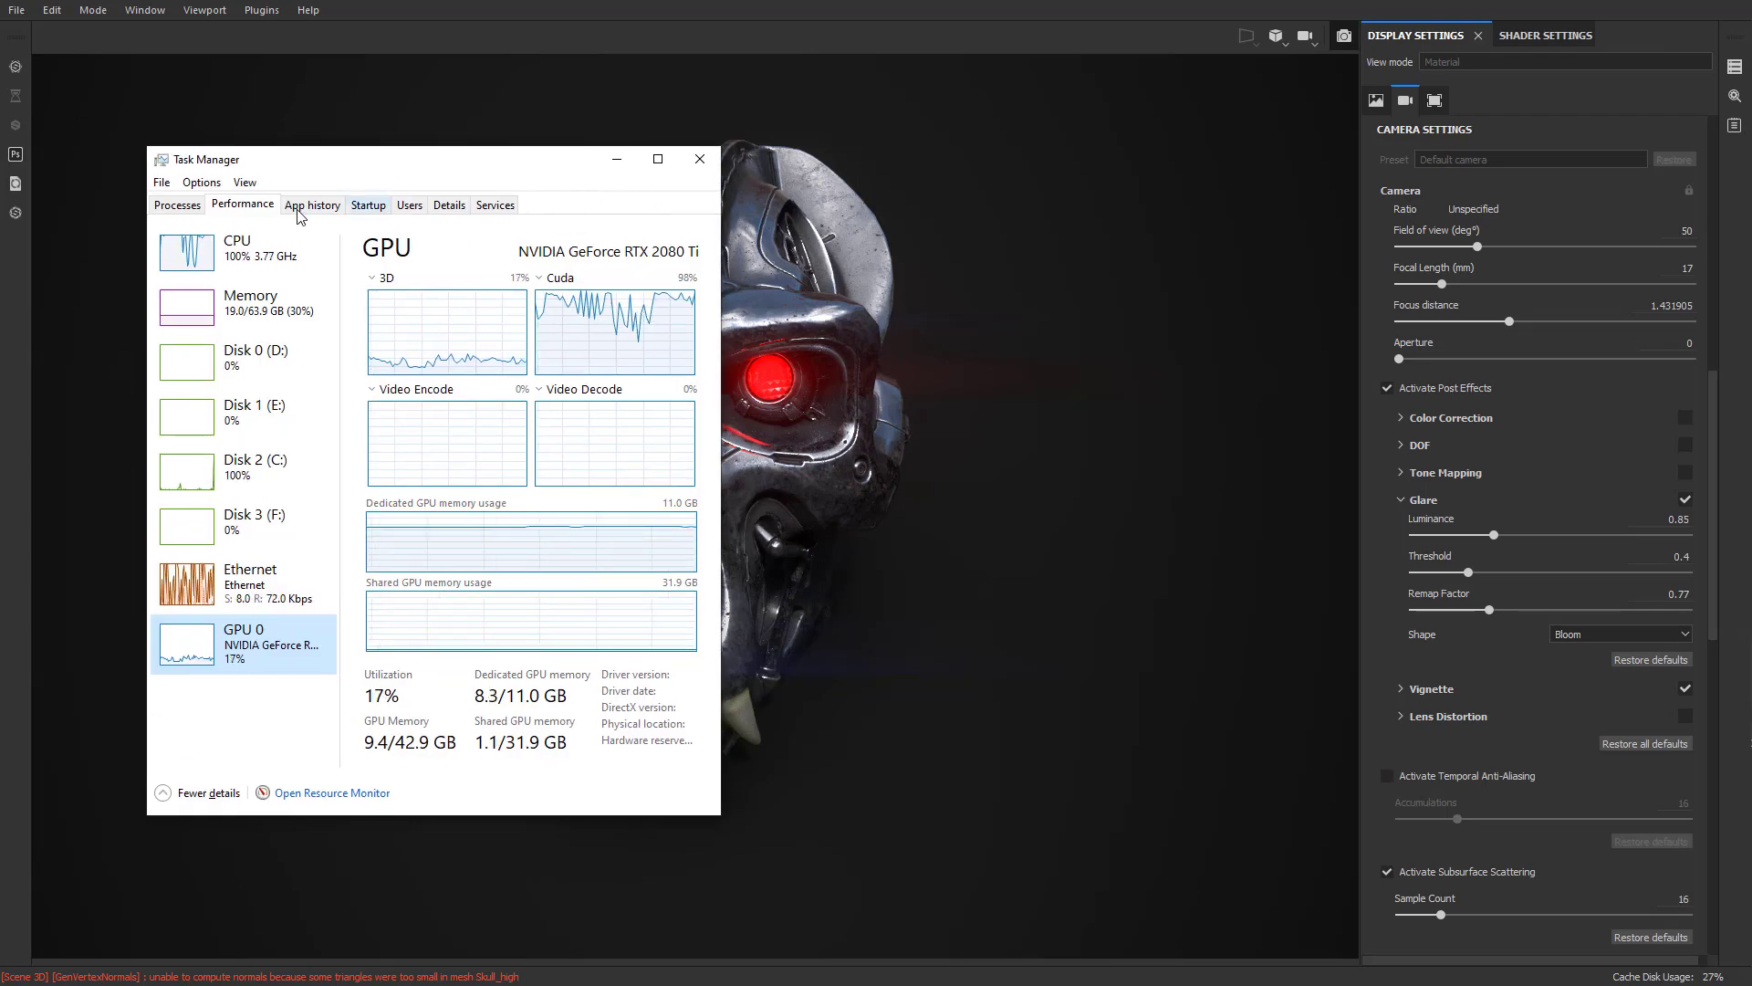
Step: Move Task Manager aside to watch Cuda near 98%, then bring the Iray render forward
drag(447, 159, 380, 148)
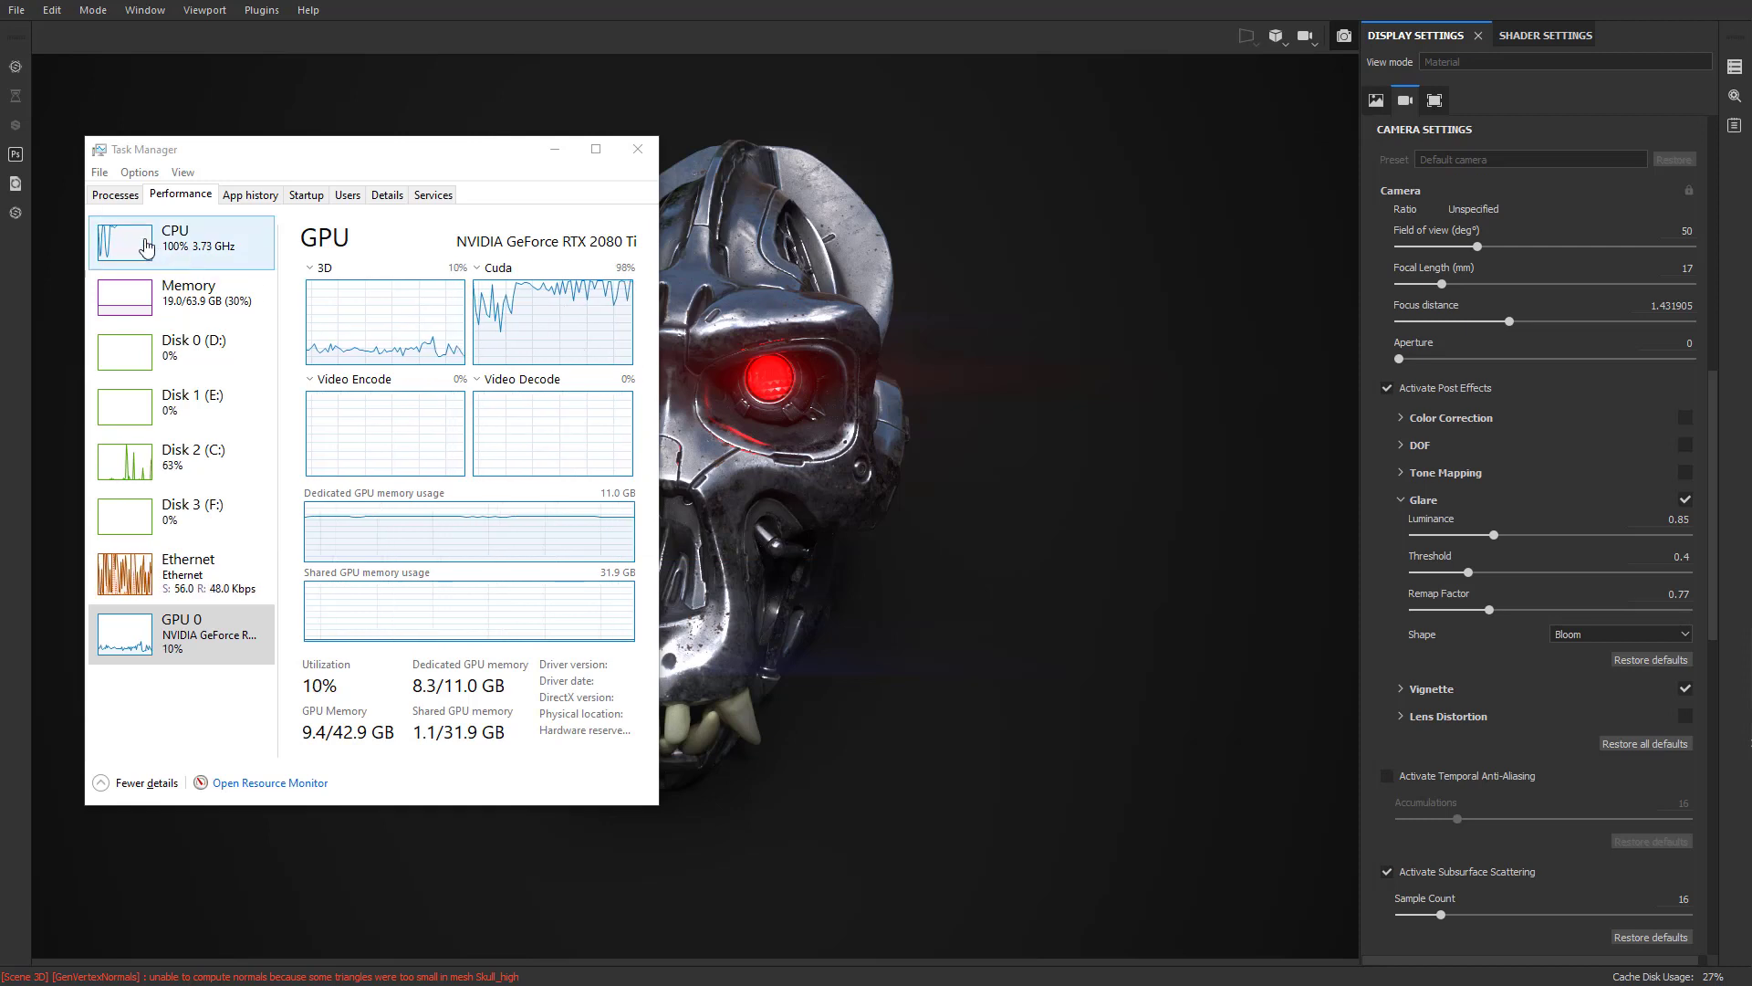
click(180, 241)
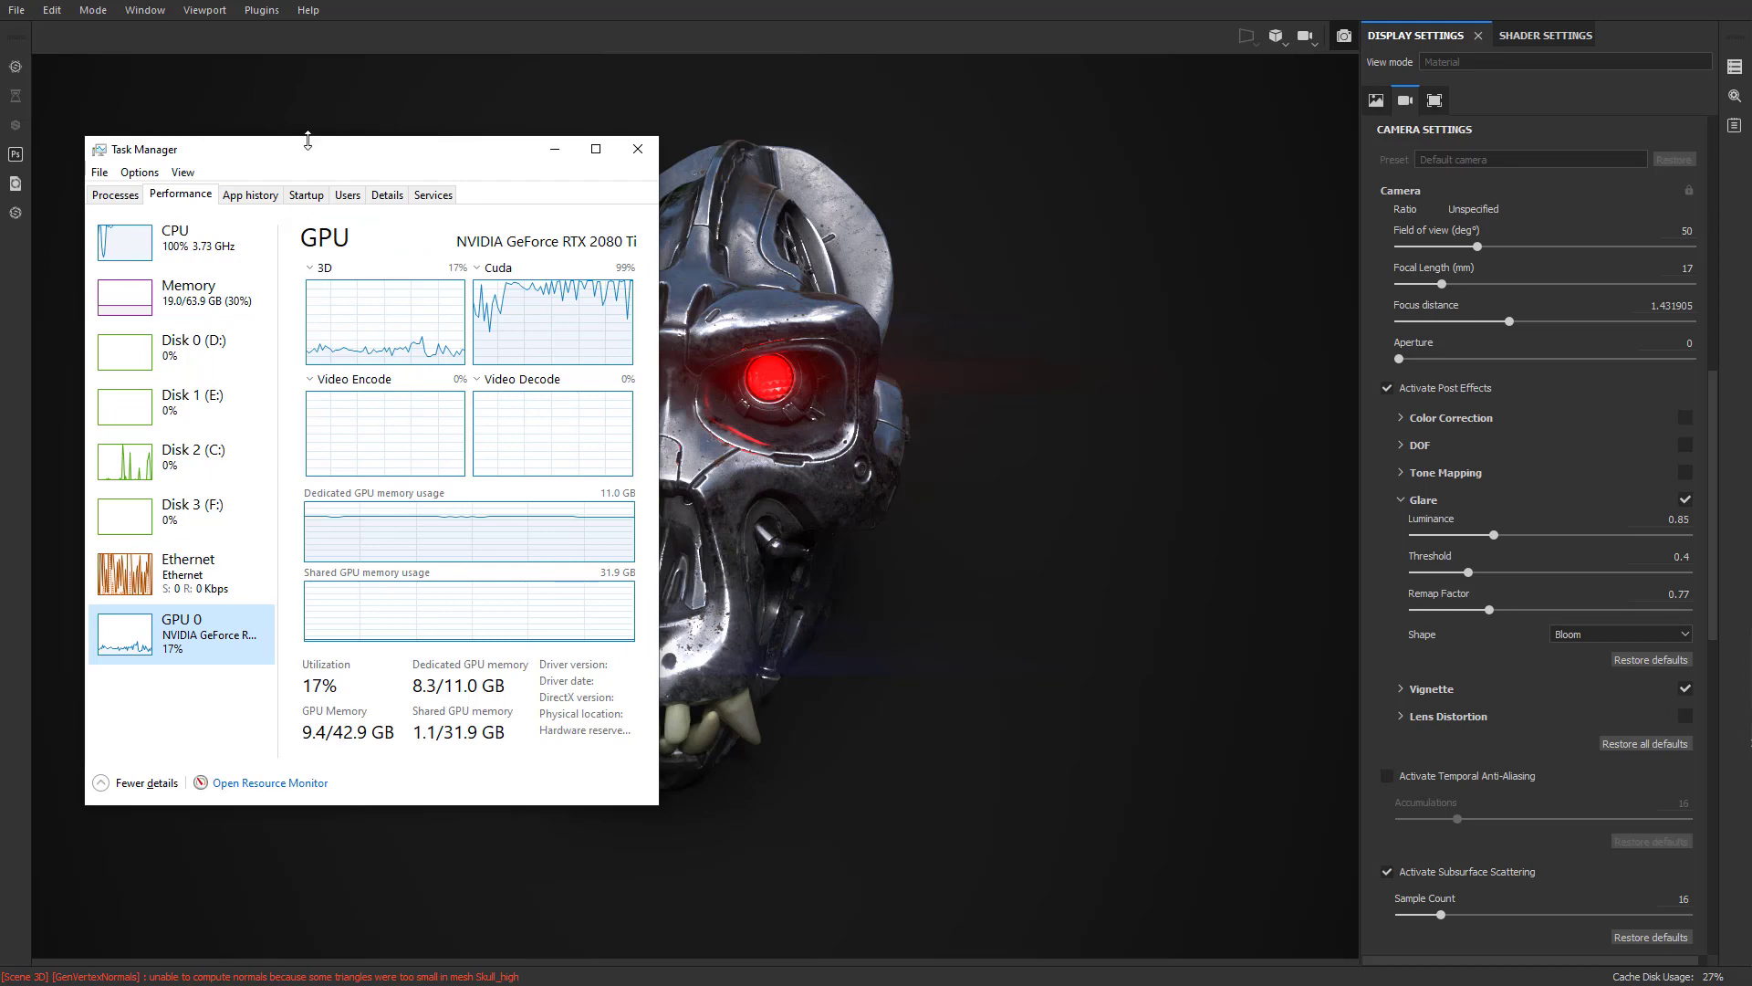
click(637, 148)
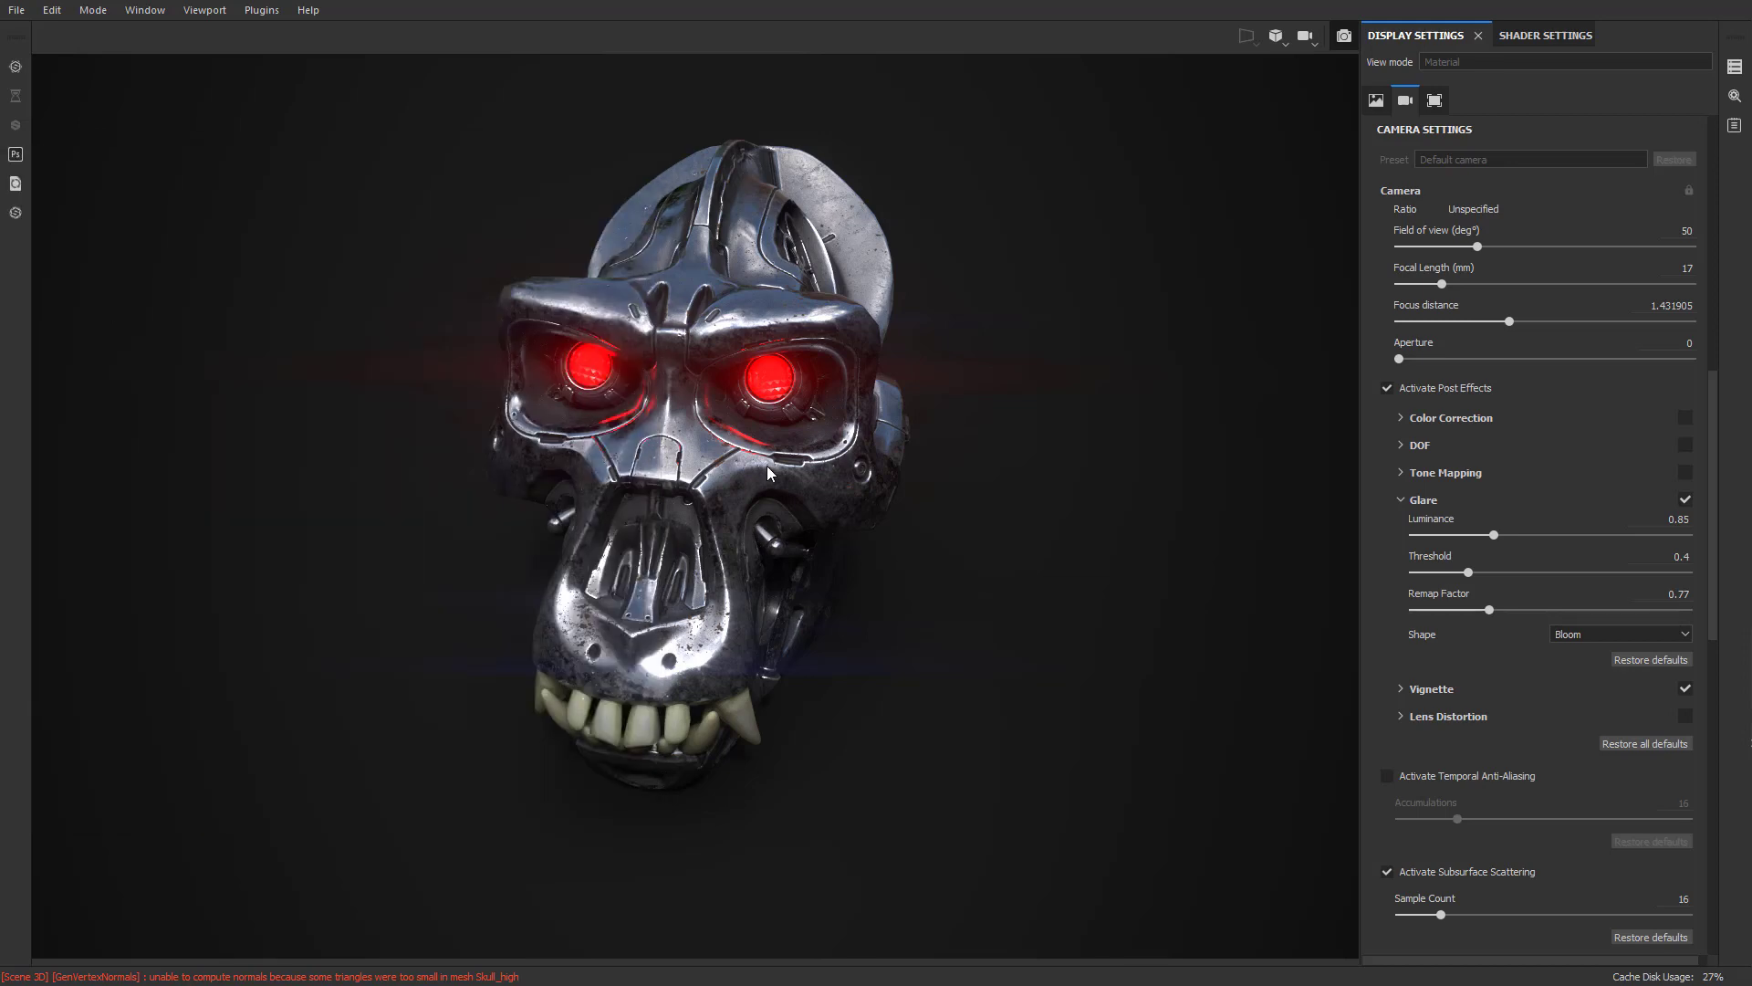
mouse_move(1114, 370)
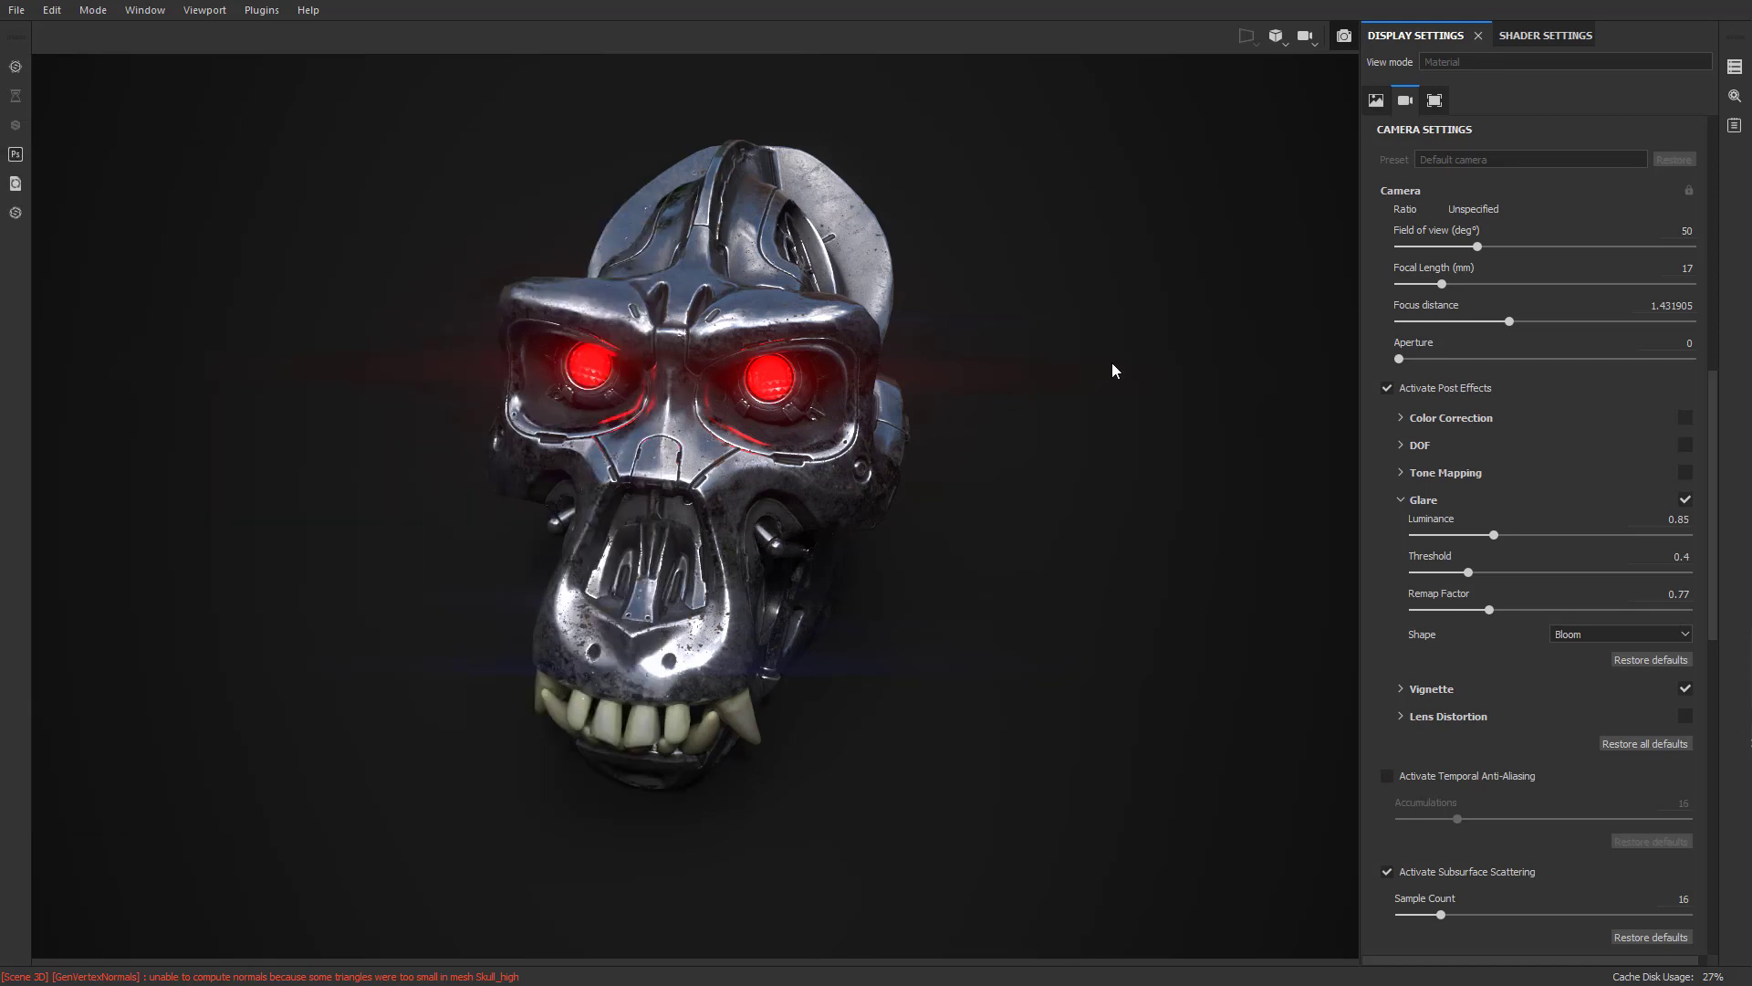